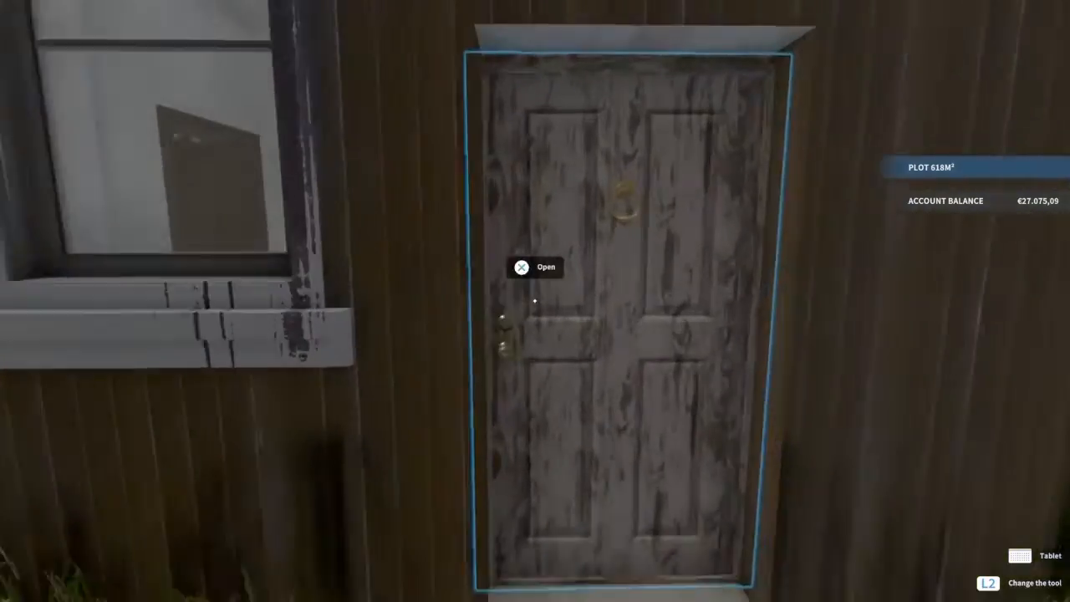
- Enter the home and review the Gameplay, Sound and Control settings tabs without changes
{"action": "left_click", "coordinate": [522, 268]}
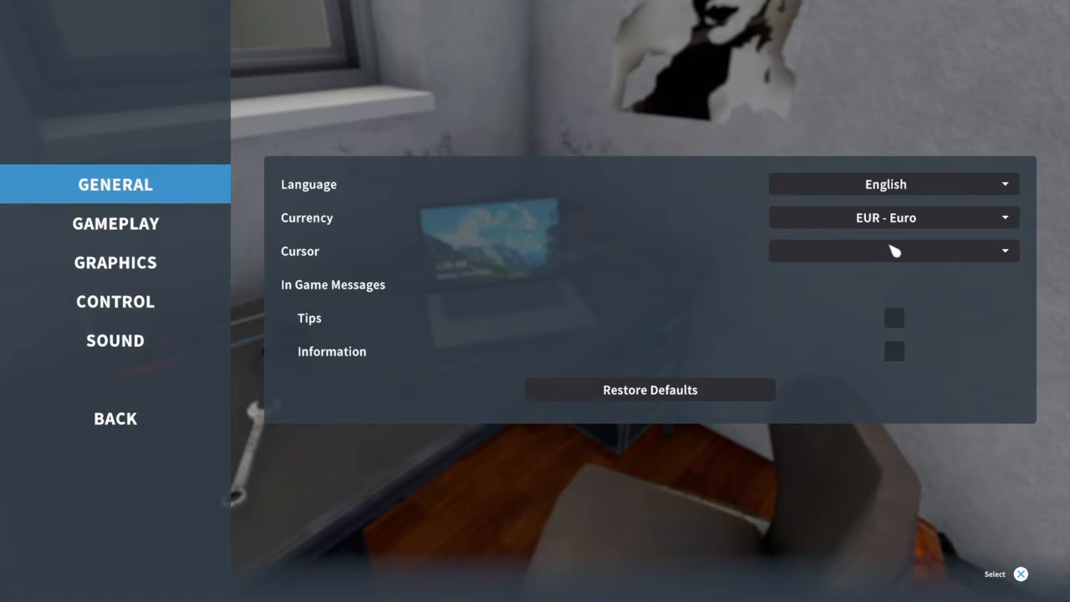
{"action": "left_click", "coordinate": [116, 225]}
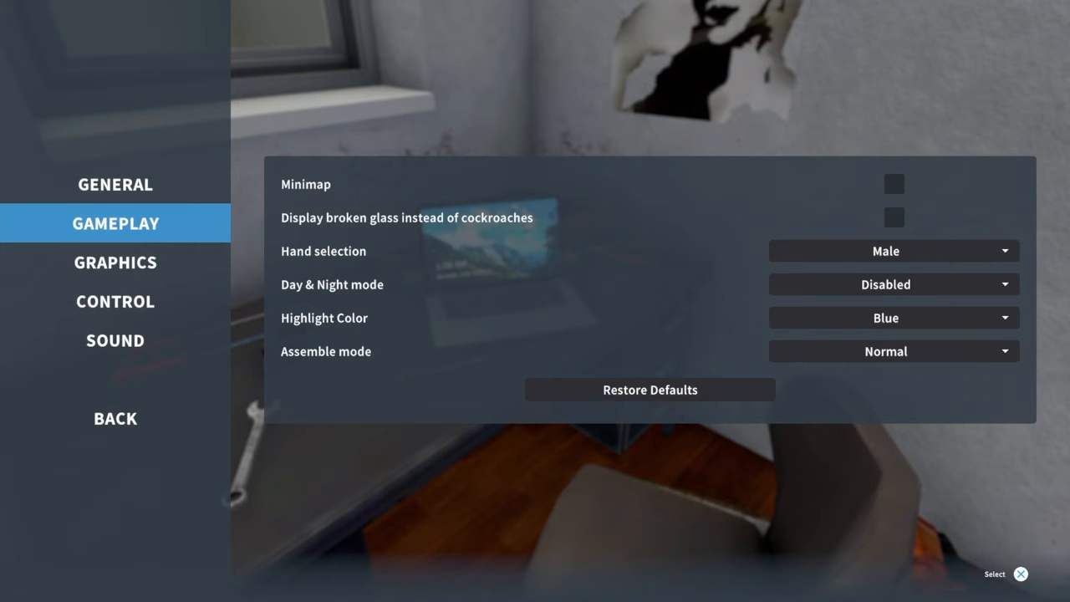
{"action": "left_click", "coordinate": [114, 340]}
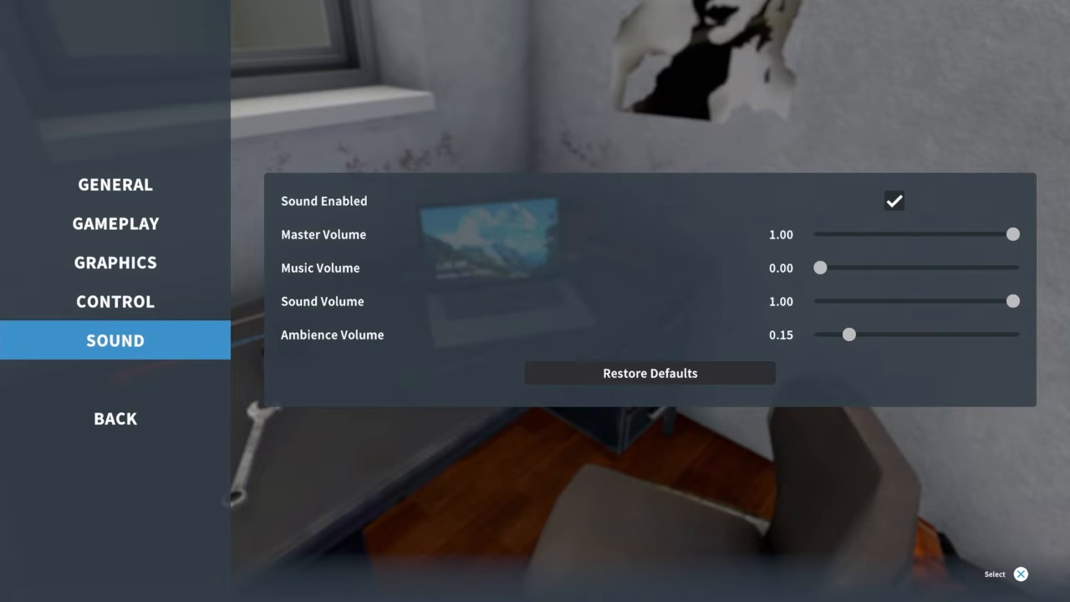
{"action": "left_click", "coordinate": [113, 301]}
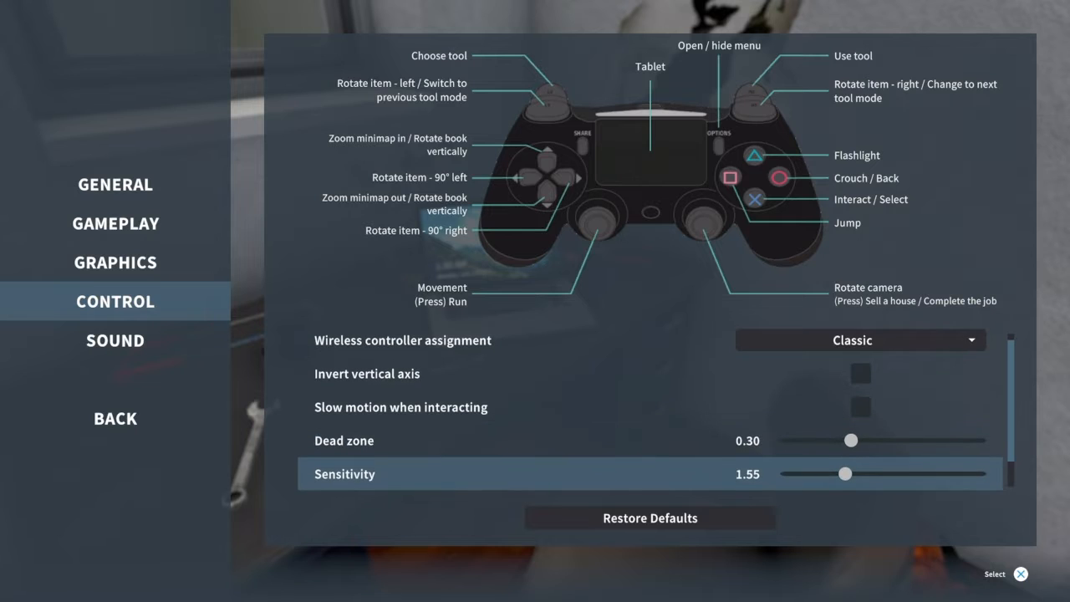
{"action": "left_click_drag", "start_coordinate": [844, 475], "coordinate": [840, 475]}
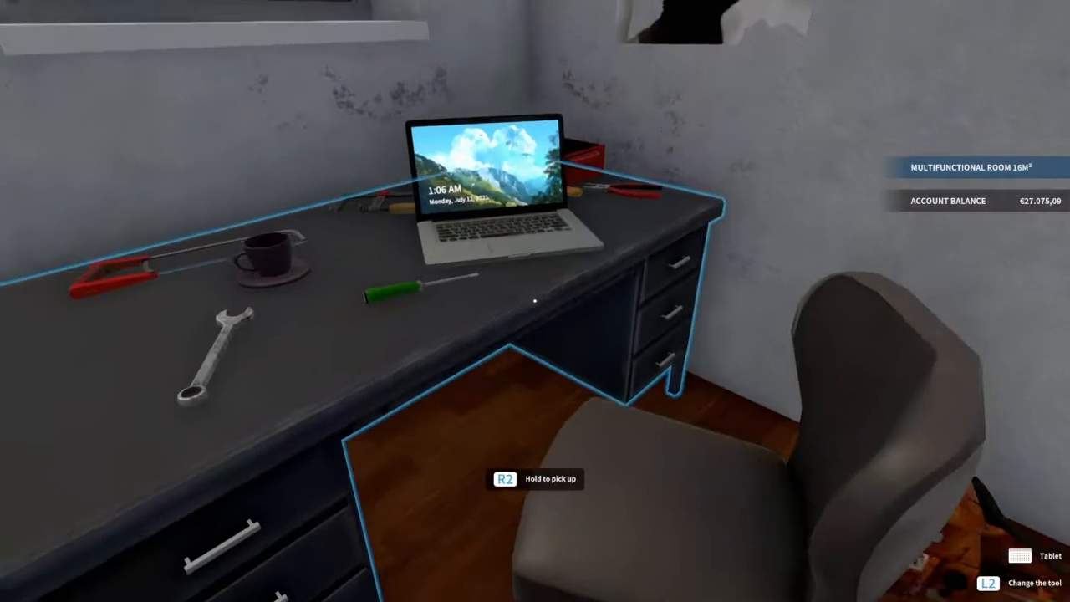
{"action": "mouse_move", "coordinate": [535, 301]}
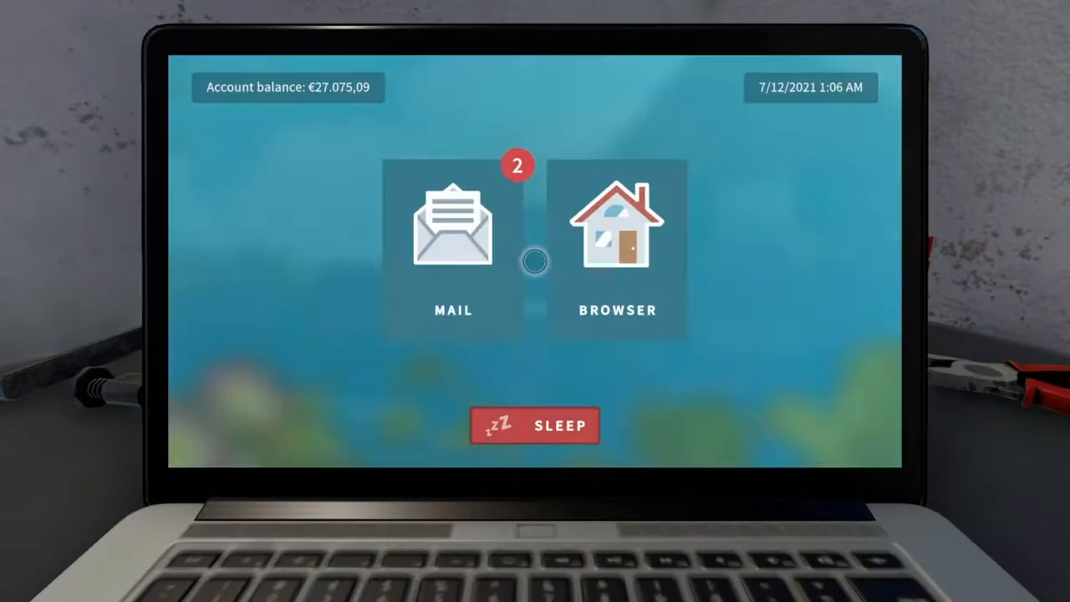
- Read Matt Marlow's 'Baby on the way' email in the inbox and accept the job
{"action": "left_click", "coordinate": [452, 226]}
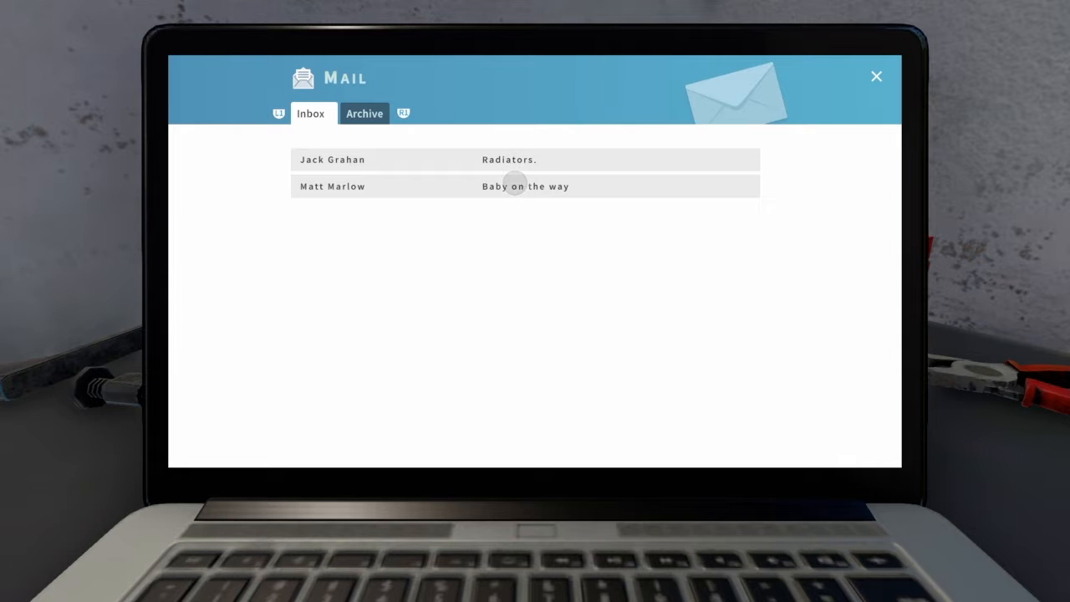
{"action": "left_click", "coordinate": [525, 186]}
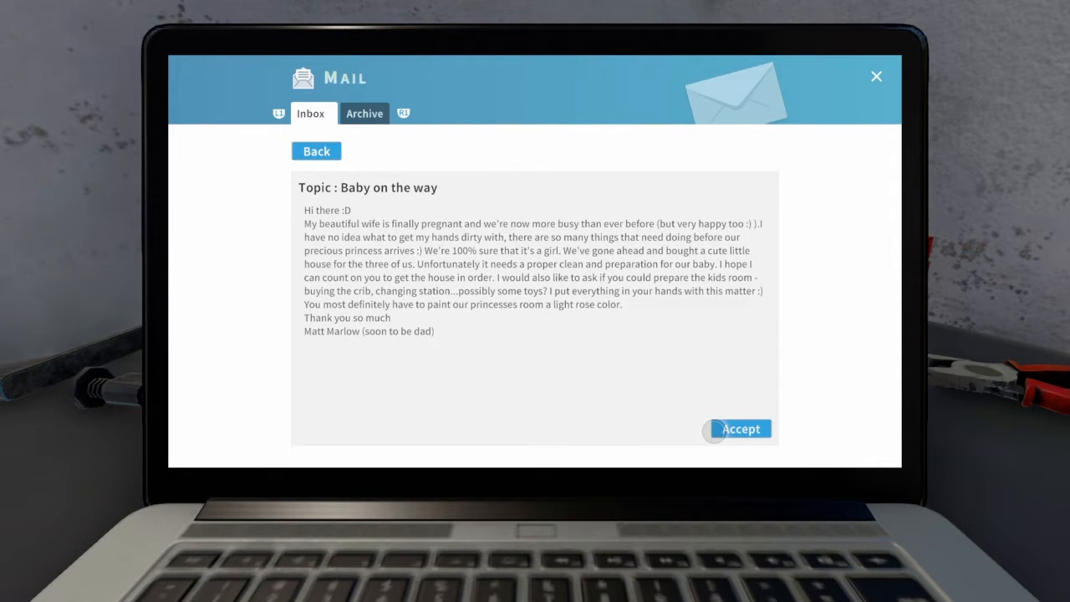
{"action": "left_click", "coordinate": [736, 428]}
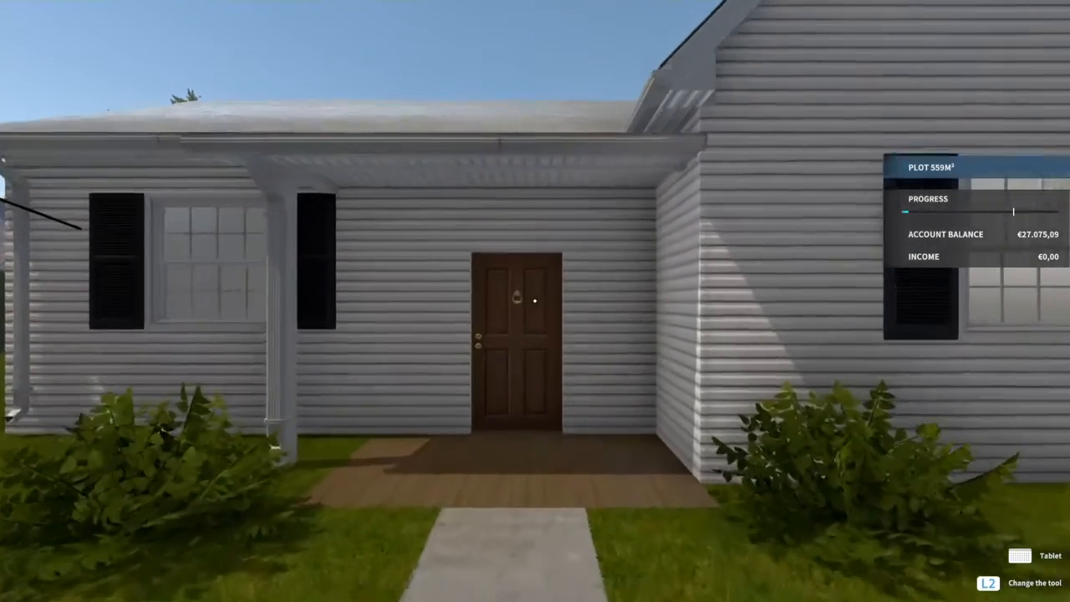
- Enter the client's house through the front door into the corridor
{"action": "left_click", "coordinate": [1020, 555]}
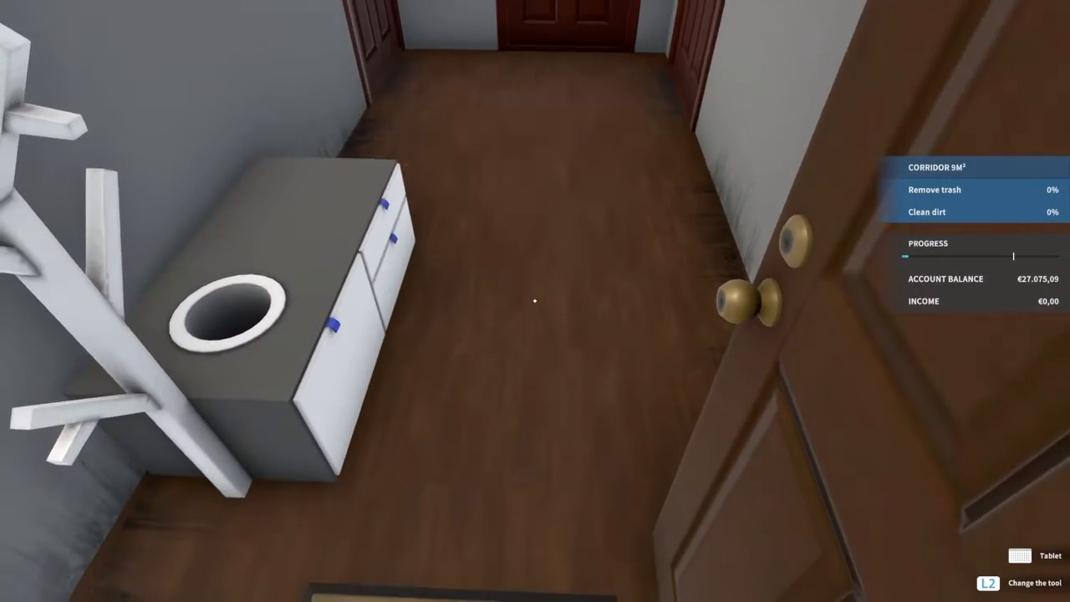
{"action": "mouse_move", "coordinate": [535, 301]}
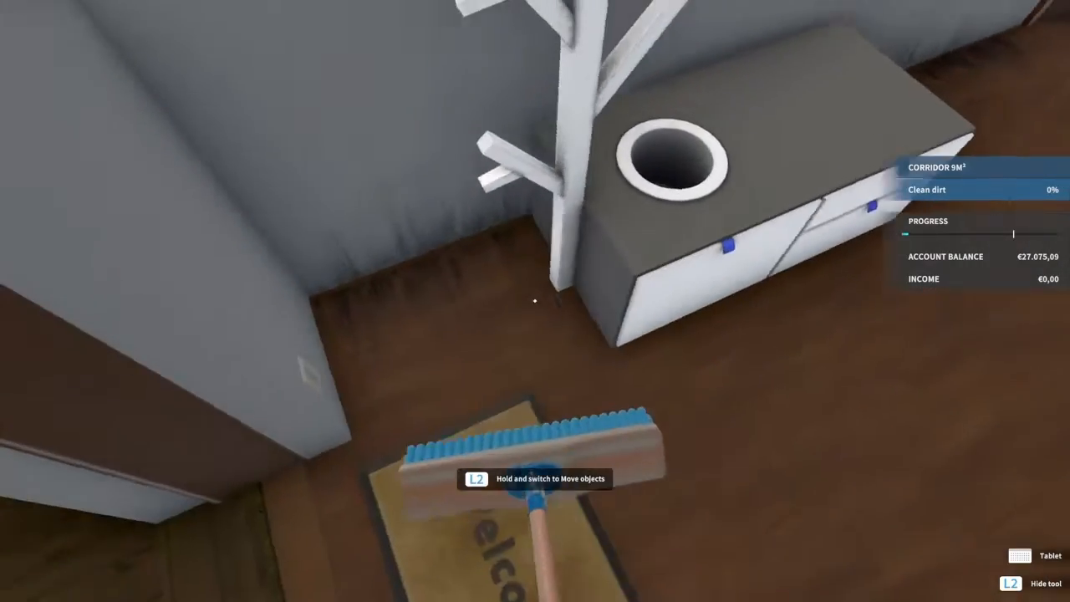
{"action": "mouse_move", "coordinate": [536, 301]}
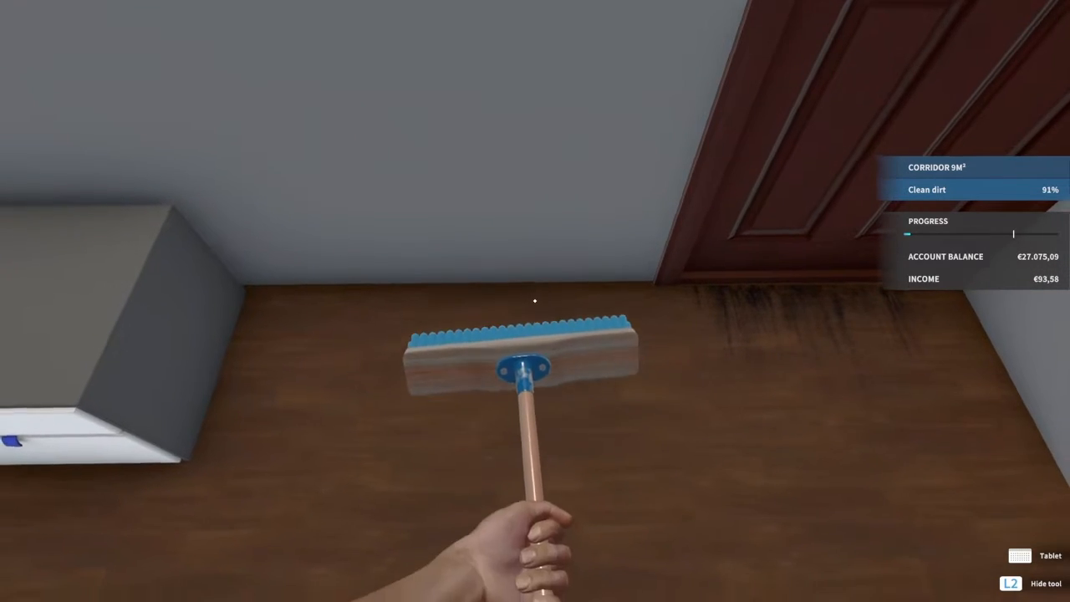
{"action": "mouse_move", "coordinate": [535, 301]}
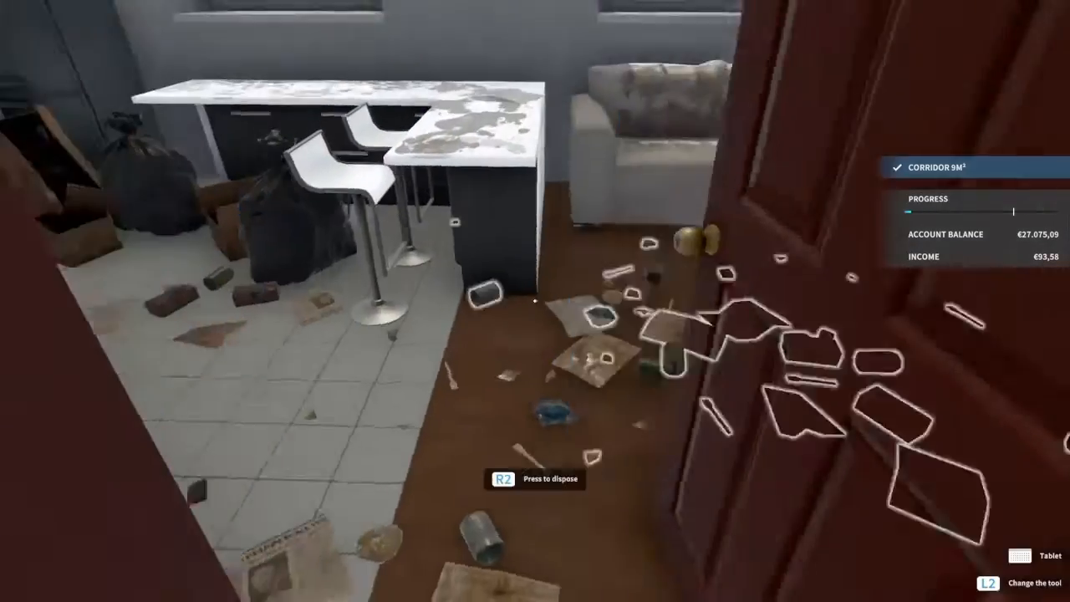
{"action": "mouse_move", "coordinate": [536, 301]}
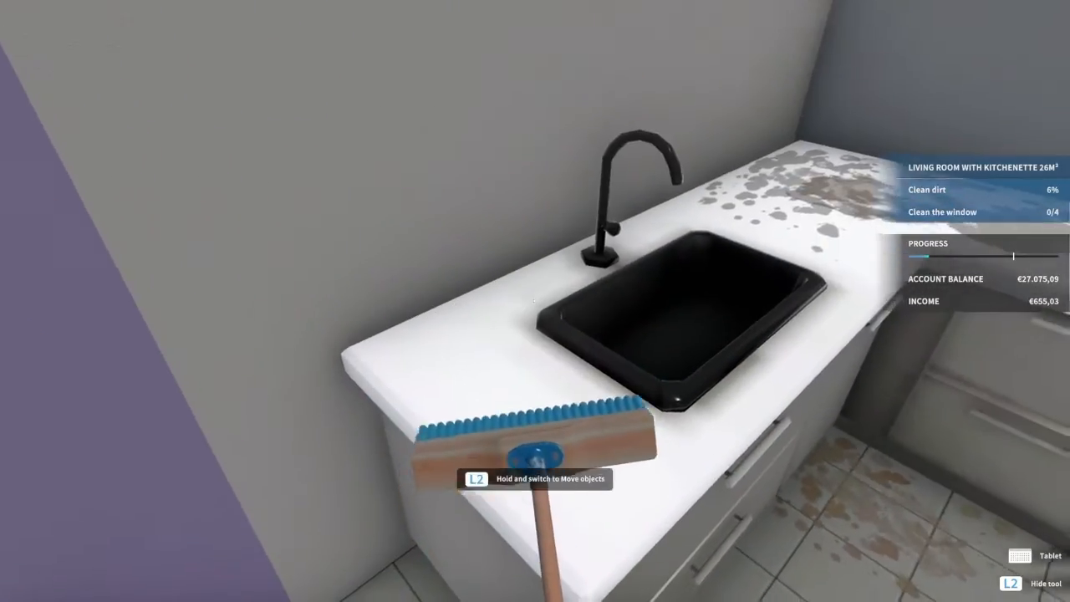
{"action": "mouse_move", "coordinate": [535, 301]}
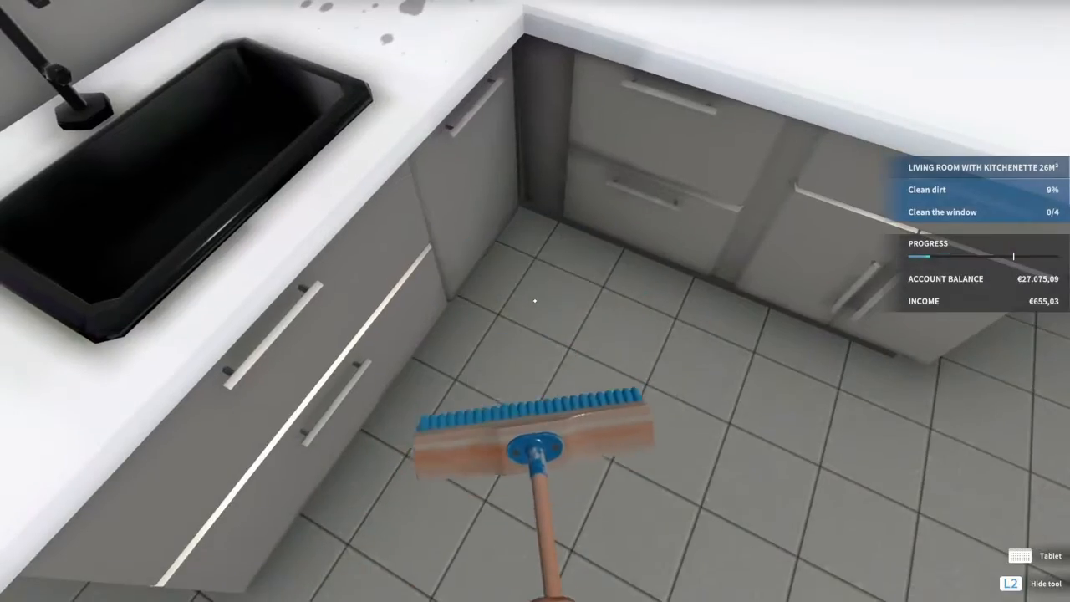
{"action": "mouse_move", "coordinate": [535, 301]}
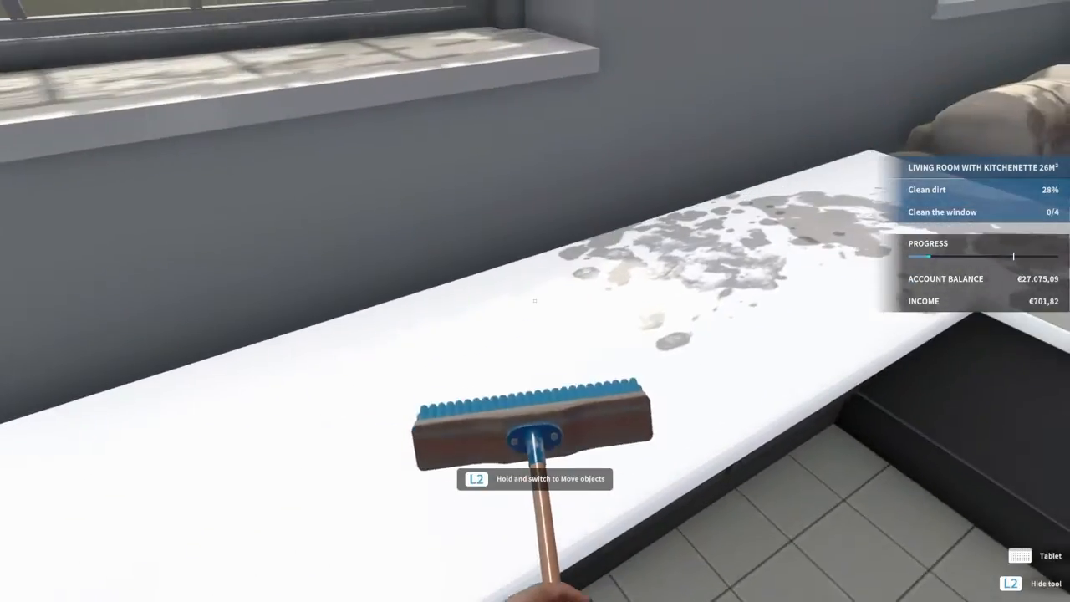
{"action": "mouse_move", "coordinate": [535, 301]}
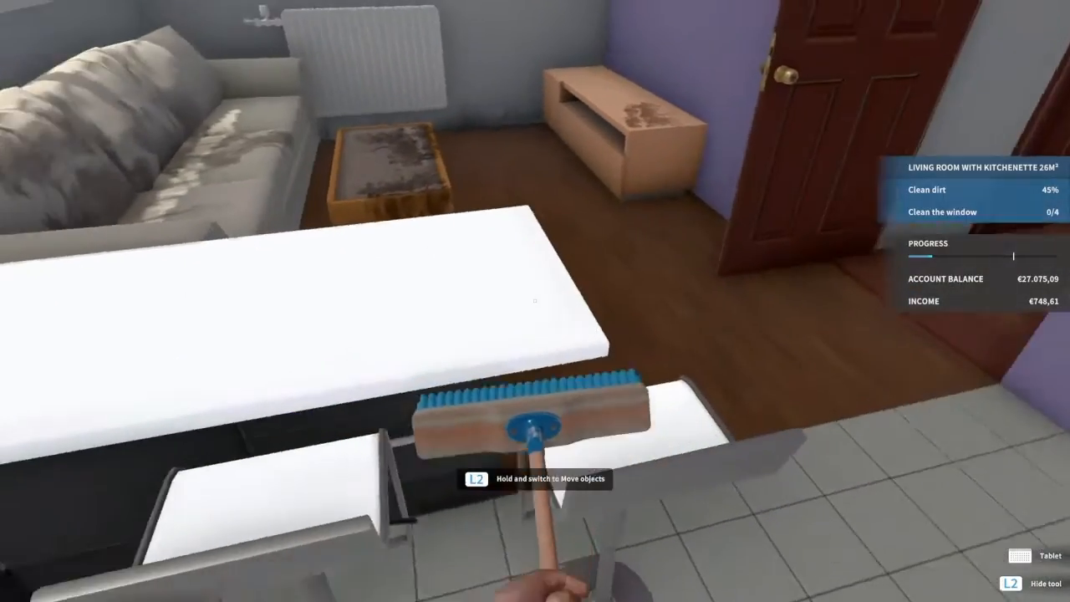
{"action": "mouse_move", "coordinate": [536, 301]}
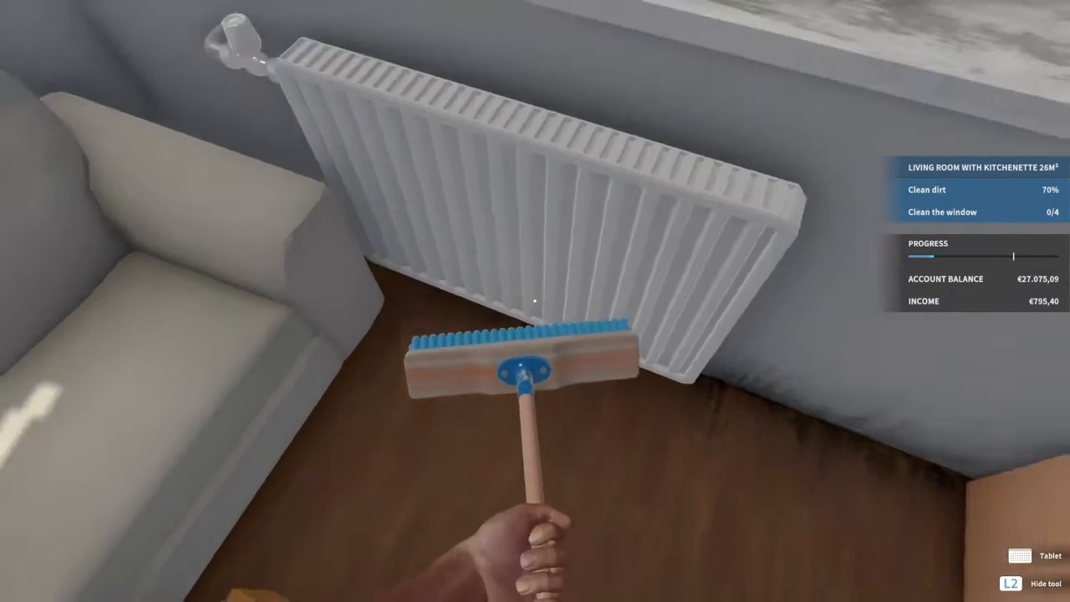
{"action": "mouse_move", "coordinate": [536, 301]}
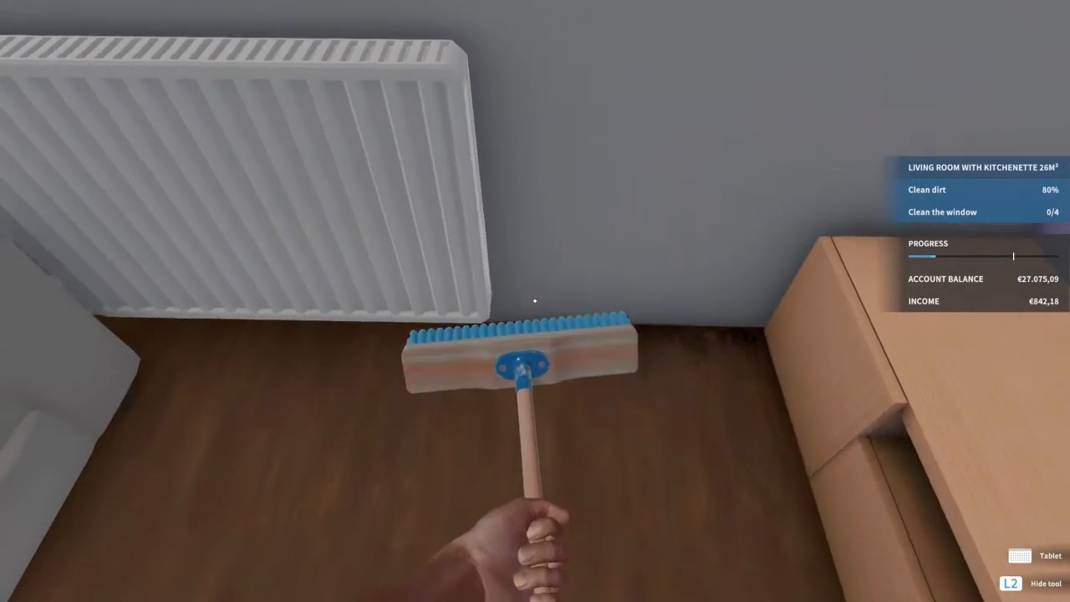
{"action": "mouse_move", "coordinate": [535, 301]}
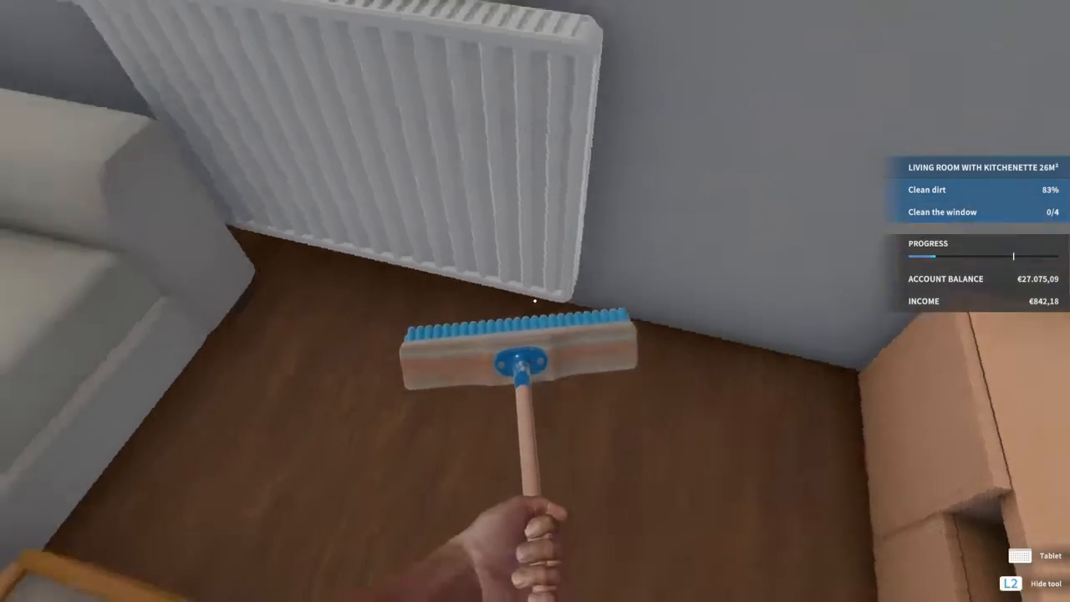
{"action": "mouse_move", "coordinate": [535, 301]}
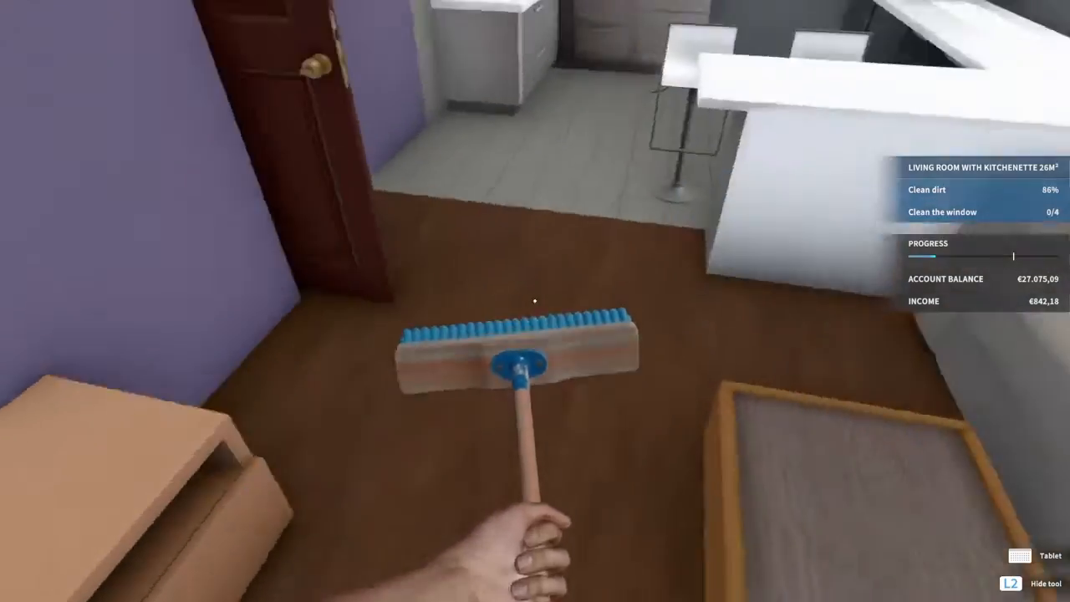
{"action": "mouse_move", "coordinate": [535, 302]}
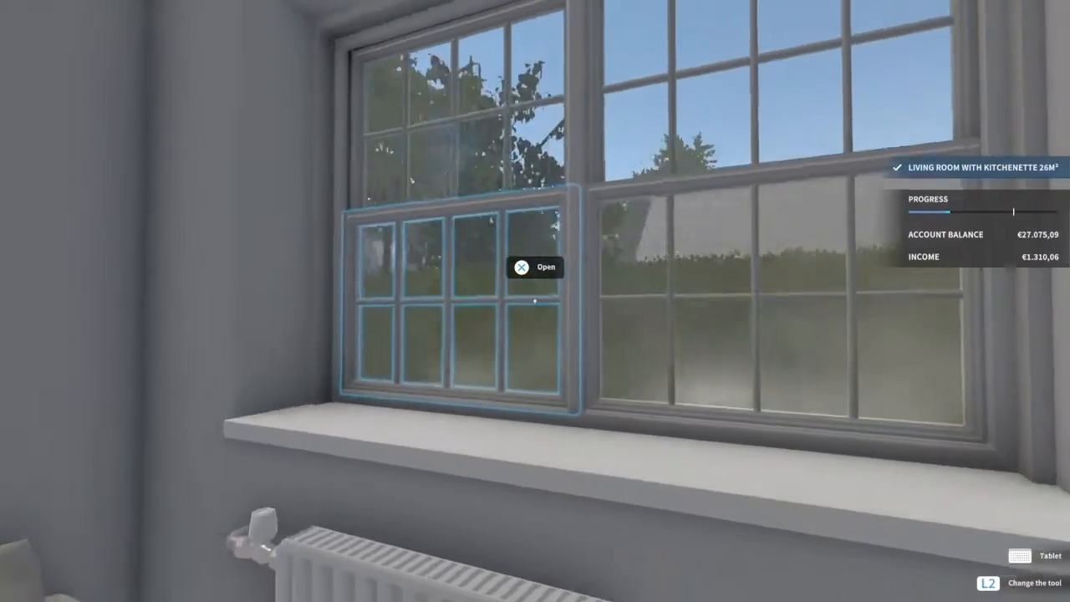
{"action": "mouse_move", "coordinate": [535, 301]}
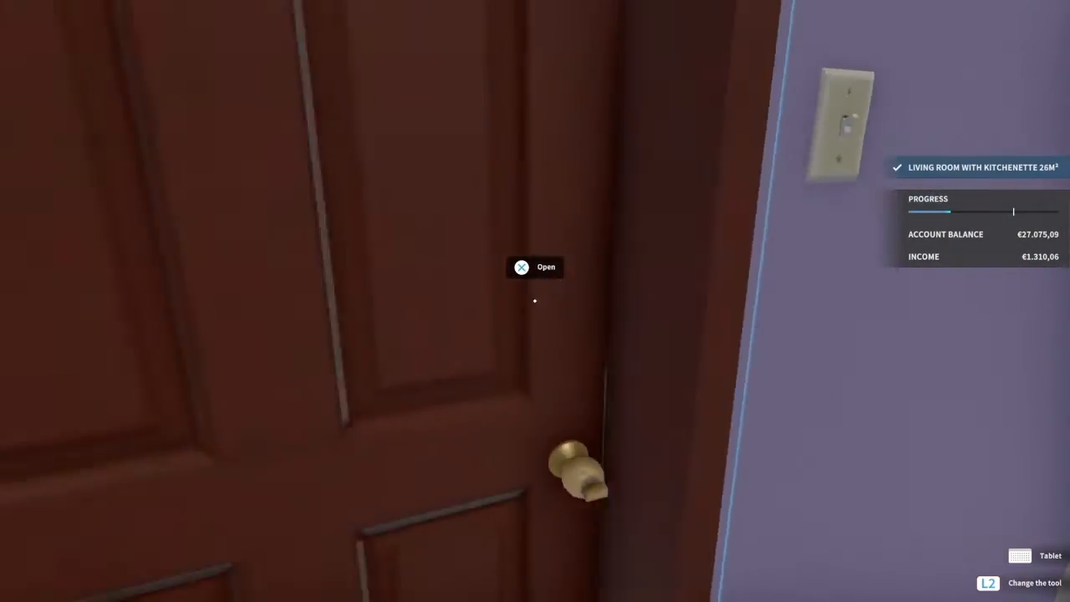
- Reach the bathroom via the corridor and wipe the grime off its window
{"action": "left_click", "coordinate": [521, 268]}
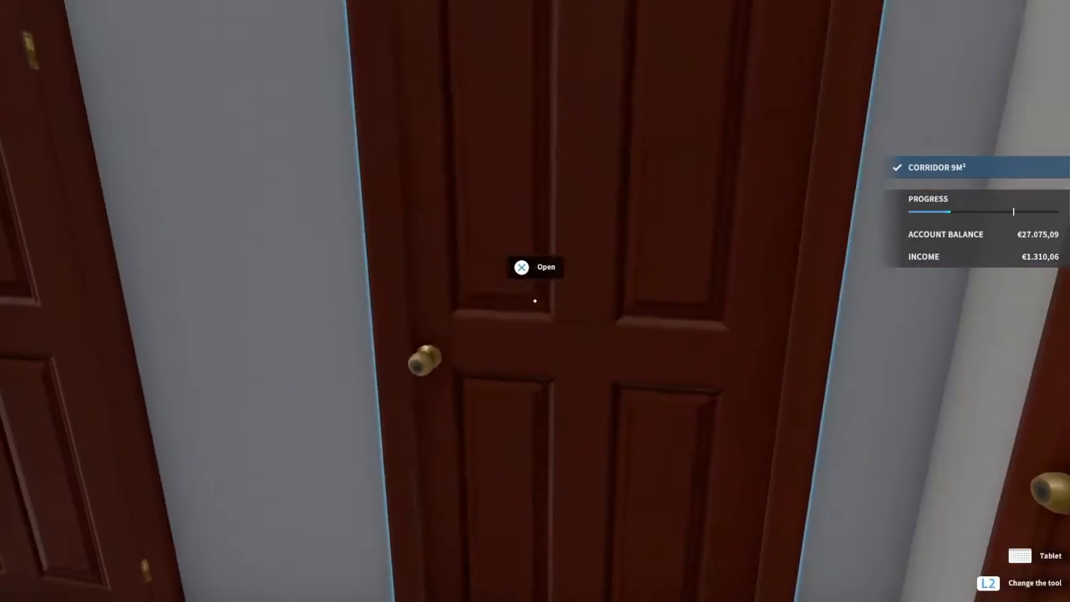
{"action": "left_click", "coordinate": [535, 268]}
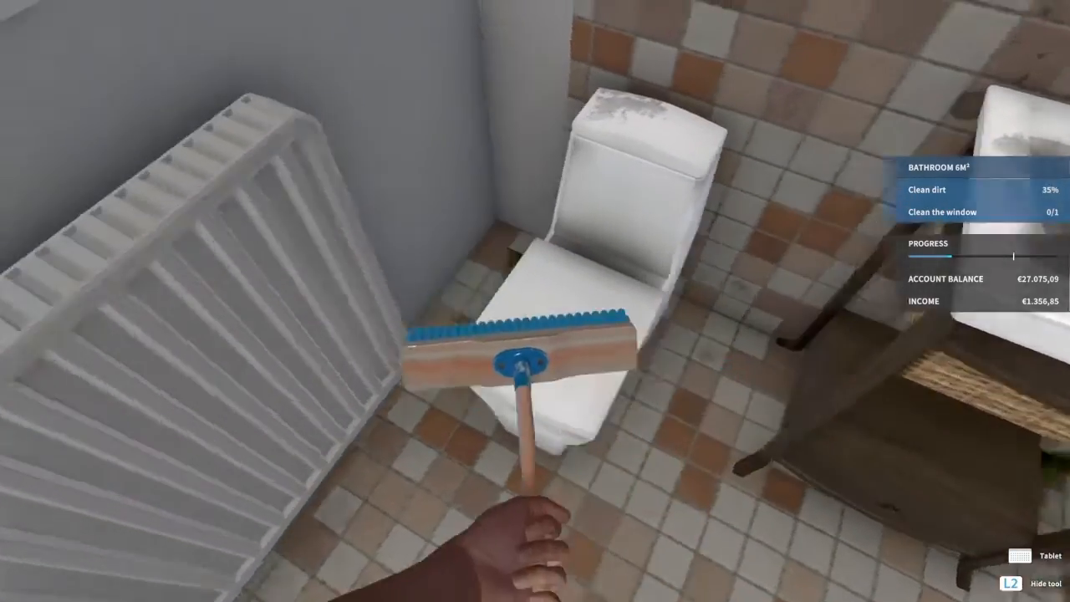
{"action": "mouse_move", "coordinate": [535, 301]}
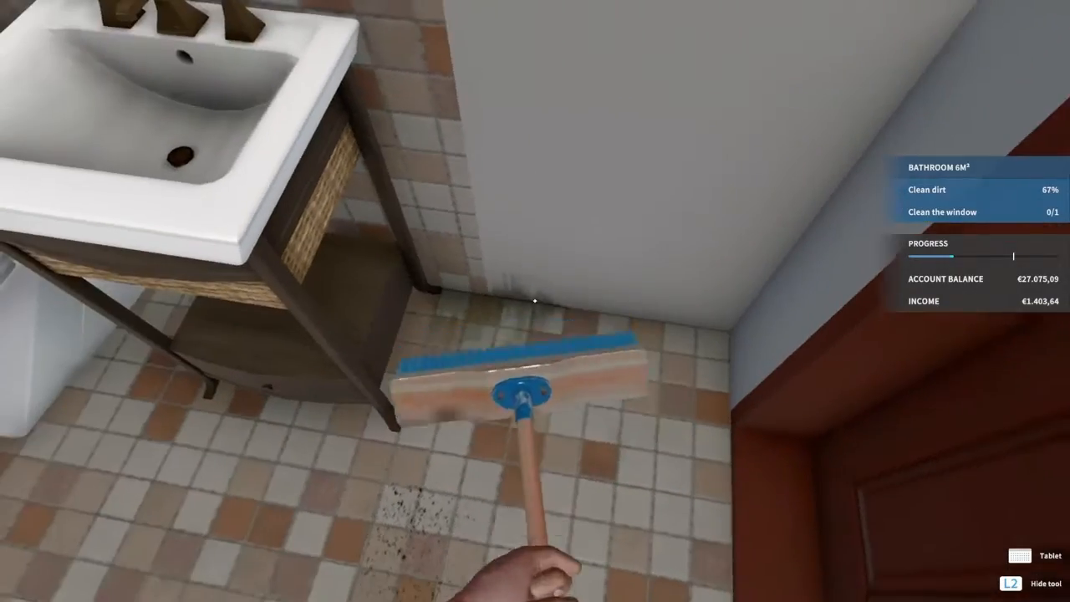
{"action": "mouse_move", "coordinate": [535, 301]}
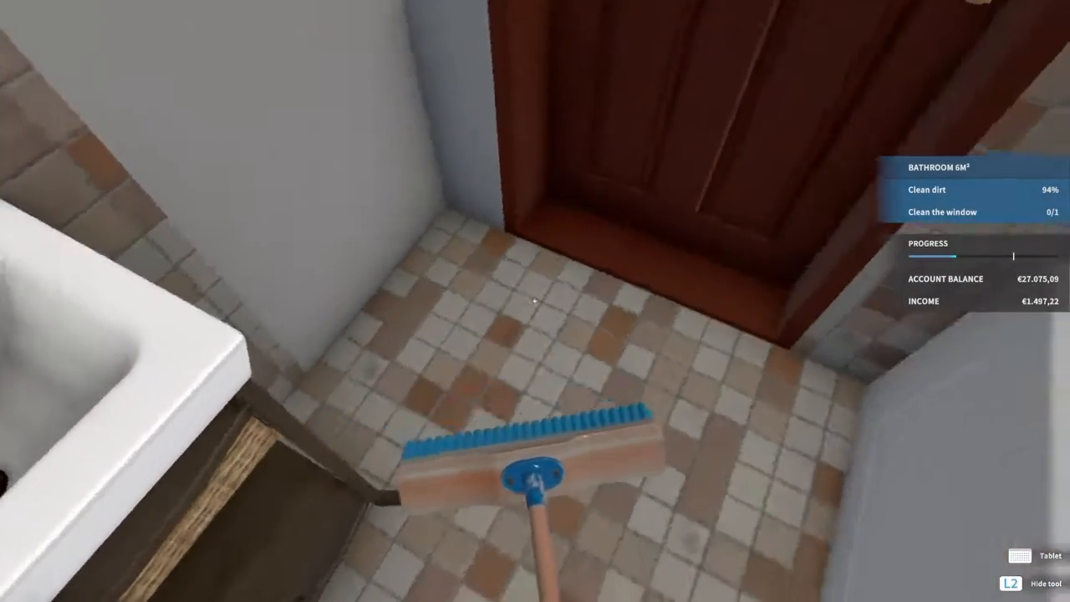
{"action": "mouse_move", "coordinate": [535, 301]}
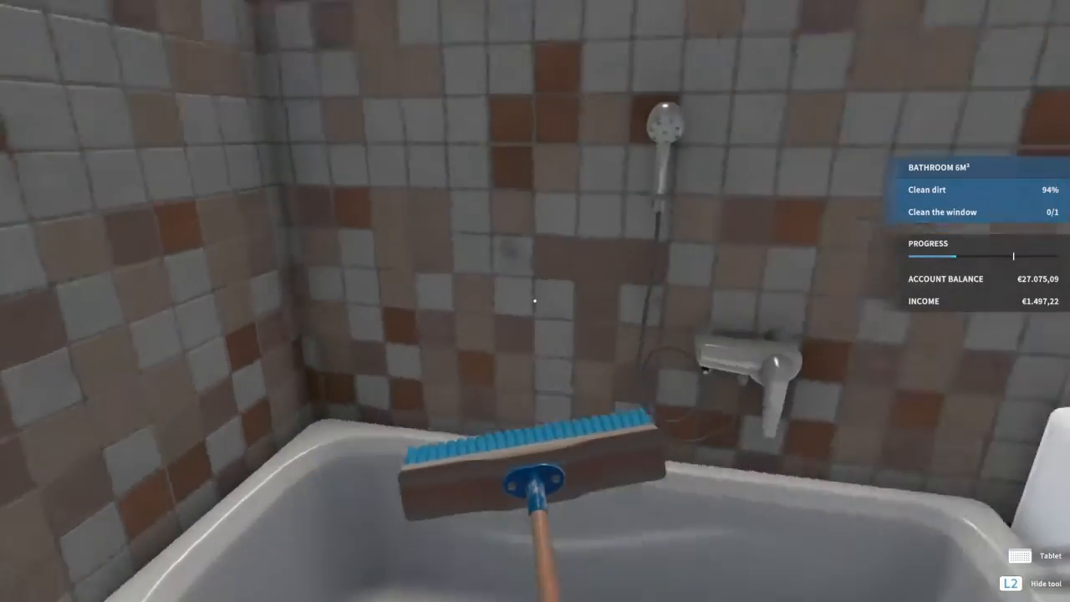
{"action": "mouse_move", "coordinate": [535, 301]}
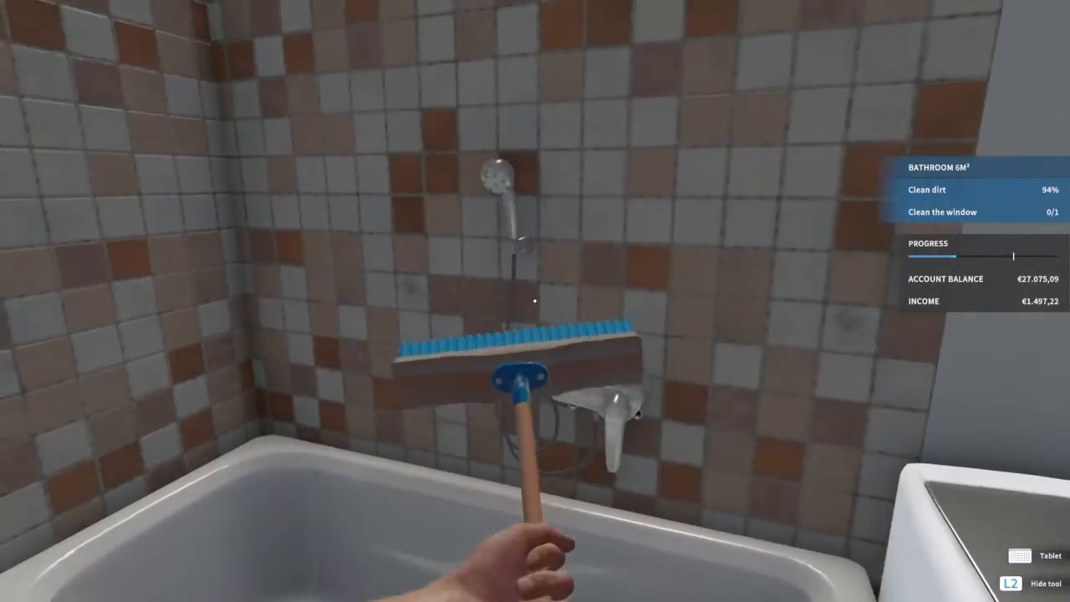
{"action": "mouse_move", "coordinate": [535, 301]}
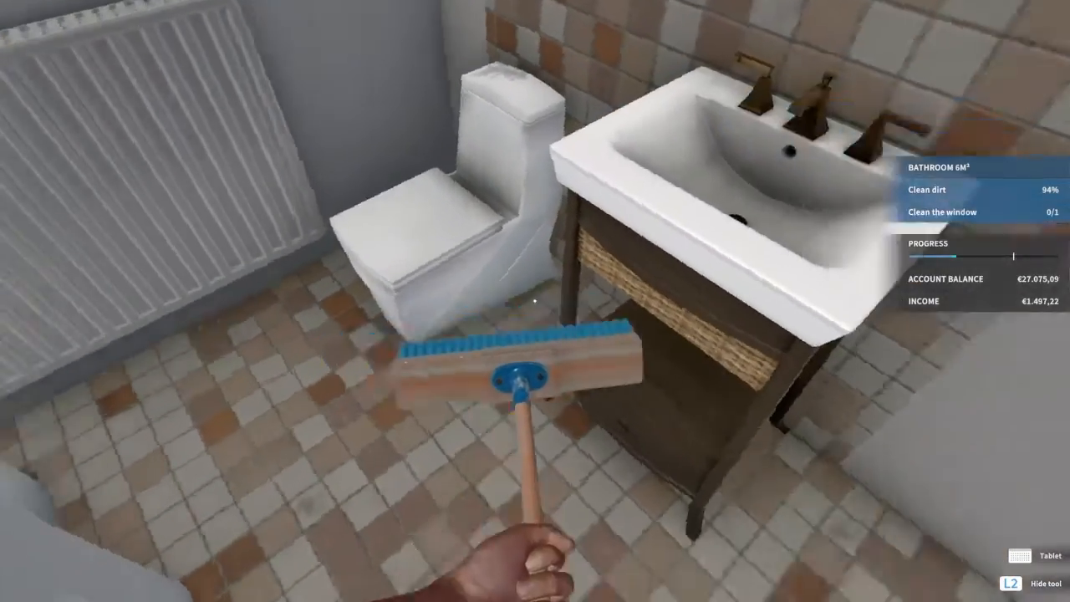
{"action": "mouse_move", "coordinate": [536, 301]}
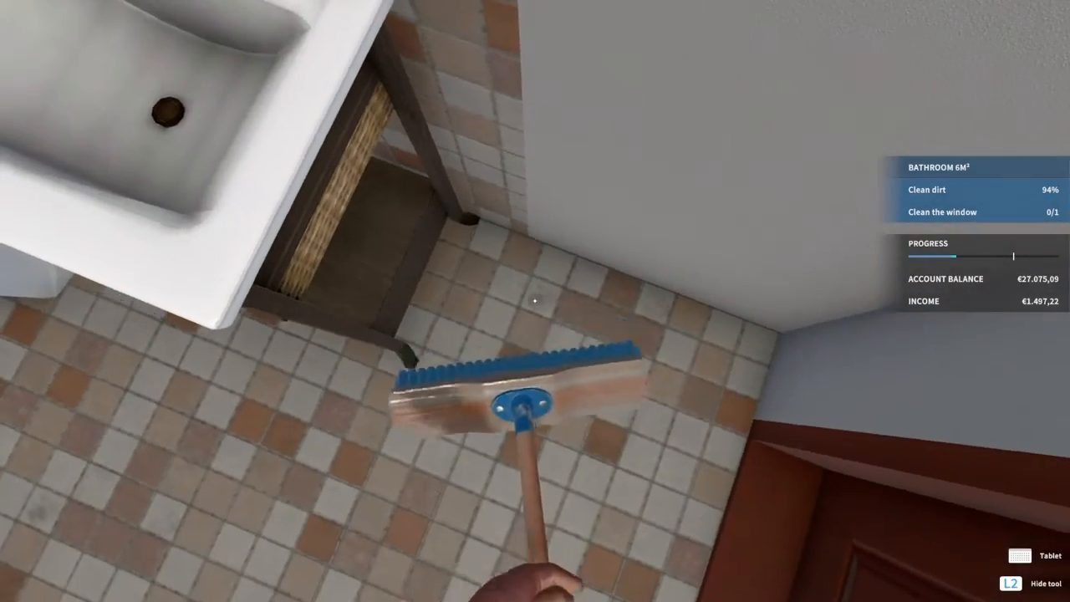
{"action": "mouse_move", "coordinate": [536, 301]}
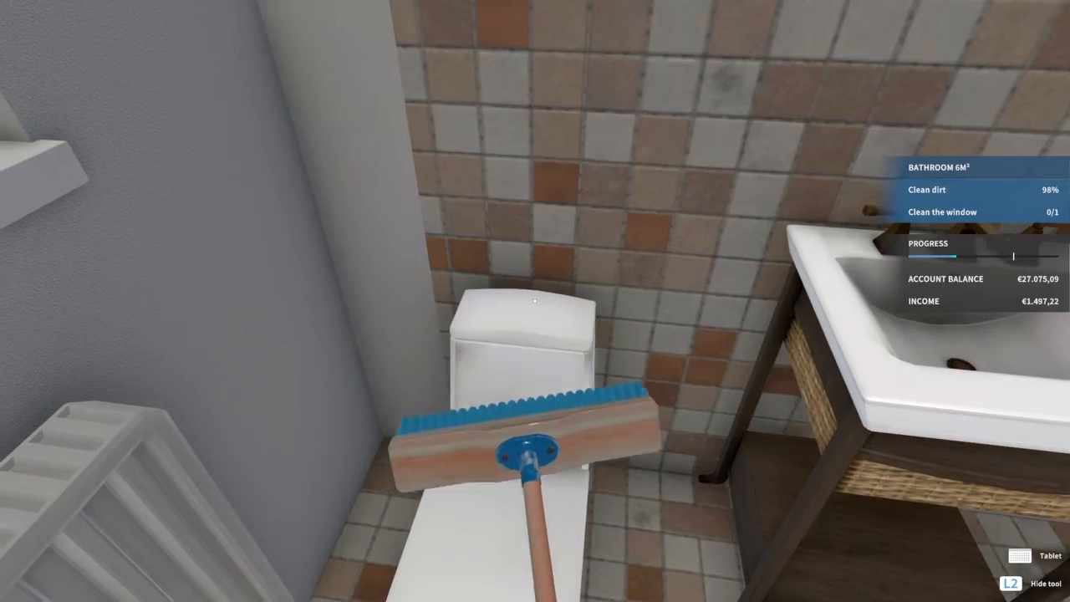
{"action": "mouse_move", "coordinate": [535, 301]}
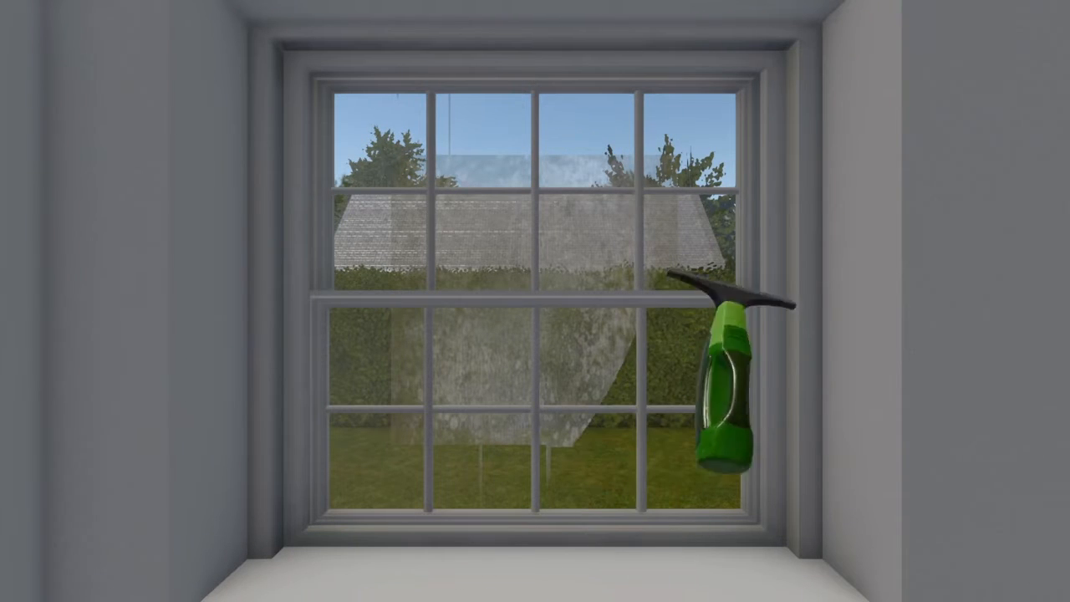
{"action": "left_click_drag", "start_coordinate": [727, 376], "coordinate": [519, 418]}
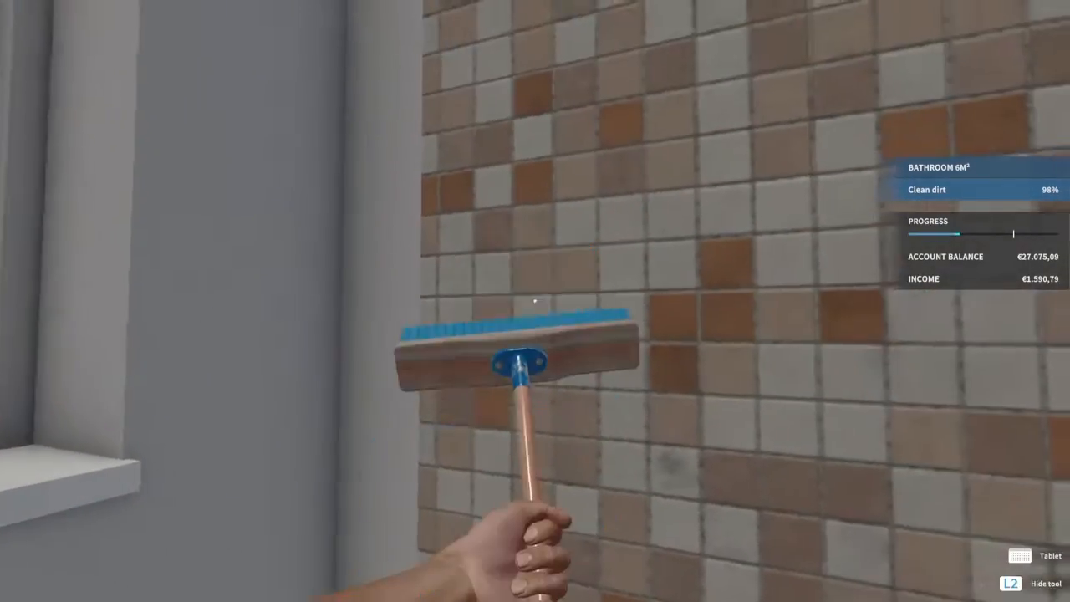
{"action": "mouse_move", "coordinate": [535, 301]}
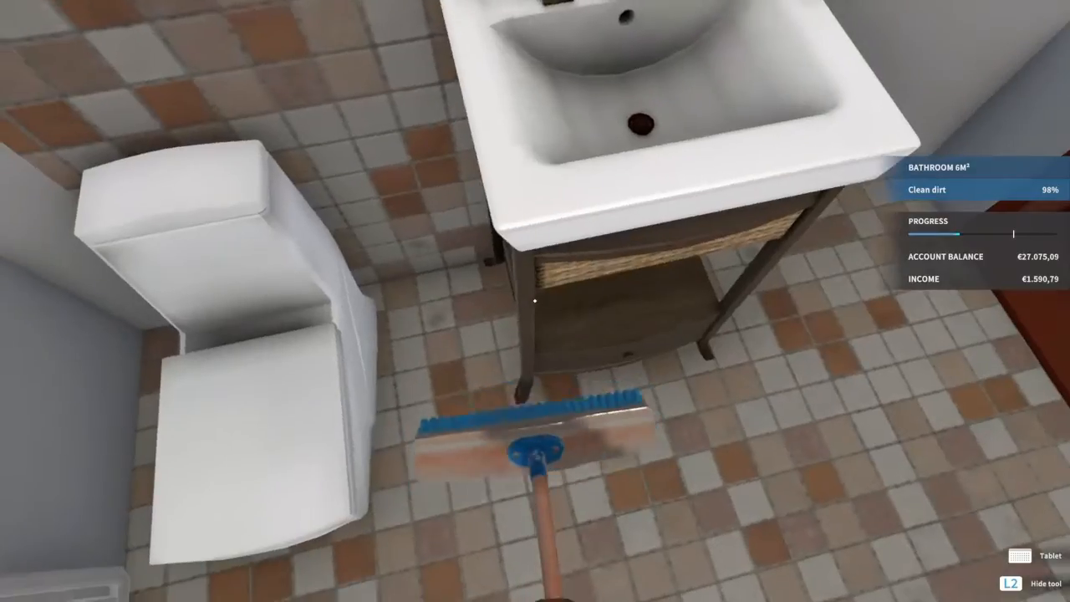
{"action": "mouse_move", "coordinate": [535, 301]}
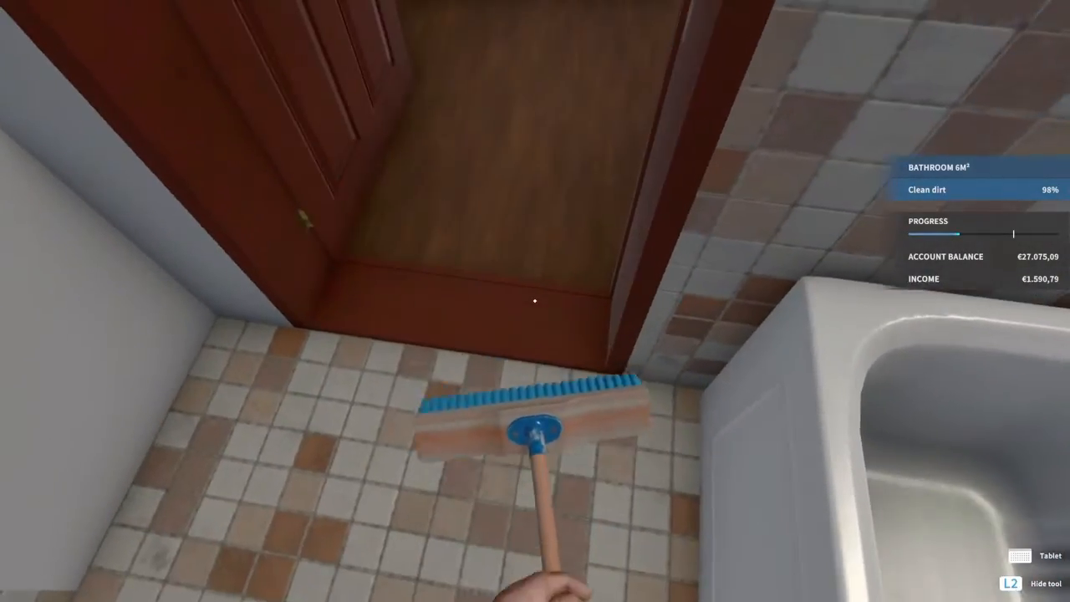
{"action": "mouse_move", "coordinate": [535, 301]}
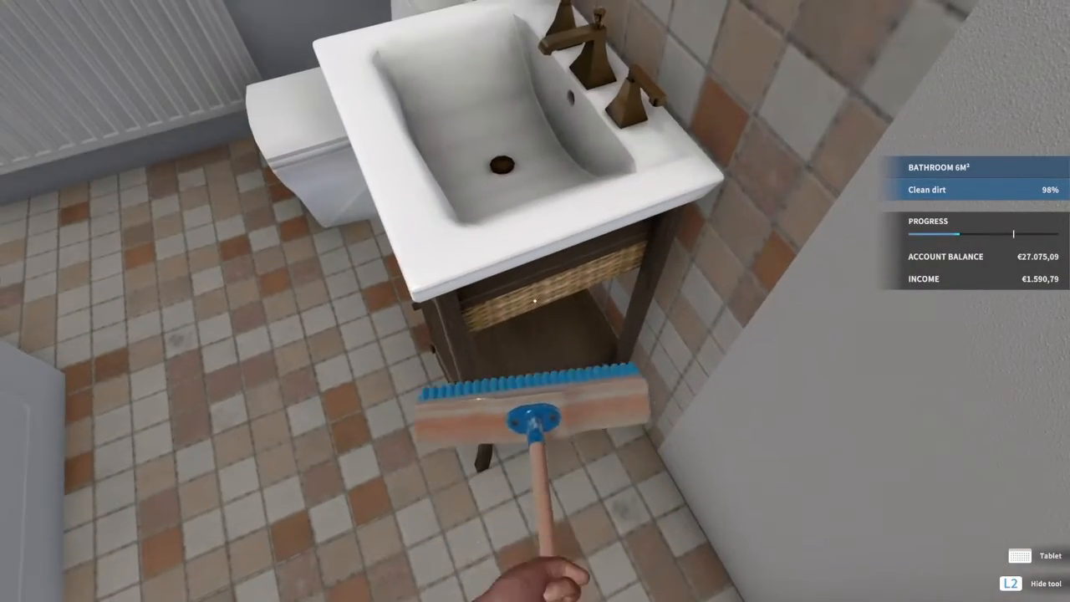
{"action": "mouse_move", "coordinate": [535, 301]}
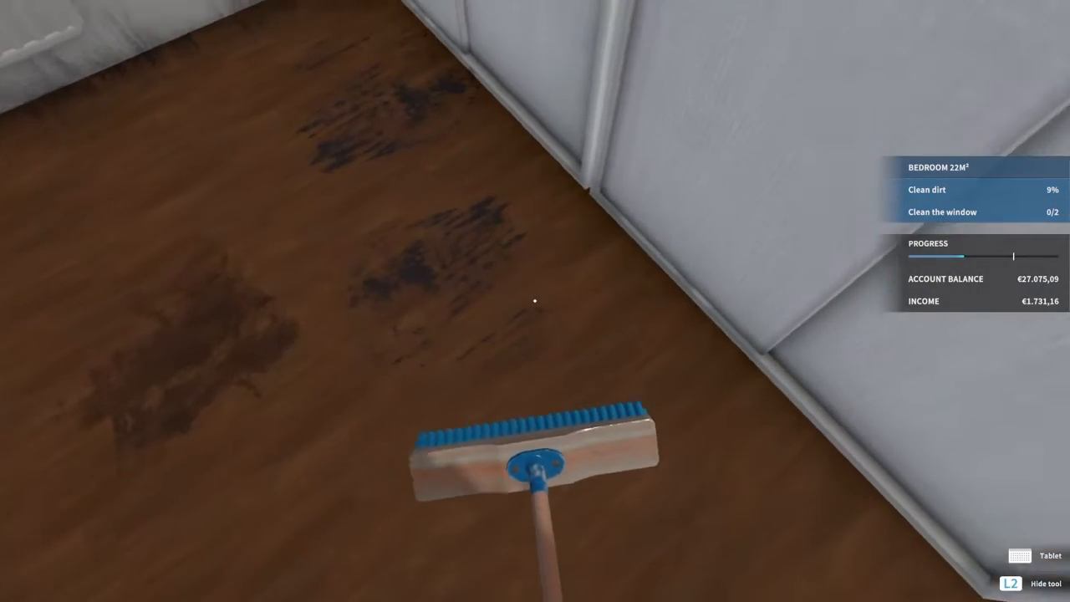
{"action": "mouse_move", "coordinate": [535, 301]}
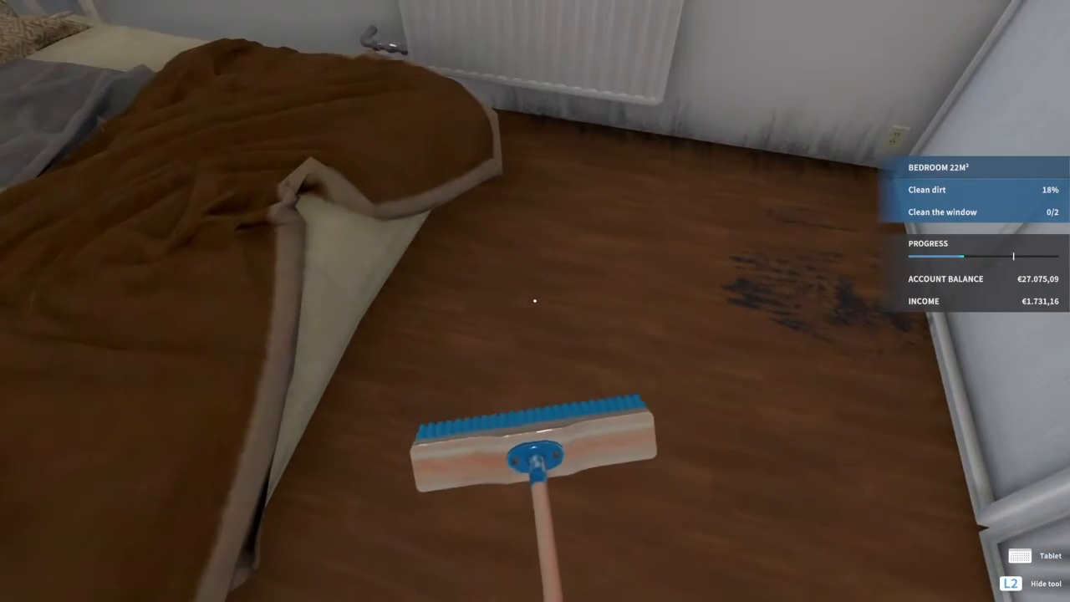
{"action": "mouse_move", "coordinate": [535, 301]}
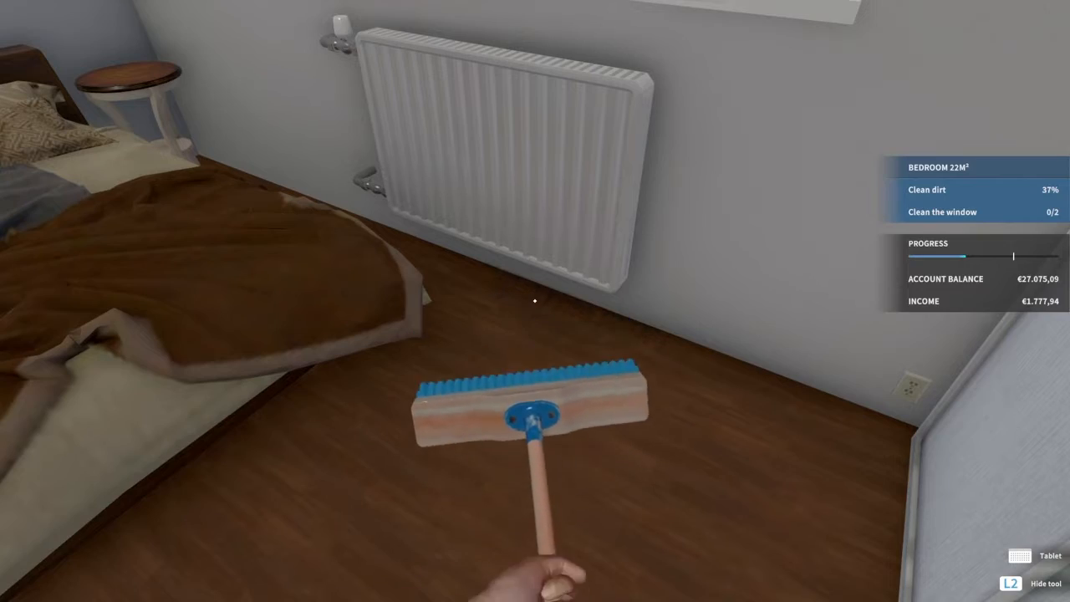
{"action": "mouse_move", "coordinate": [535, 301]}
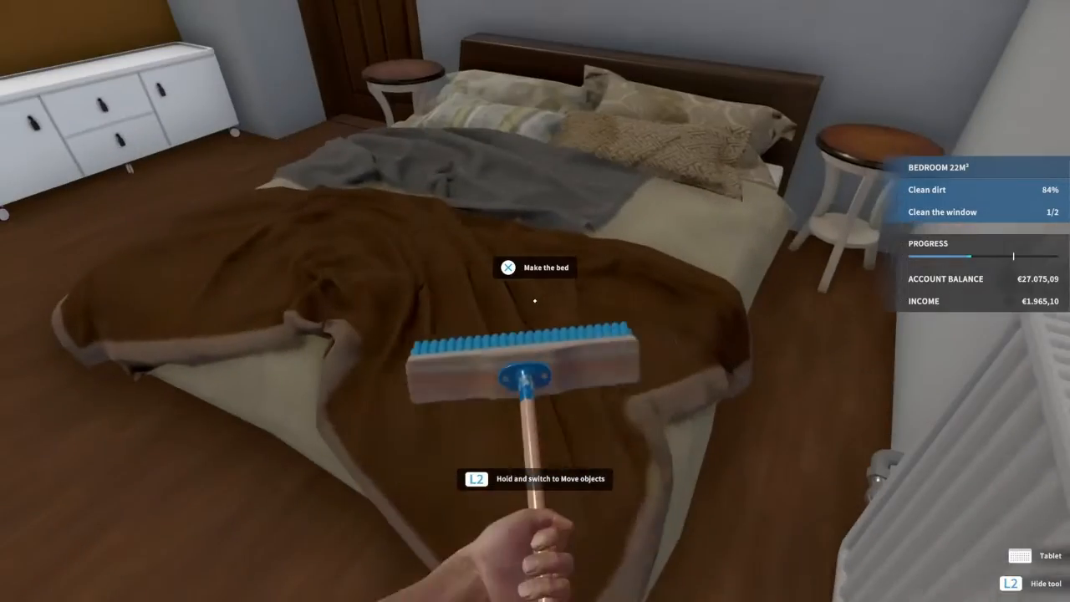
{"action": "mouse_move", "coordinate": [535, 301]}
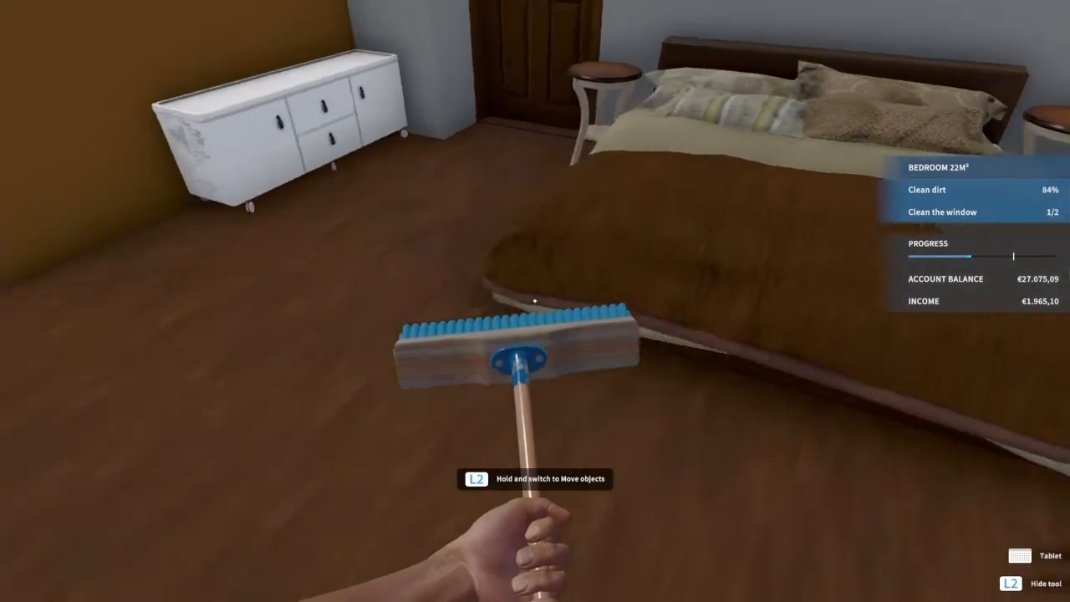
{"action": "mouse_move", "coordinate": [536, 301]}
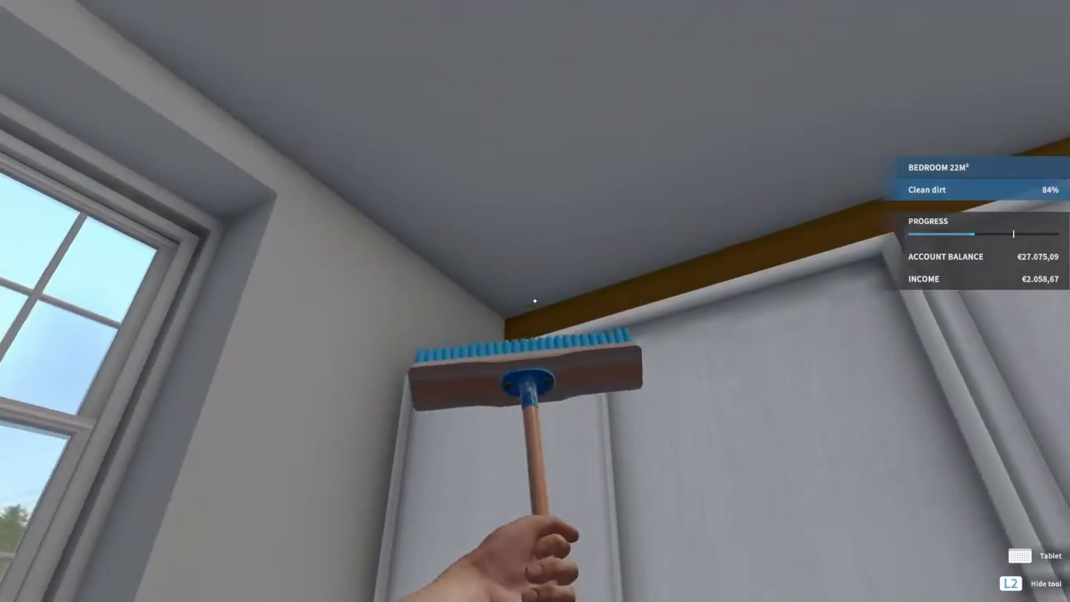
{"action": "mouse_move", "coordinate": [535, 301]}
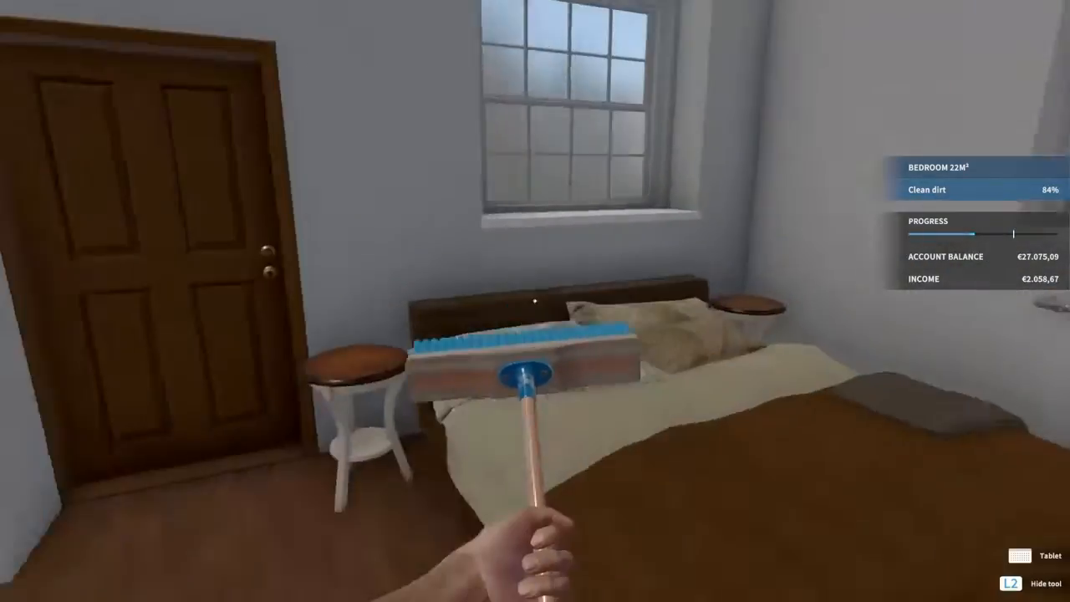
{"action": "mouse_move", "coordinate": [535, 301]}
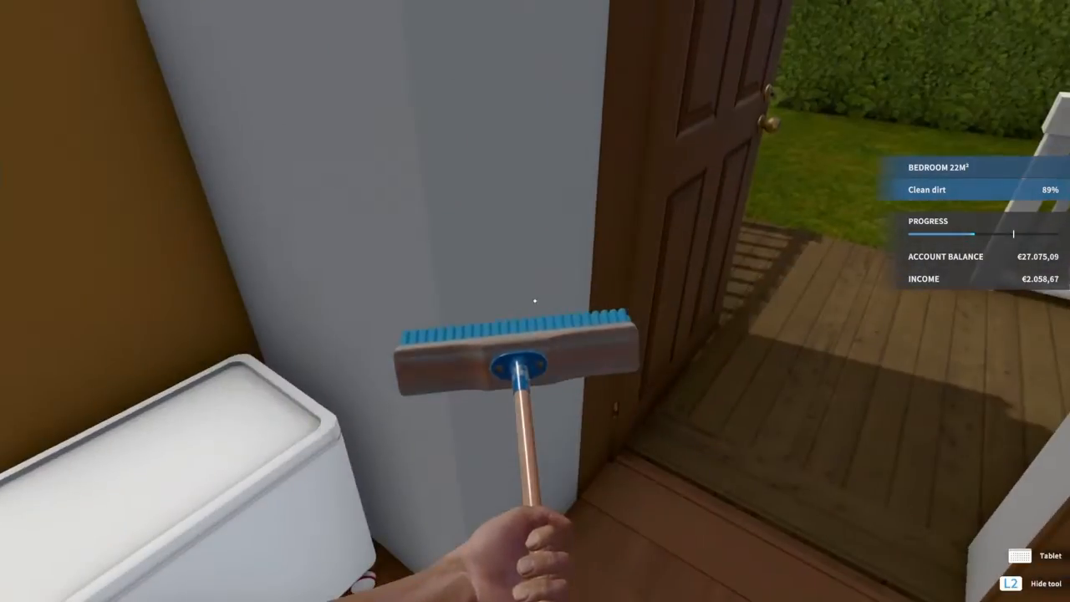
- Scrub the bedroom dirt around the radiator until the task reads 89%
{"action": "left_click", "coordinate": [1038, 555]}
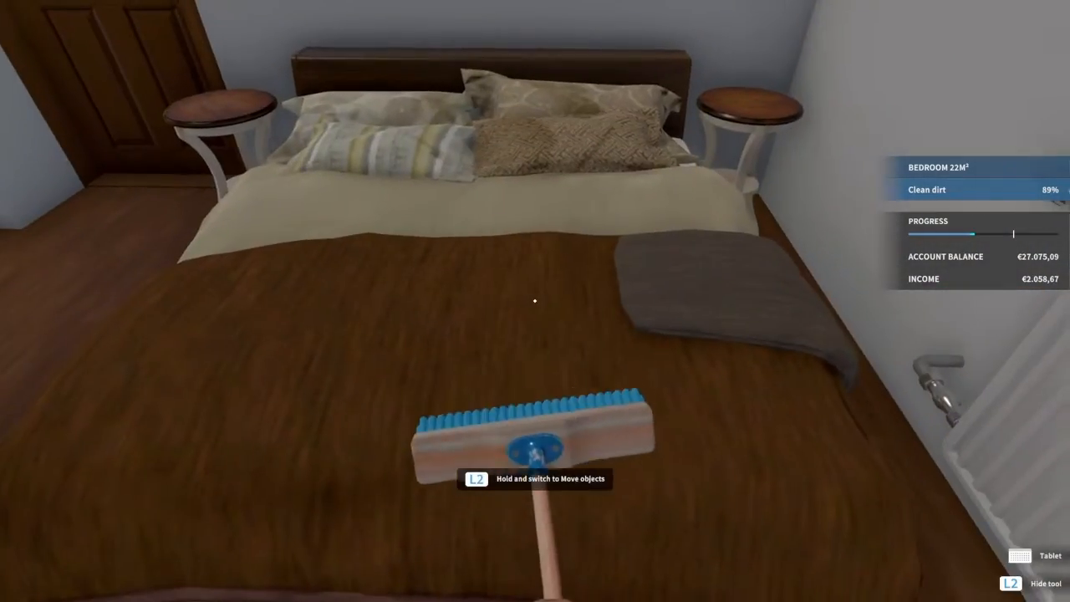
{"action": "mouse_move", "coordinate": [535, 301]}
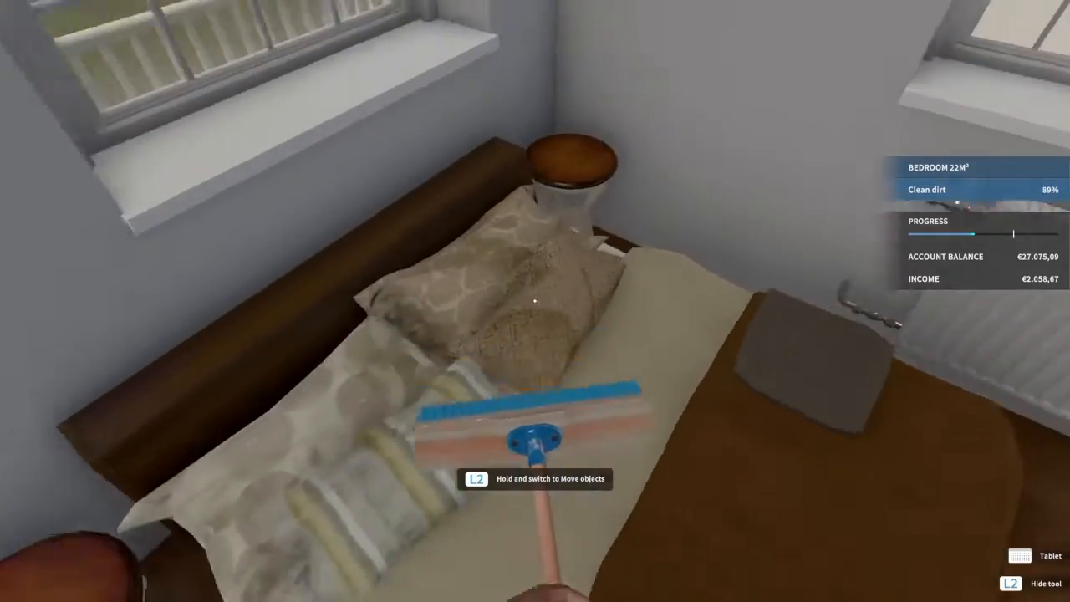
{"action": "mouse_move", "coordinate": [536, 301]}
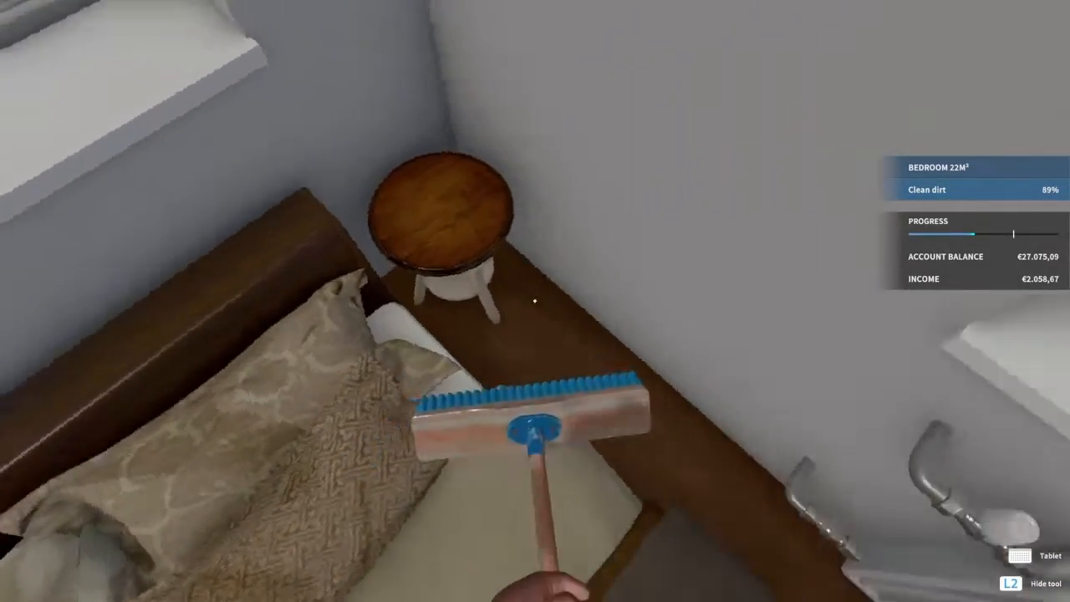
{"action": "mouse_move", "coordinate": [535, 301]}
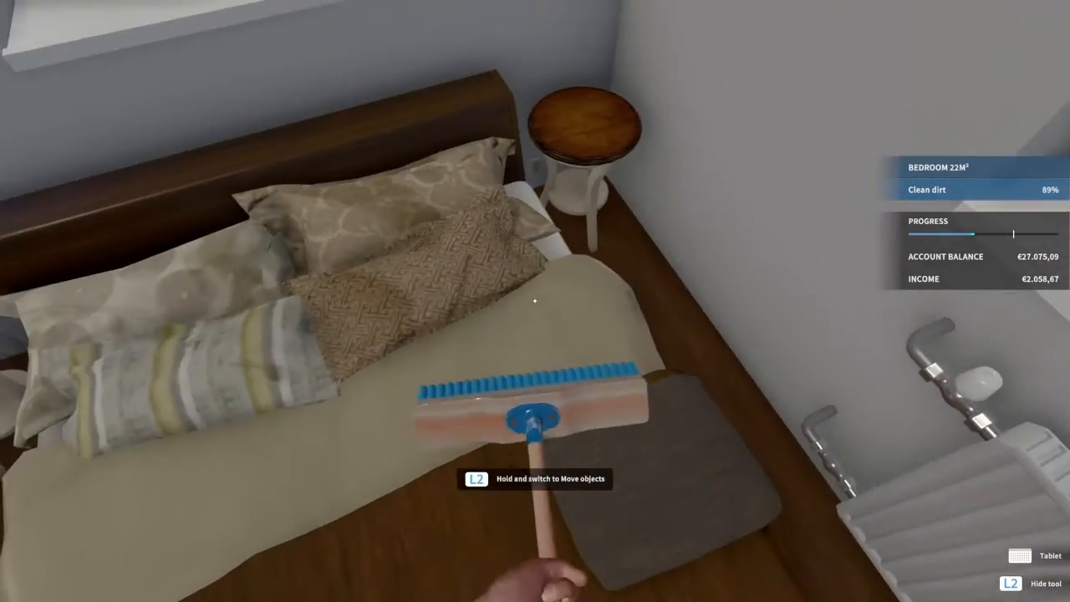
{"action": "mouse_move", "coordinate": [536, 301]}
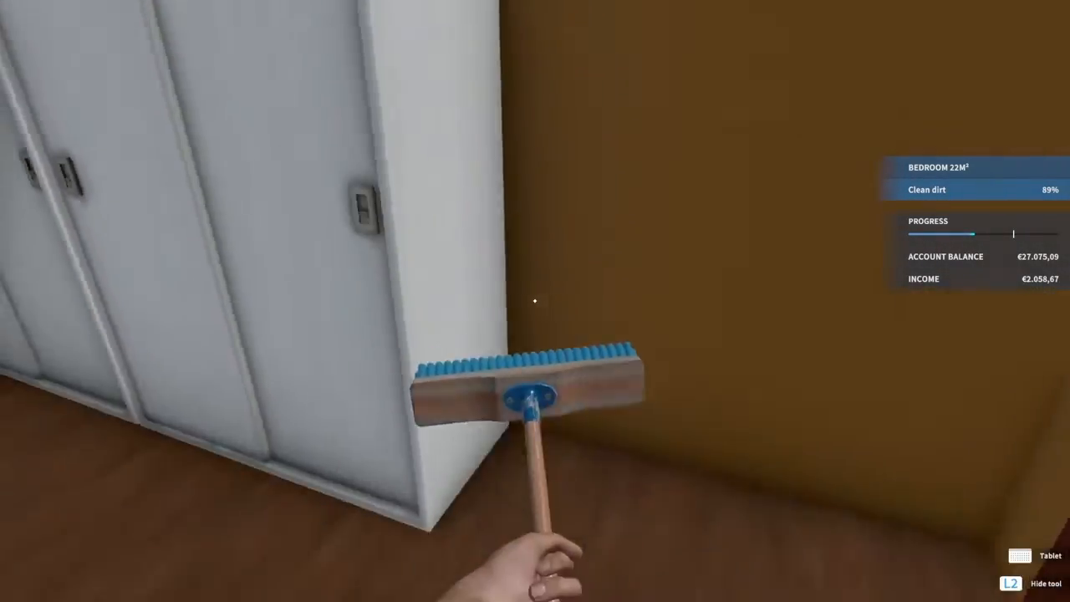
{"action": "mouse_move", "coordinate": [536, 301]}
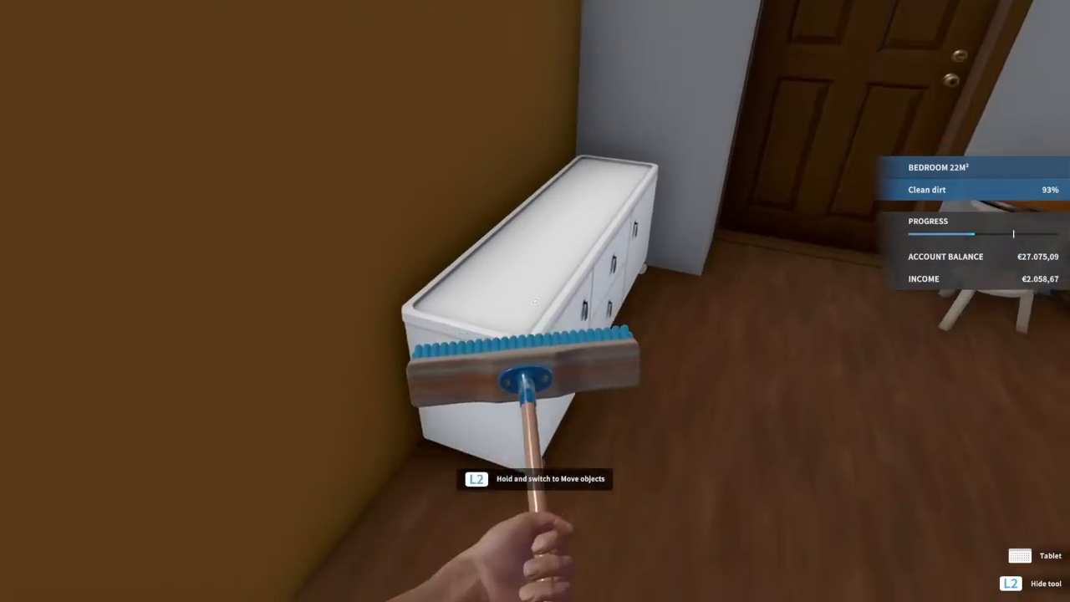
{"action": "mouse_move", "coordinate": [535, 301]}
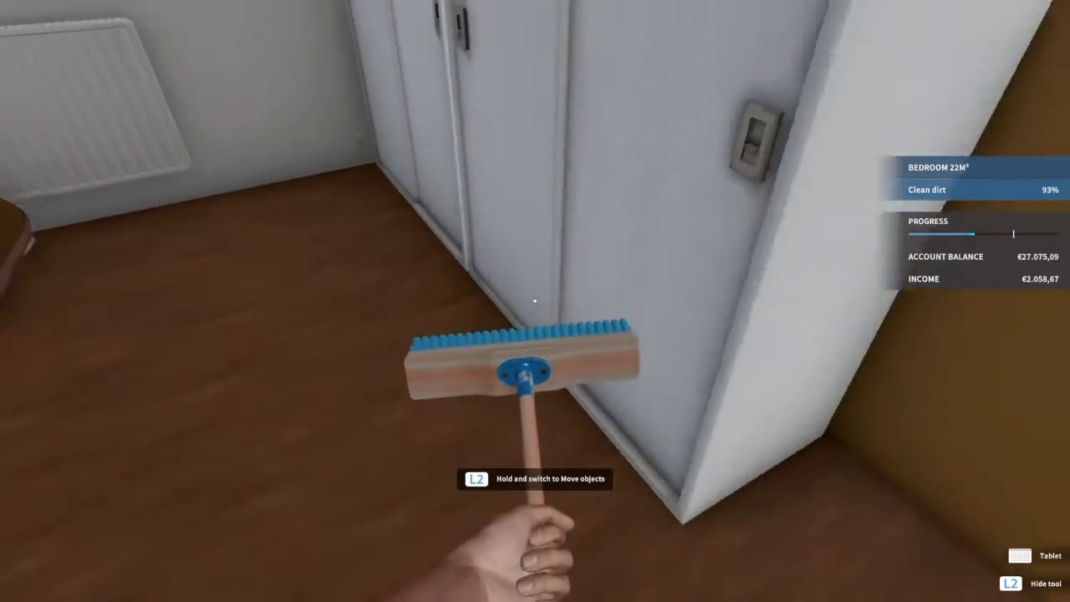
{"action": "mouse_move", "coordinate": [536, 301]}
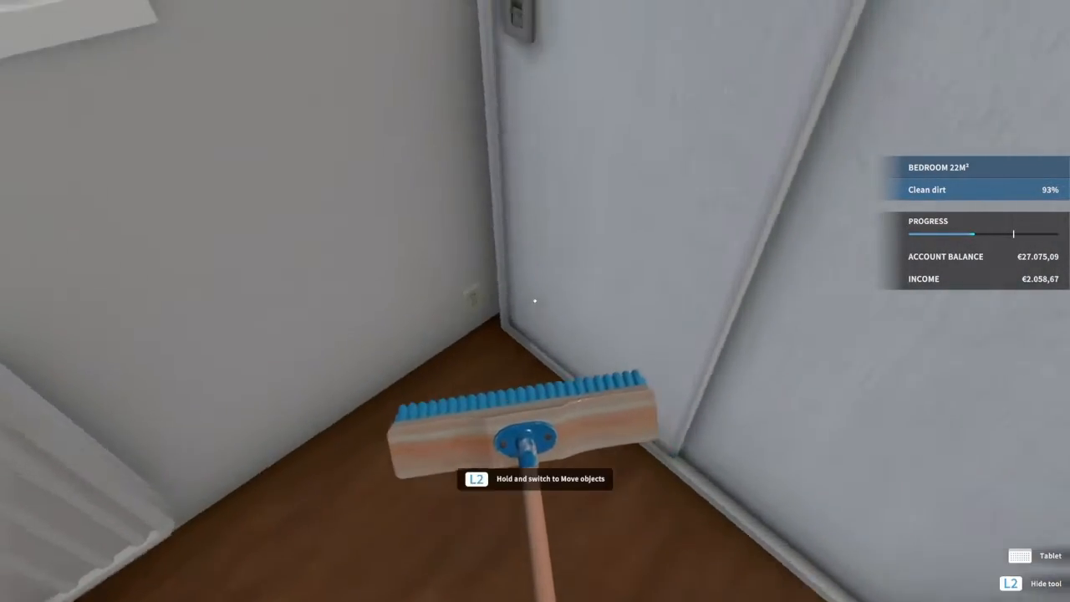
{"action": "mouse_move", "coordinate": [535, 301]}
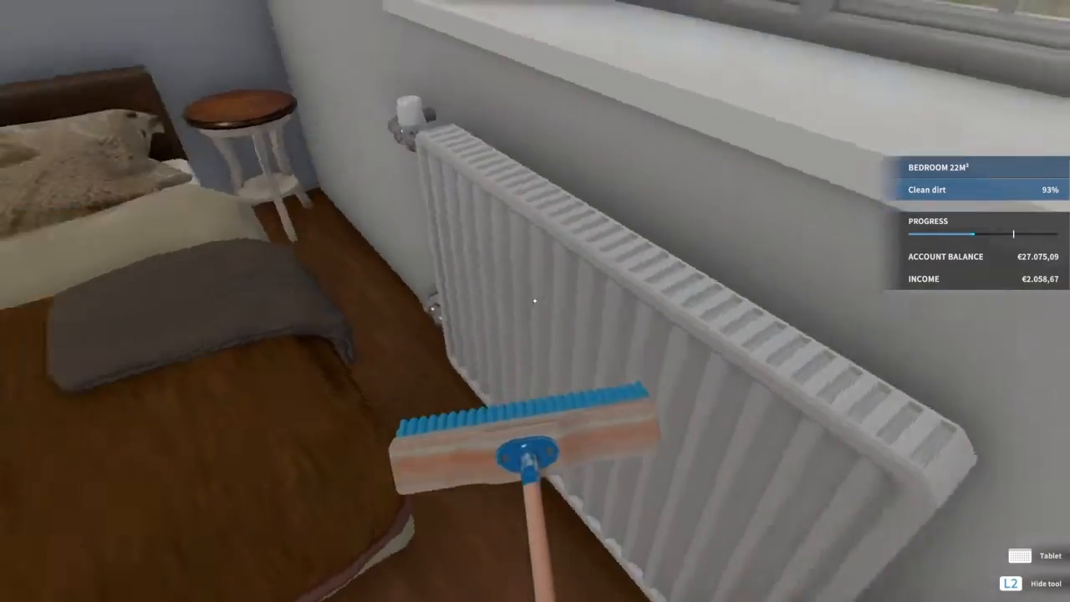
{"action": "mouse_move", "coordinate": [536, 301]}
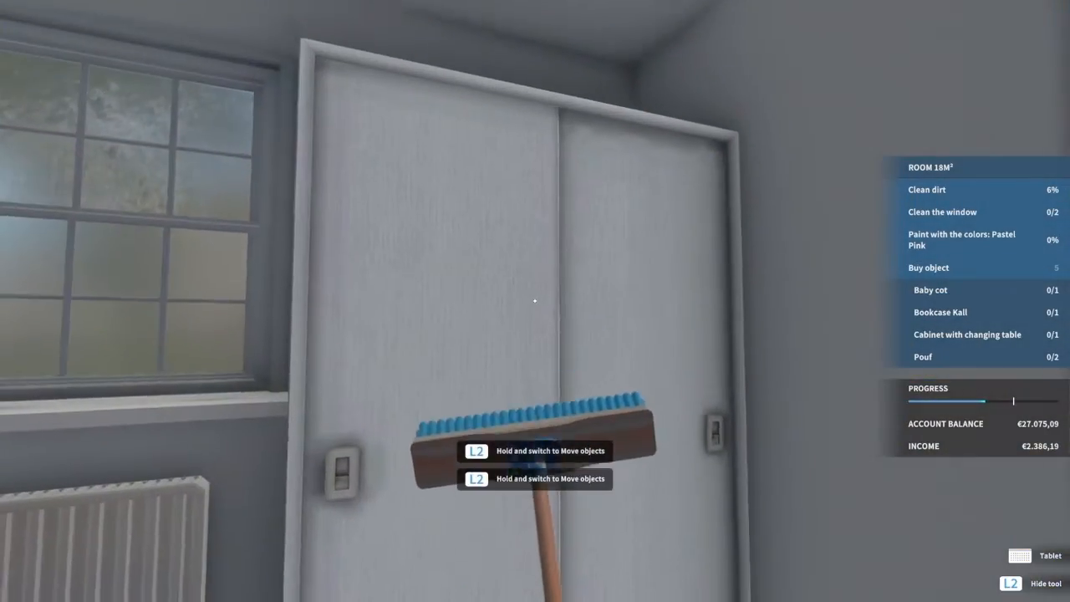
{"action": "mouse_move", "coordinate": [535, 301]}
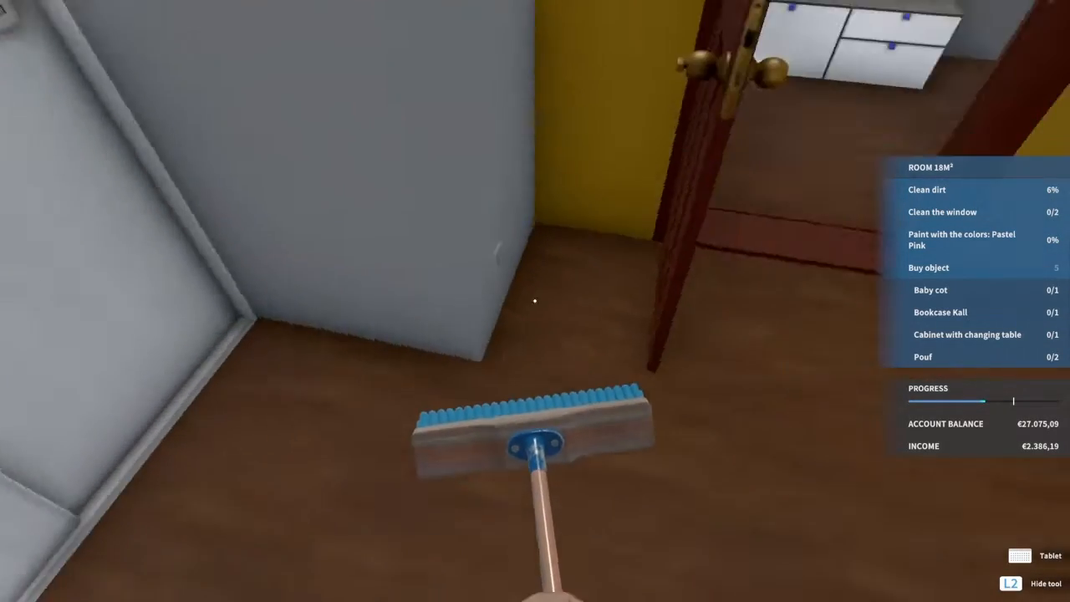
{"action": "mouse_move", "coordinate": [535, 302]}
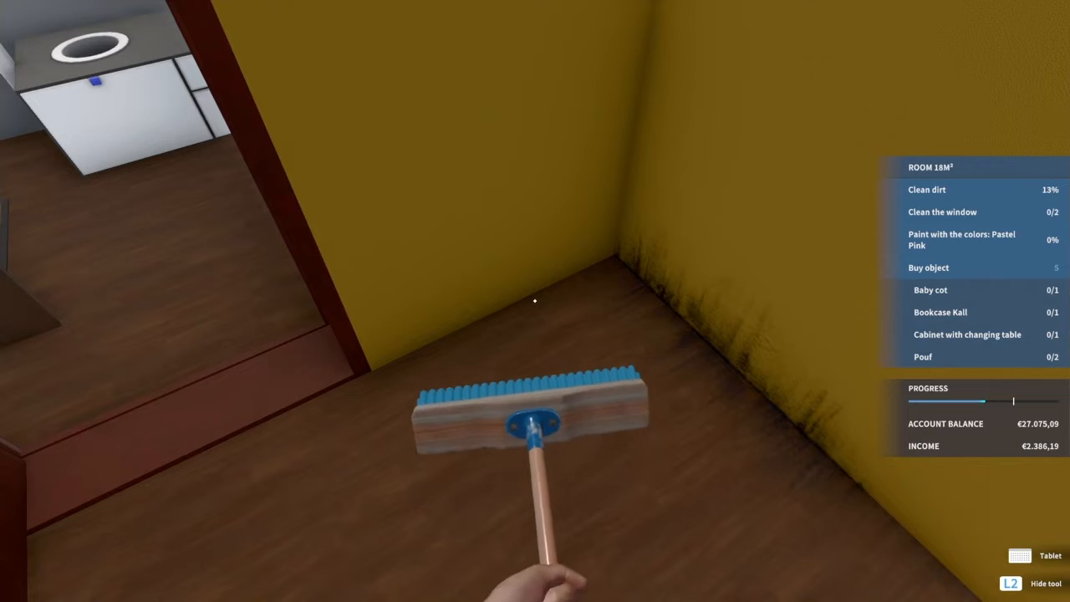
{"action": "mouse_move", "coordinate": [535, 301]}
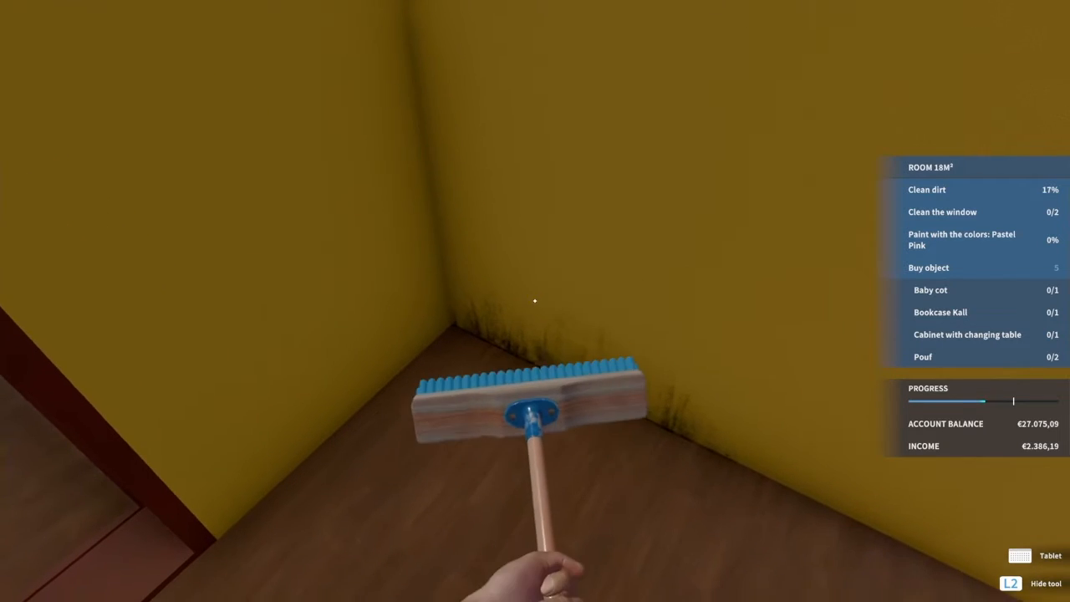
{"action": "mouse_move", "coordinate": [535, 301]}
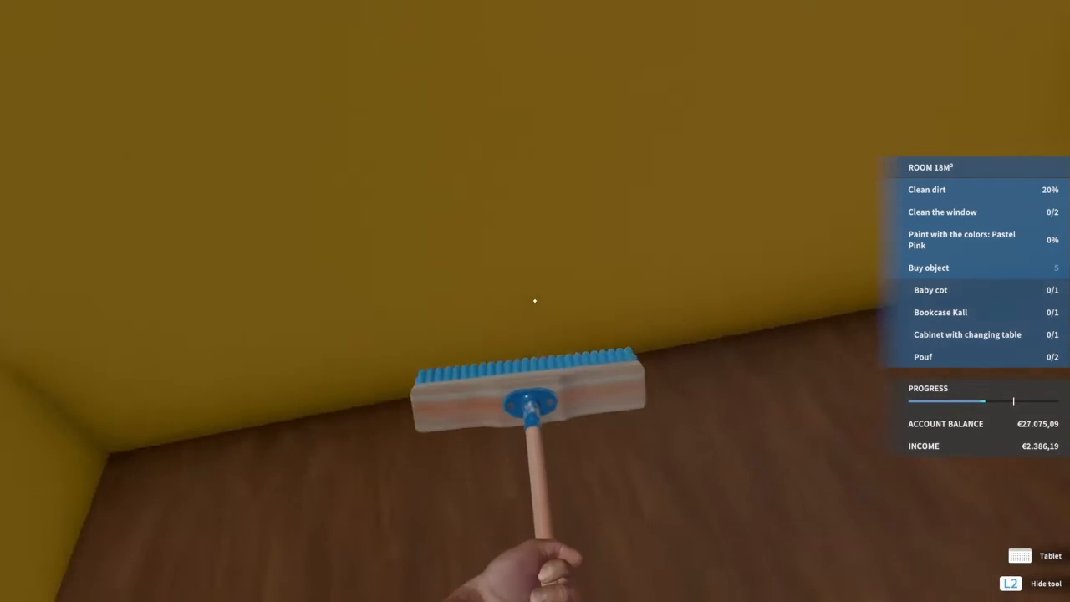
{"action": "mouse_move", "coordinate": [536, 301]}
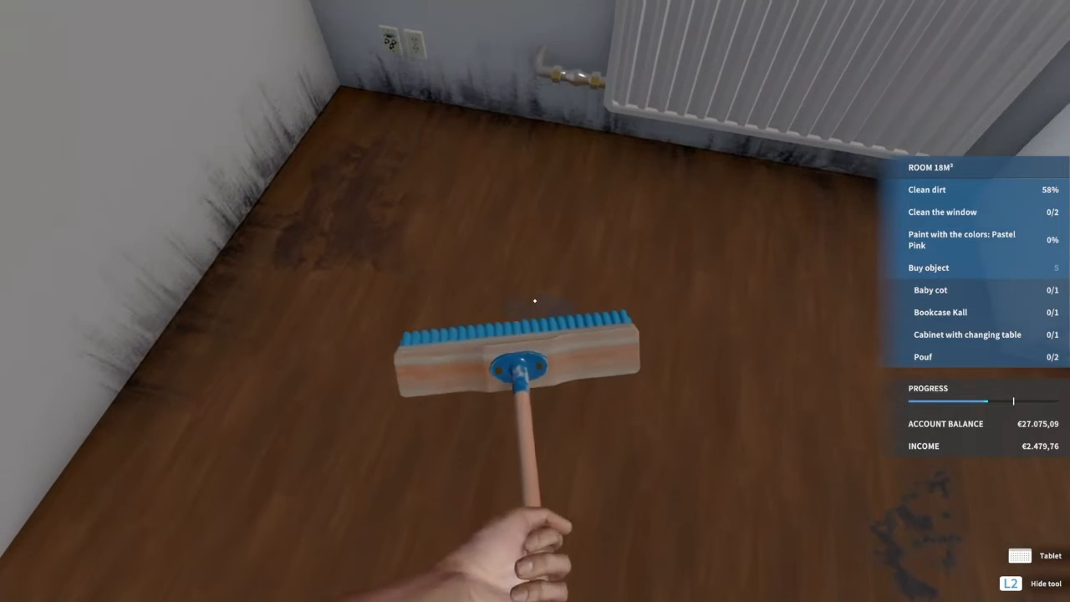
{"action": "mouse_move", "coordinate": [535, 301]}
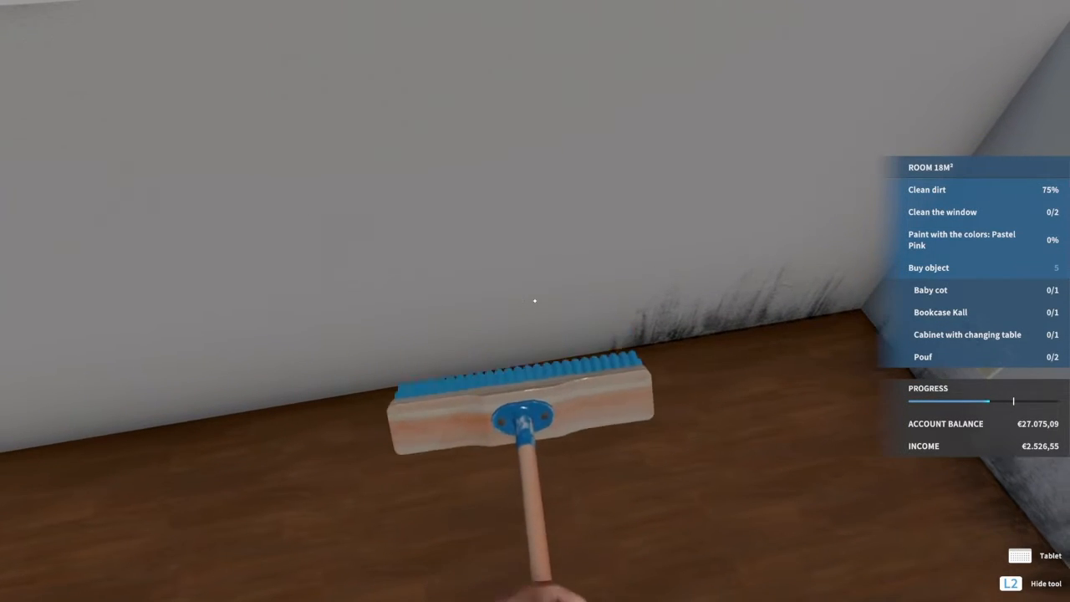
{"action": "mouse_move", "coordinate": [535, 302]}
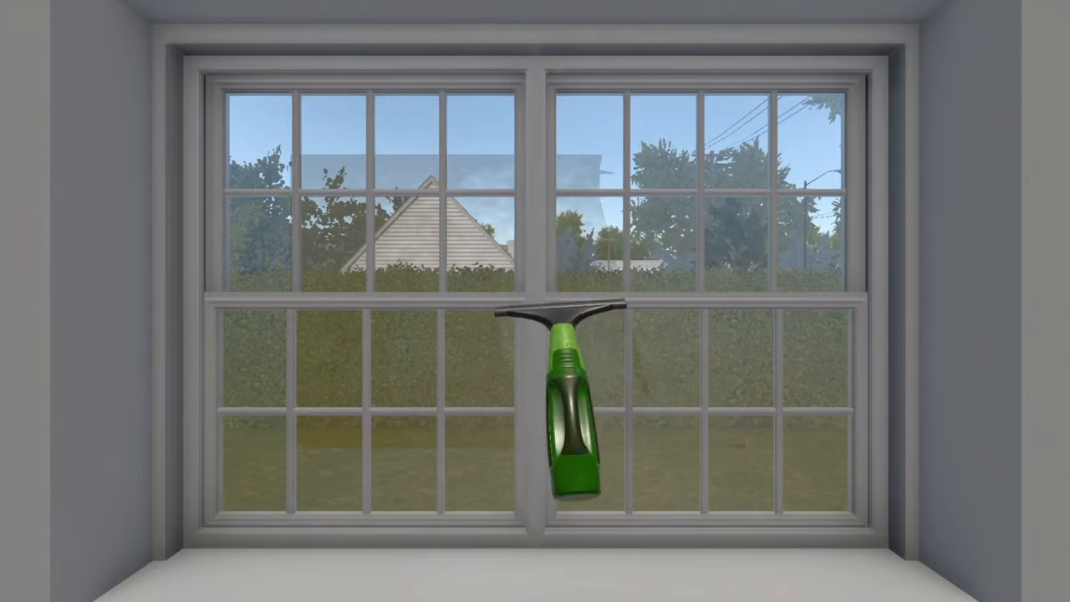
- Wipe the 18 m² room's window glass until its window task is done
{"action": "left_click_drag", "start_coordinate": [565, 410], "coordinate": [502, 108]}
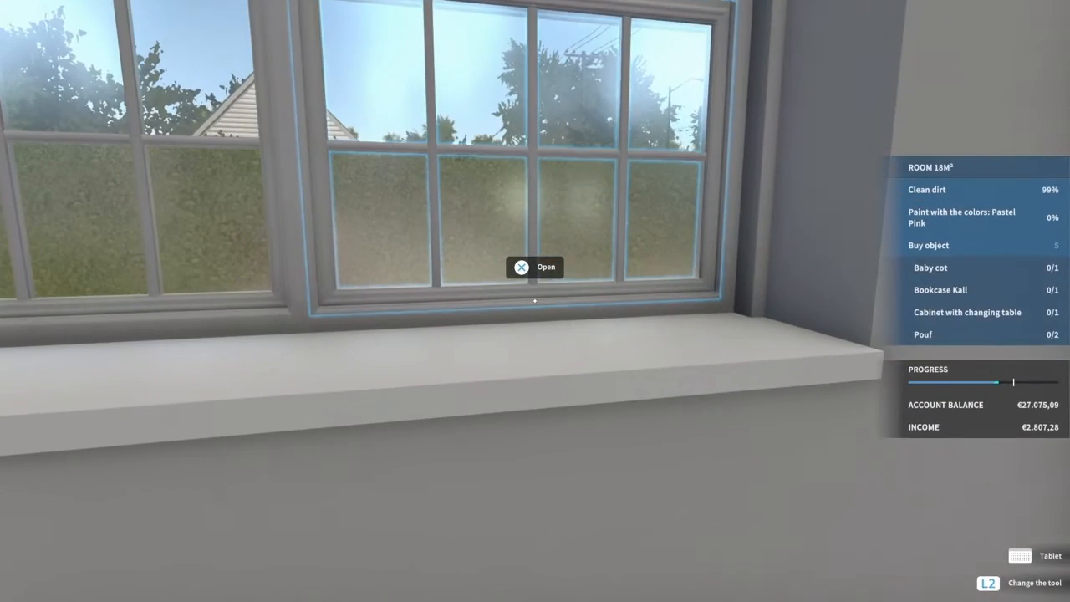
{"action": "left_click", "coordinate": [1020, 555]}
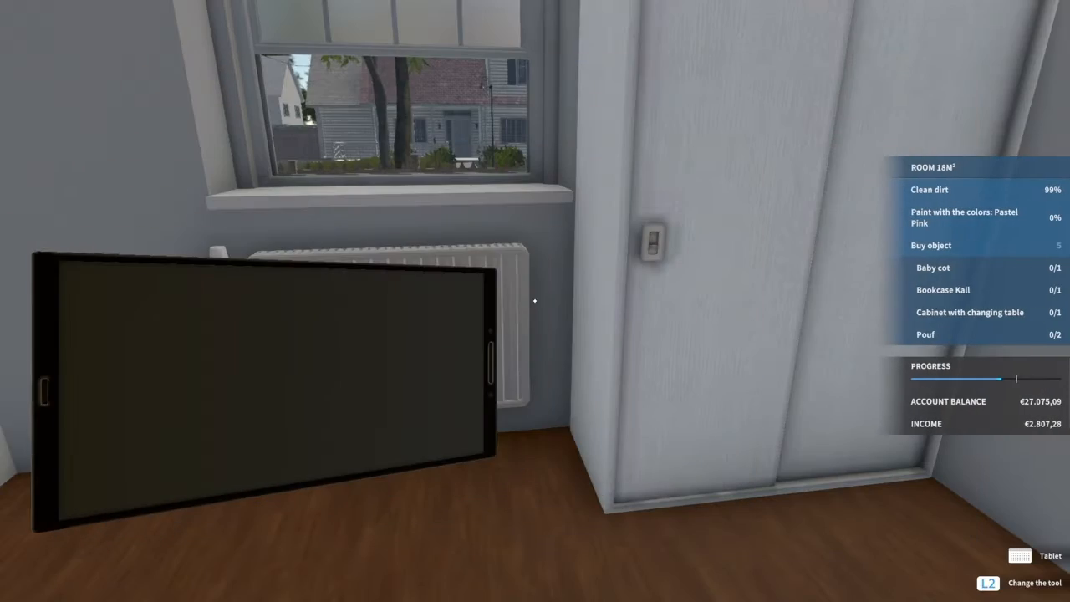
- Switch back to the scrub brush to check the 18 m² room for leftover dirt
{"action": "key", "text": "L2"}
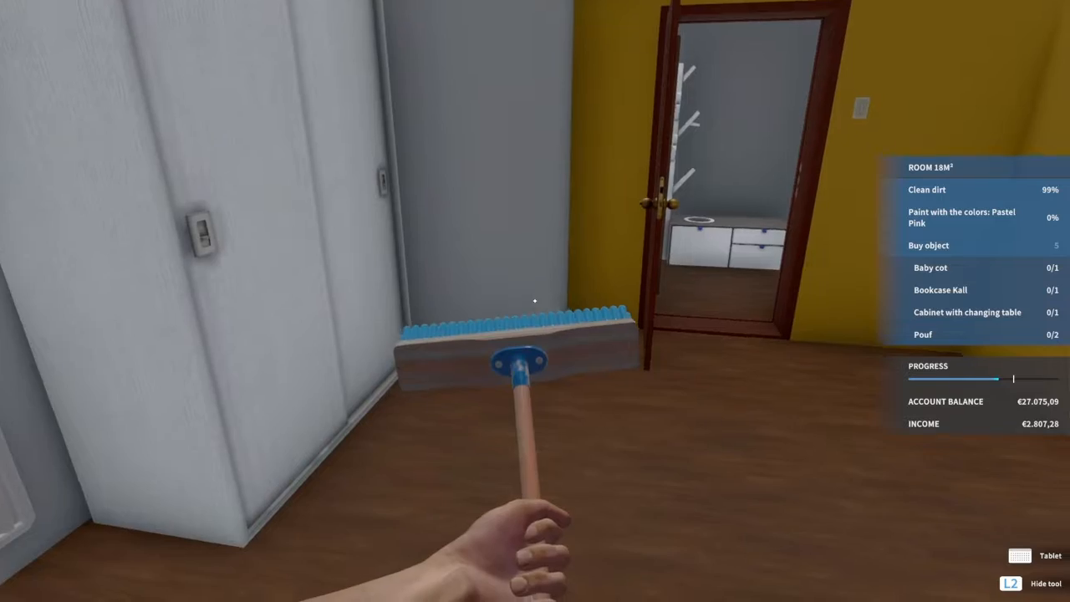
{"action": "mouse_move", "coordinate": [535, 301]}
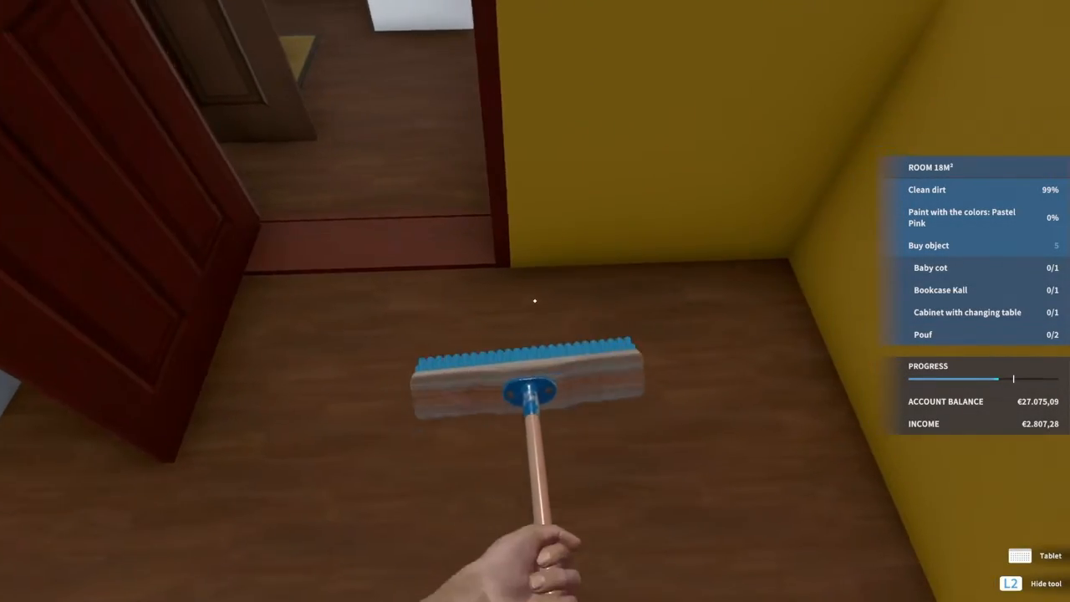
{"action": "mouse_move", "coordinate": [535, 301]}
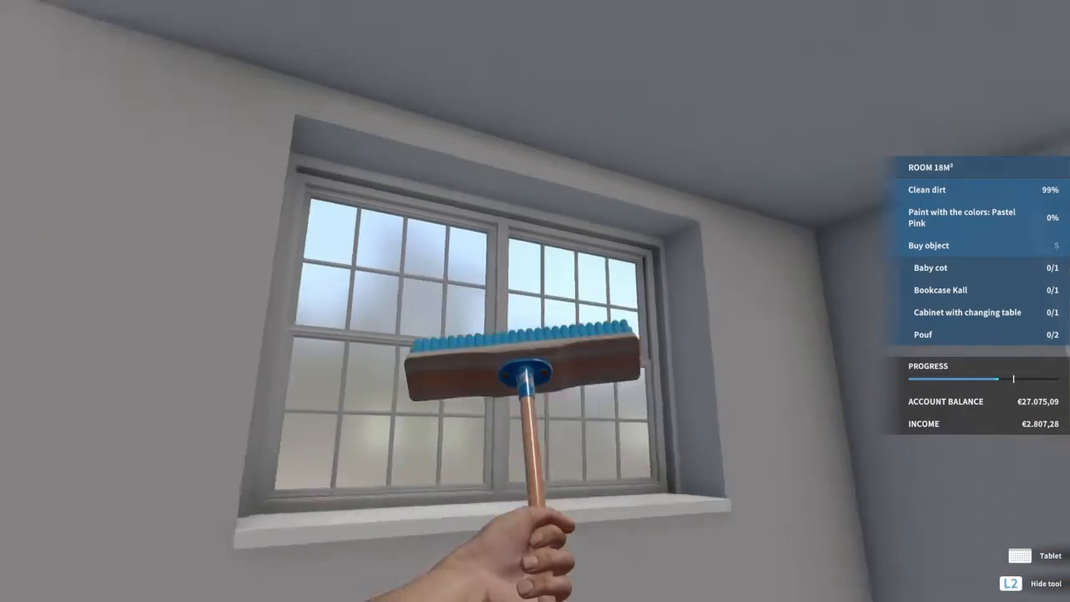
{"action": "mouse_move", "coordinate": [535, 301]}
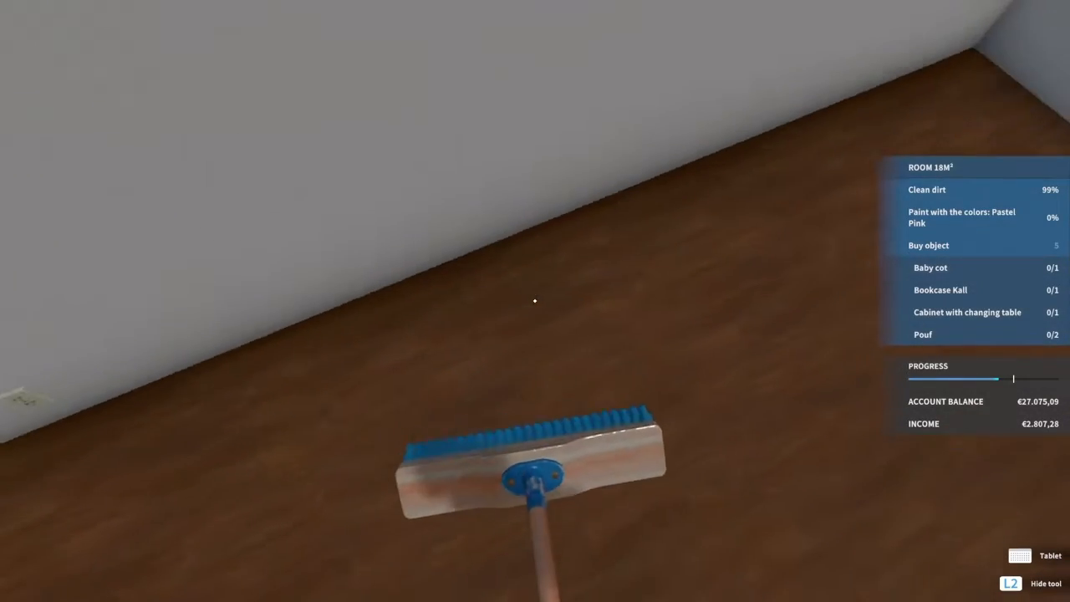
{"action": "mouse_move", "coordinate": [535, 301]}
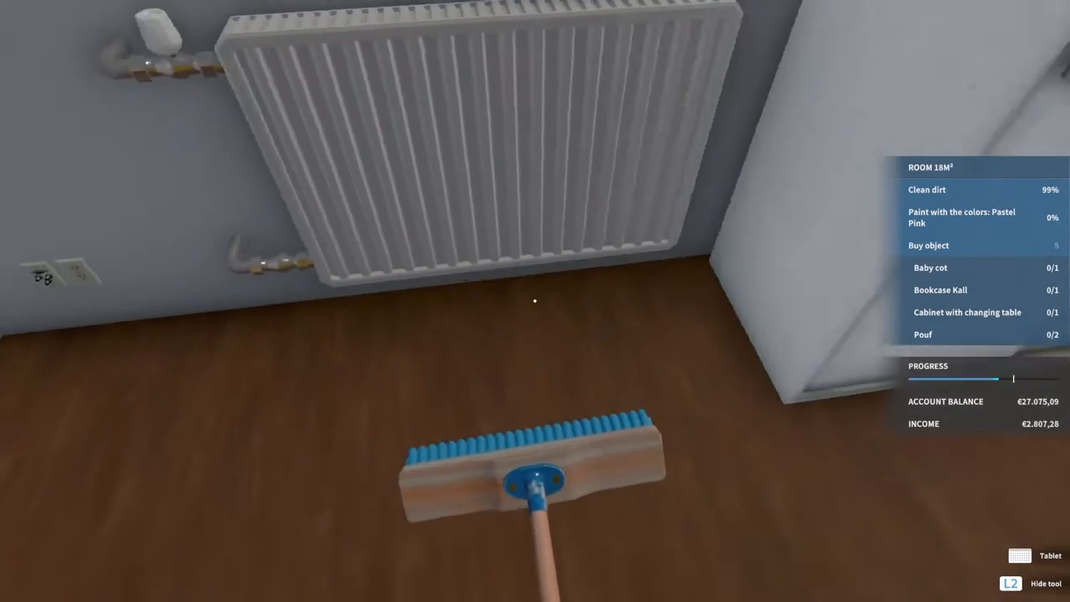
{"action": "mouse_move", "coordinate": [536, 301]}
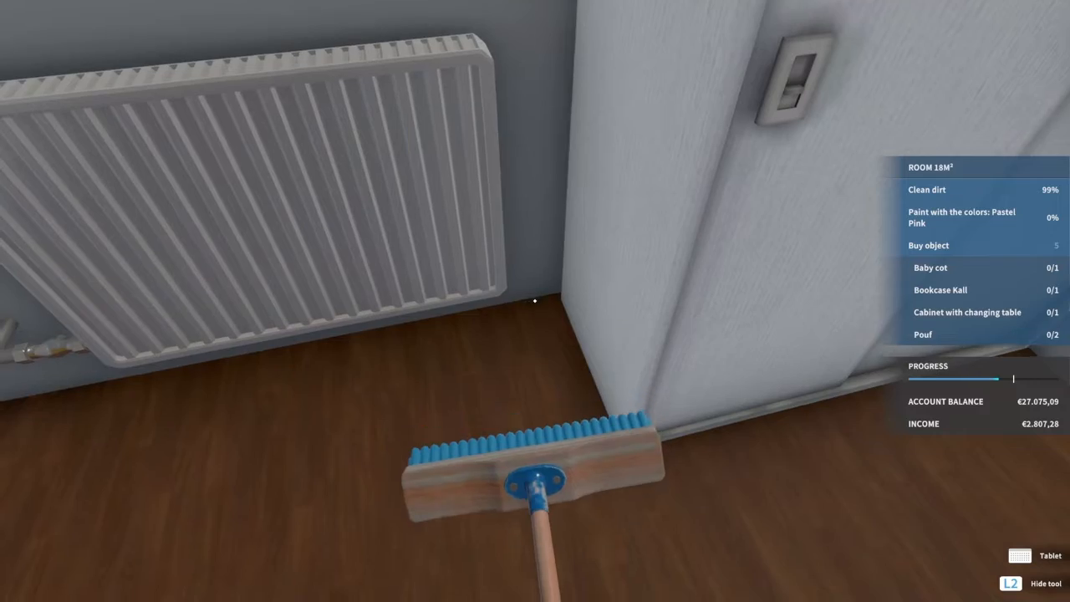
{"action": "mouse_move", "coordinate": [535, 301]}
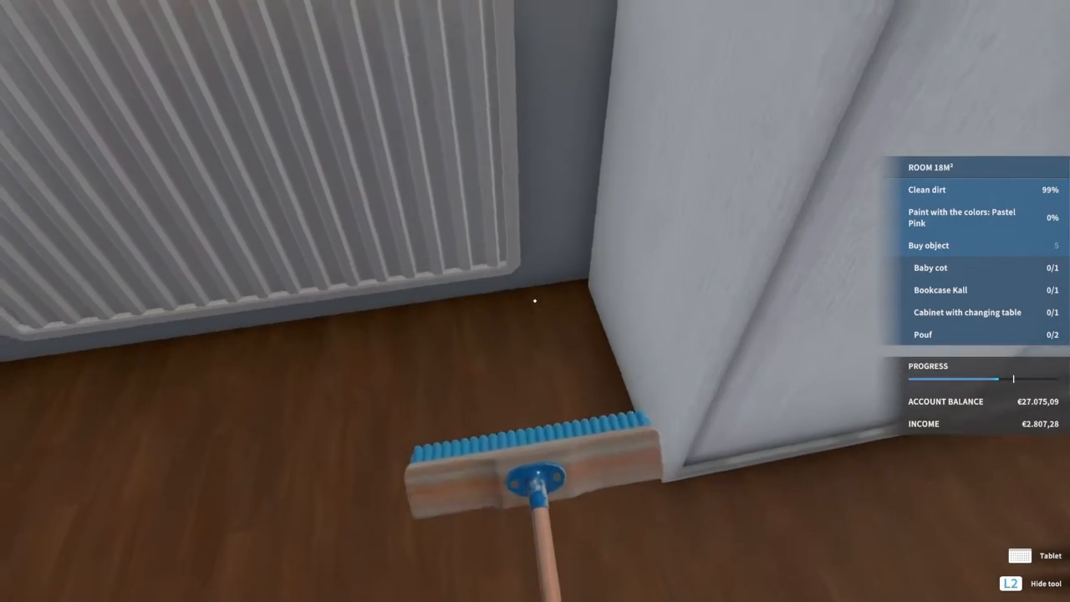
{"action": "mouse_move", "coordinate": [535, 301]}
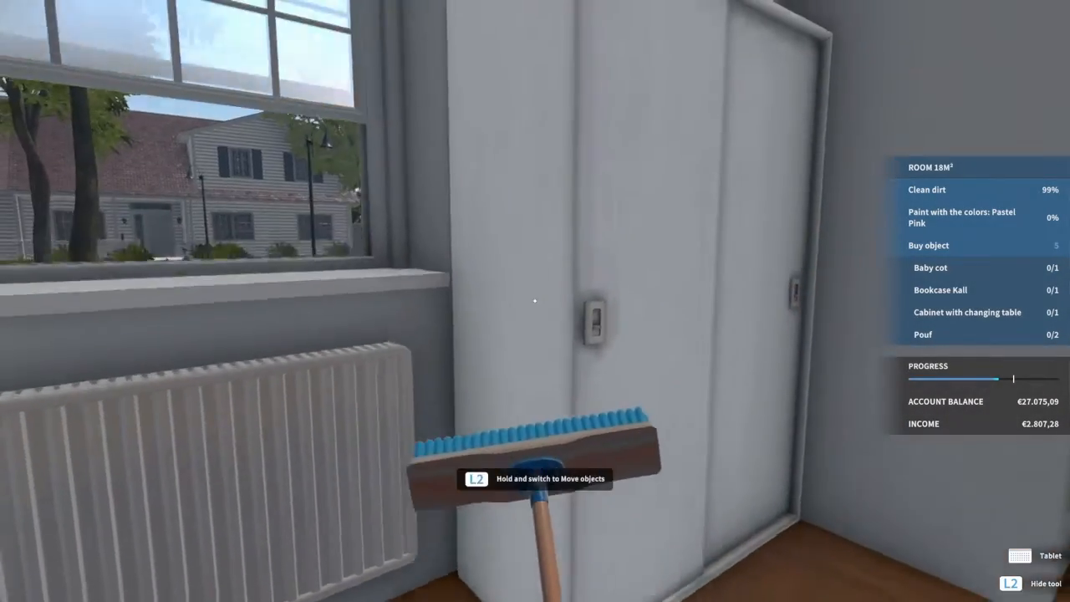
{"action": "mouse_move", "coordinate": [535, 301]}
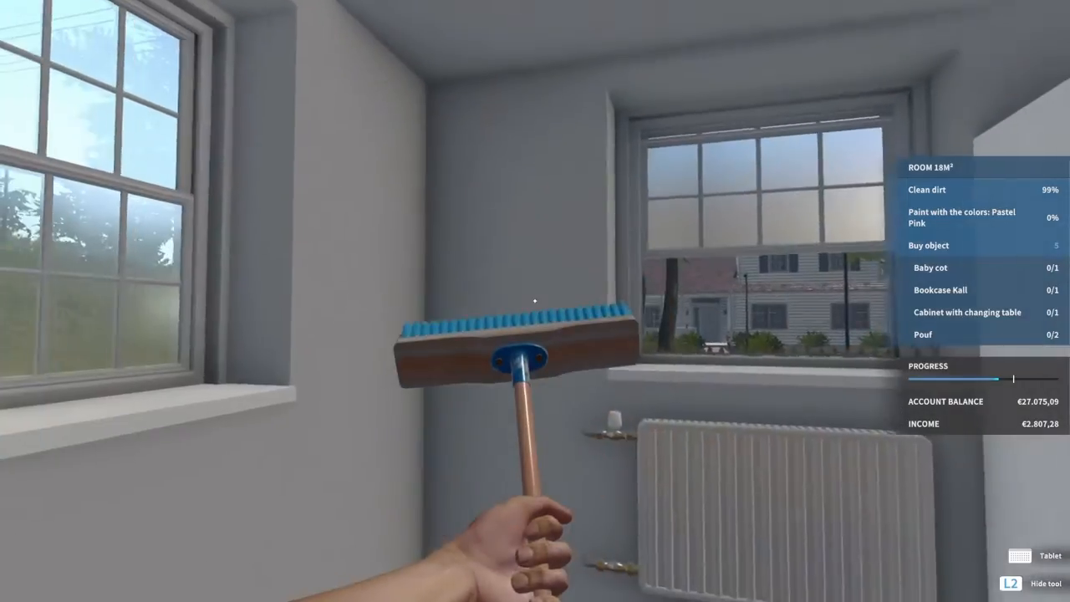
{"action": "mouse_move", "coordinate": [535, 301]}
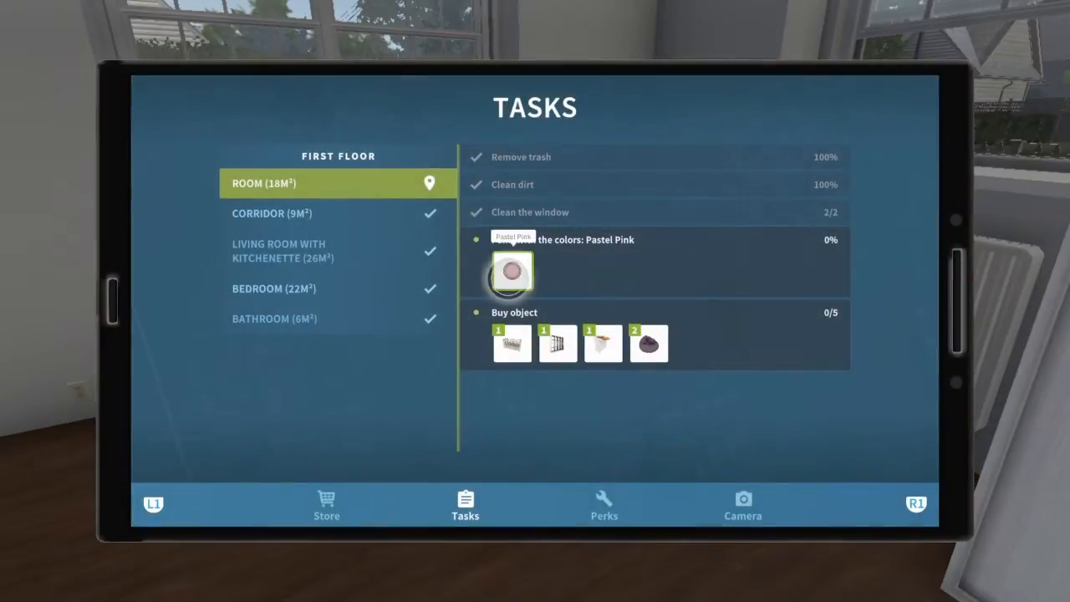
- Buy Pastel Pink paint for the room from its store page
{"action": "left_click", "coordinate": [512, 271]}
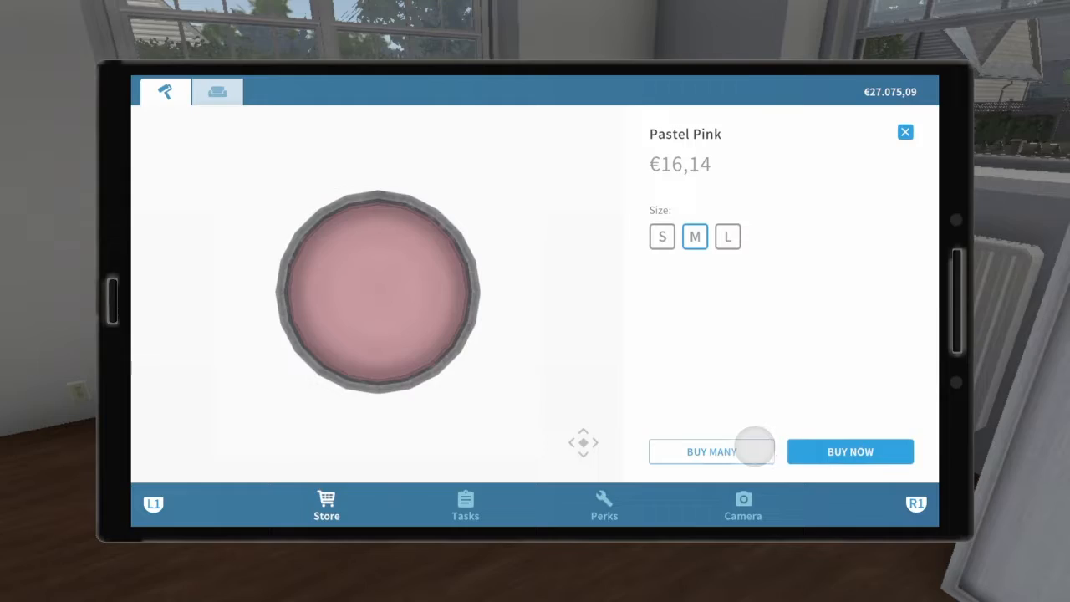
{"action": "left_click", "coordinate": [850, 451]}
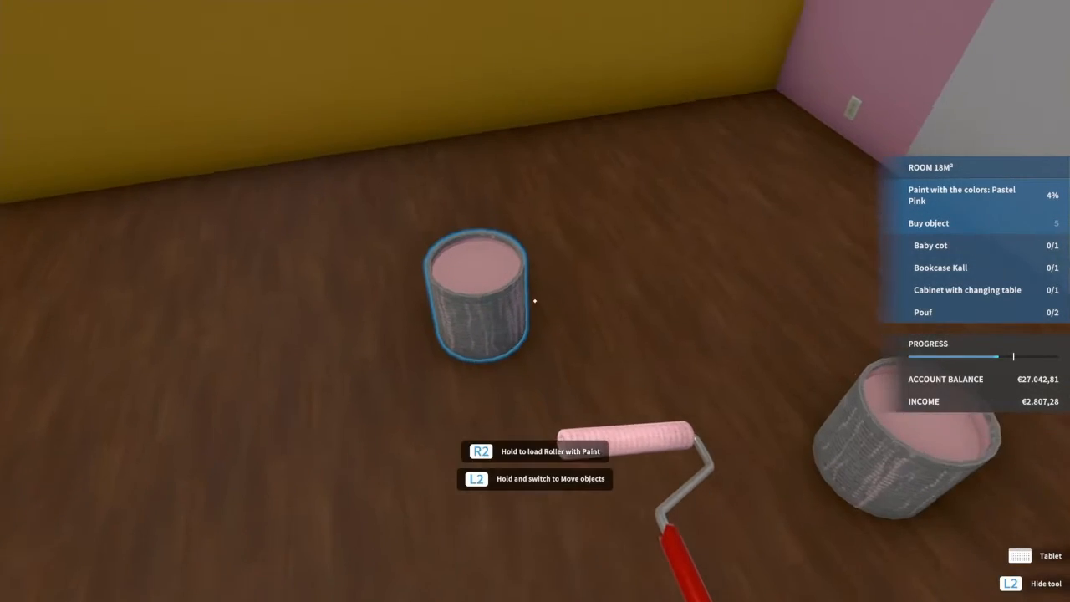
{"action": "mouse_move", "coordinate": [535, 301]}
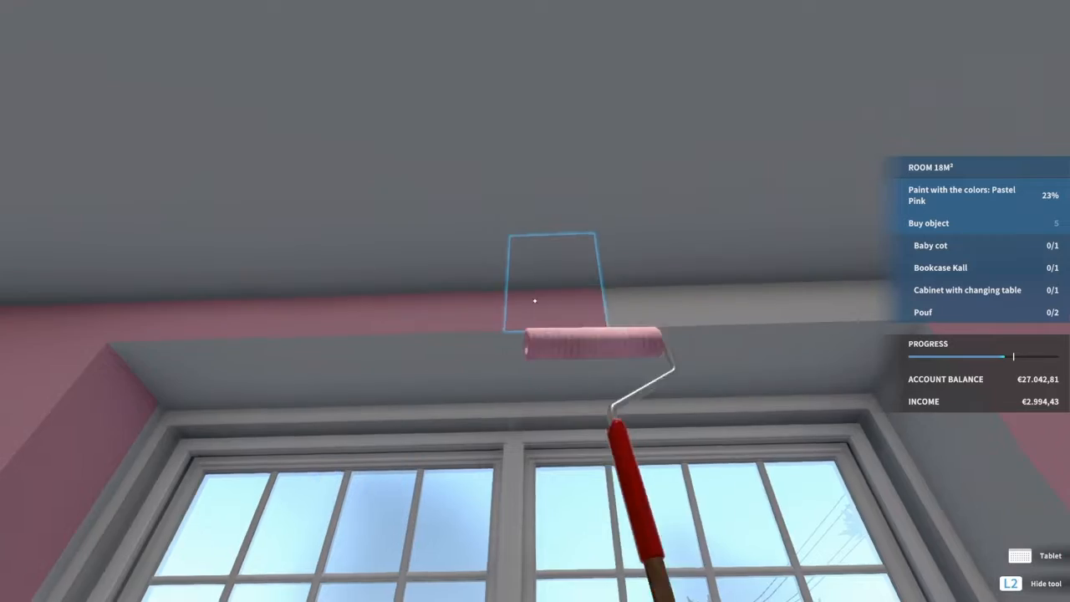
{"action": "mouse_move", "coordinate": [535, 301]}
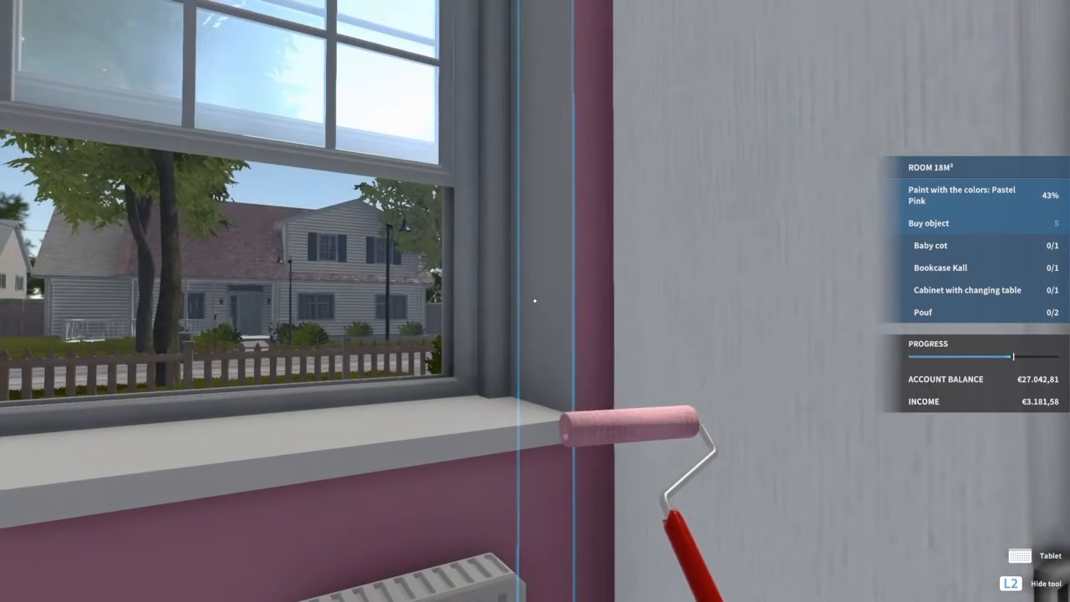
{"action": "mouse_move", "coordinate": [535, 301]}
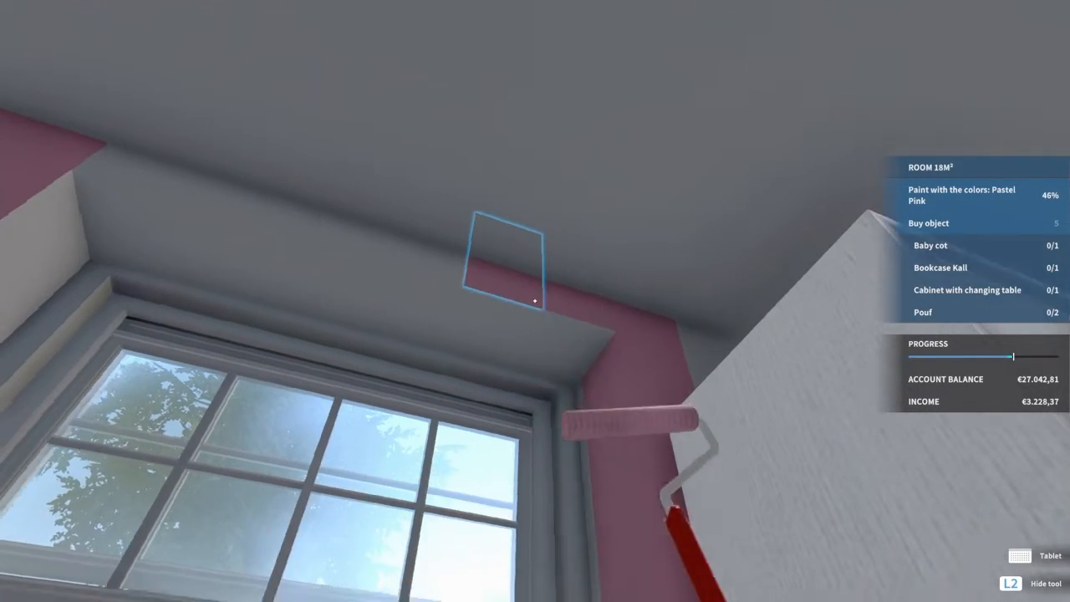
{"action": "mouse_move", "coordinate": [535, 301]}
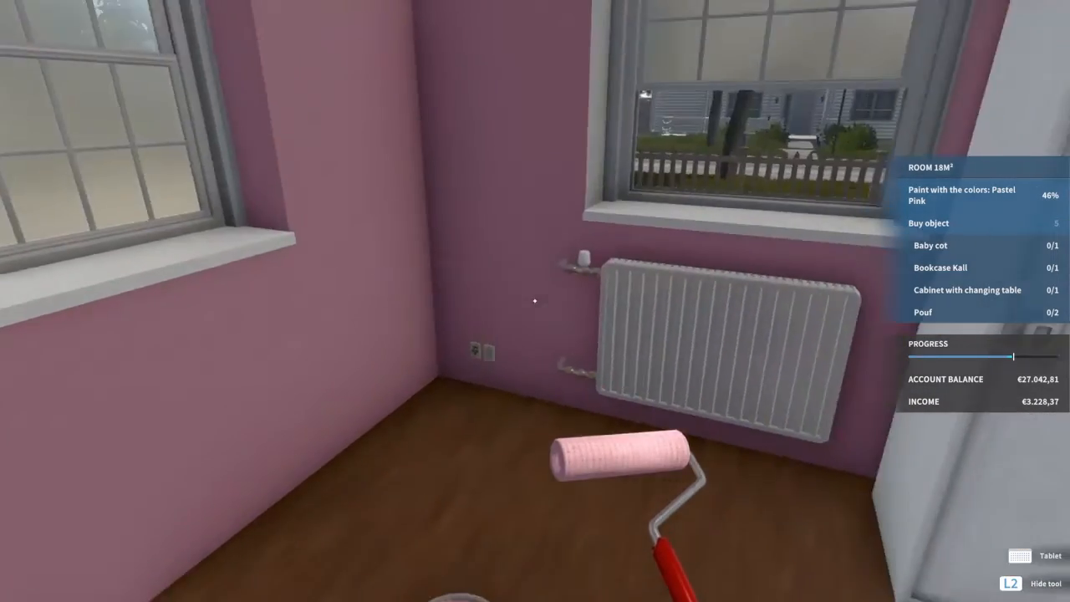
{"action": "mouse_move", "coordinate": [536, 301]}
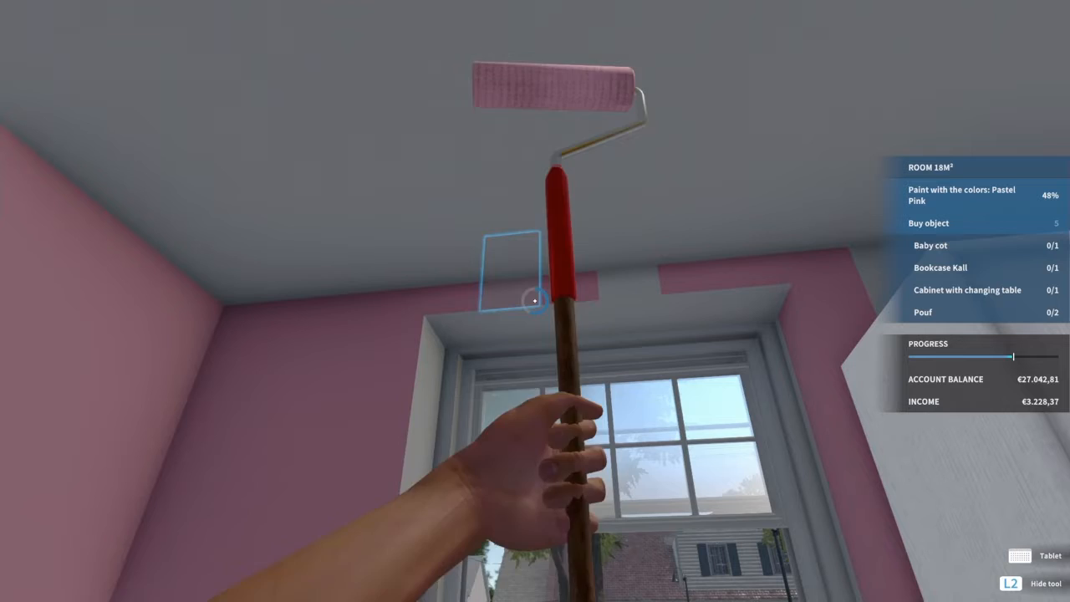
{"action": "mouse_move", "coordinate": [535, 301]}
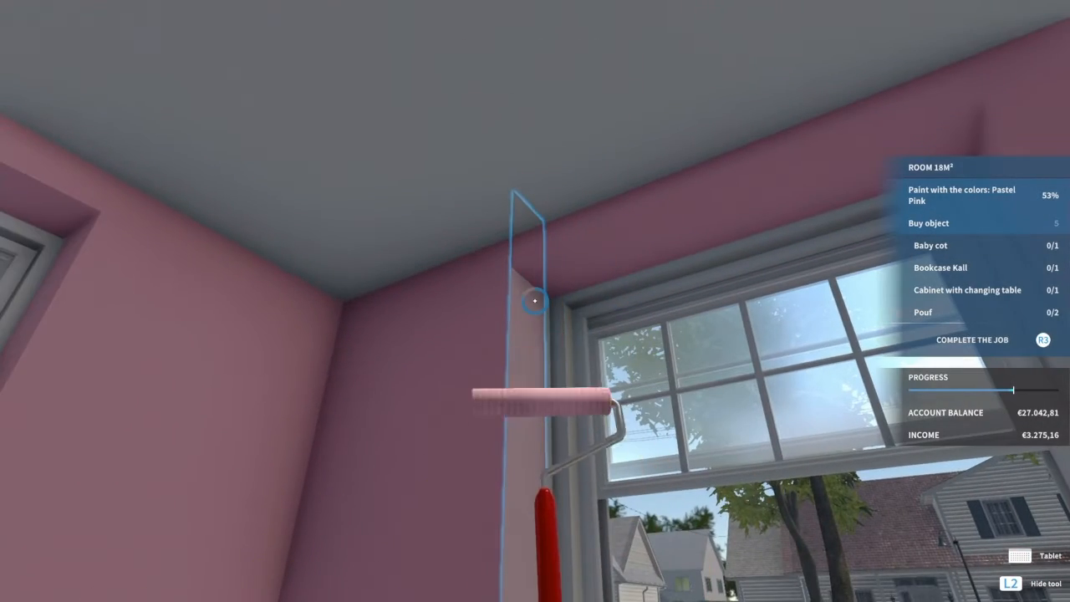
{"action": "mouse_move", "coordinate": [535, 301]}
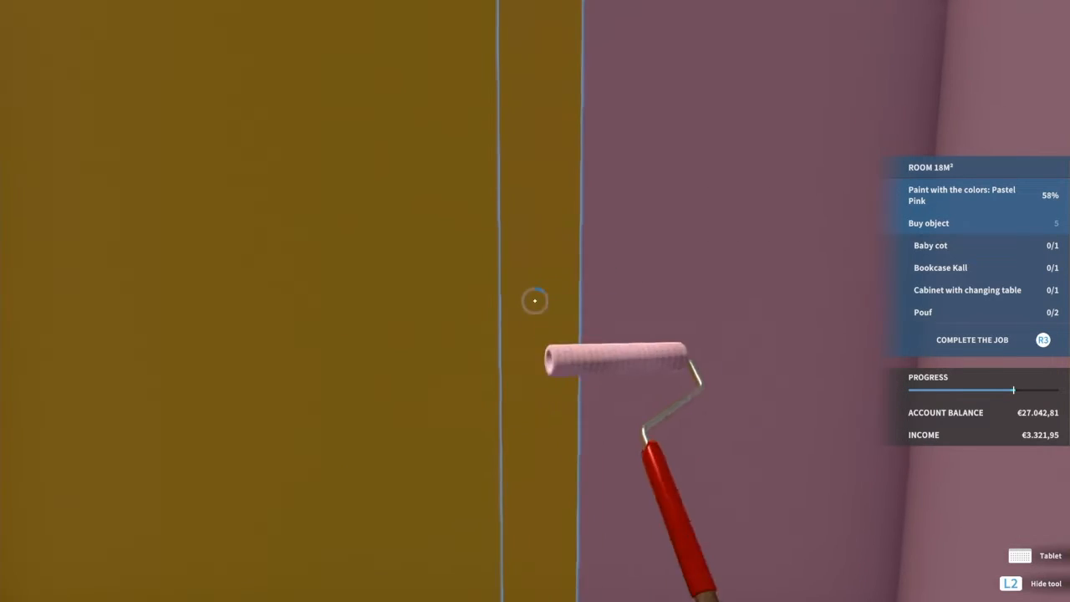
- Roll pastel pink over the remaining yellow wall sections, reaching 62%
{"action": "left_click", "coordinate": [535, 301]}
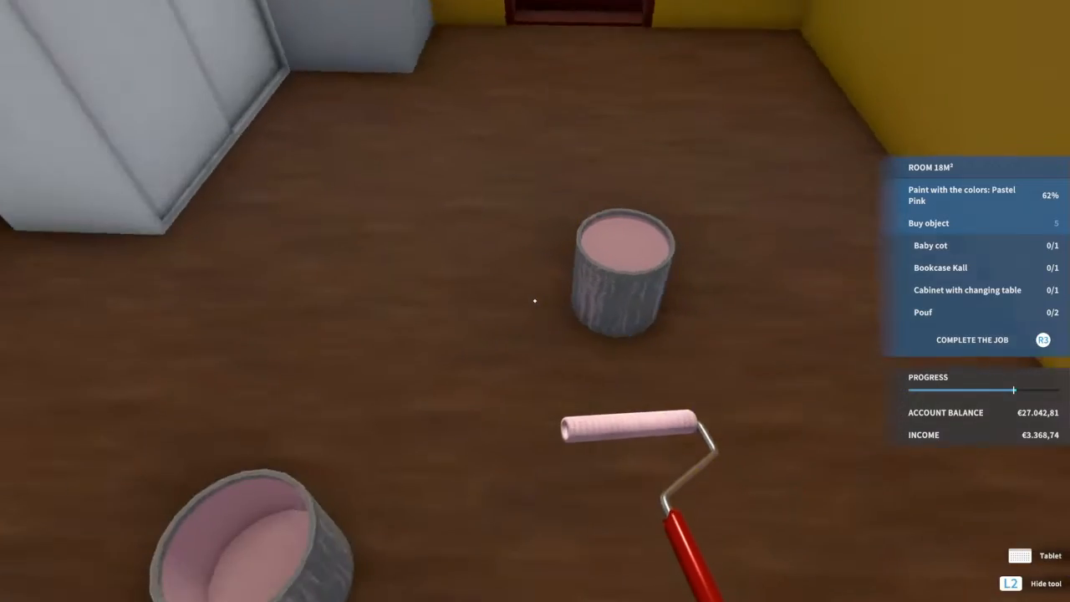
{"action": "mouse_move", "coordinate": [535, 301]}
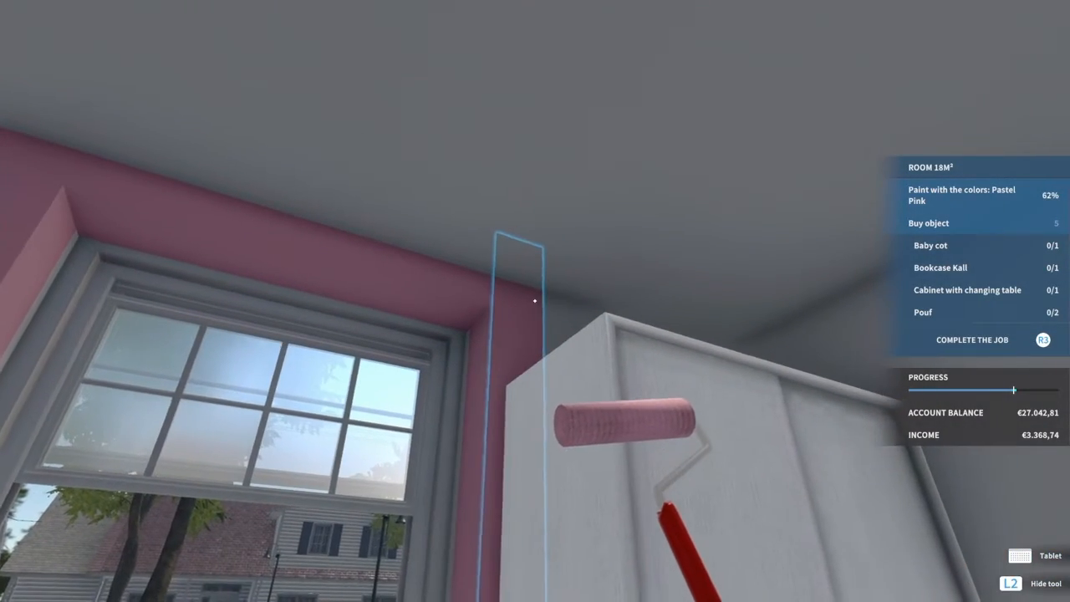
{"action": "mouse_move", "coordinate": [535, 301]}
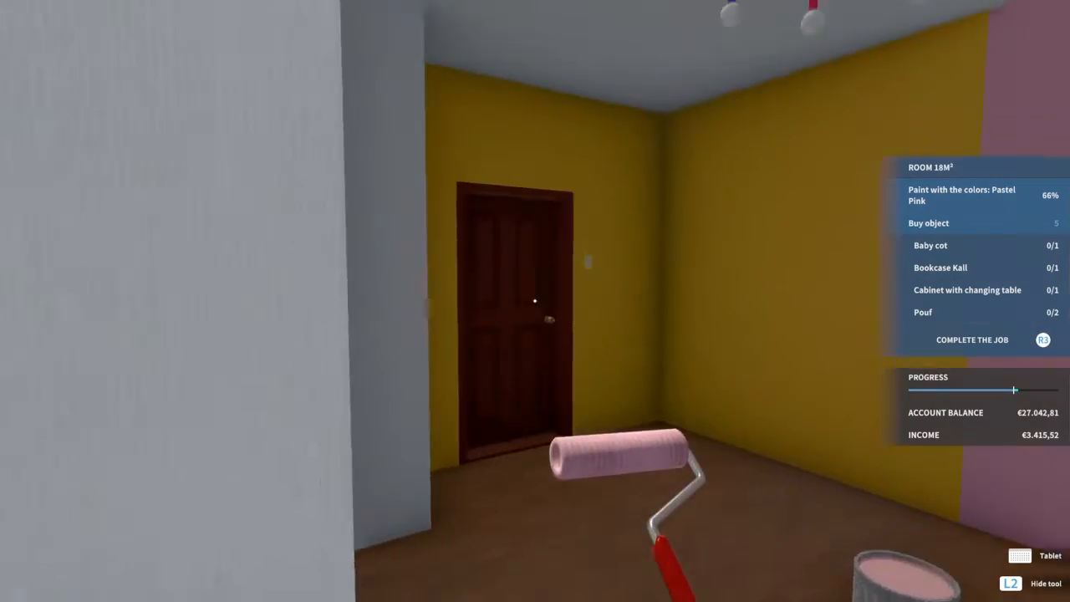
{"action": "mouse_move", "coordinate": [535, 301]}
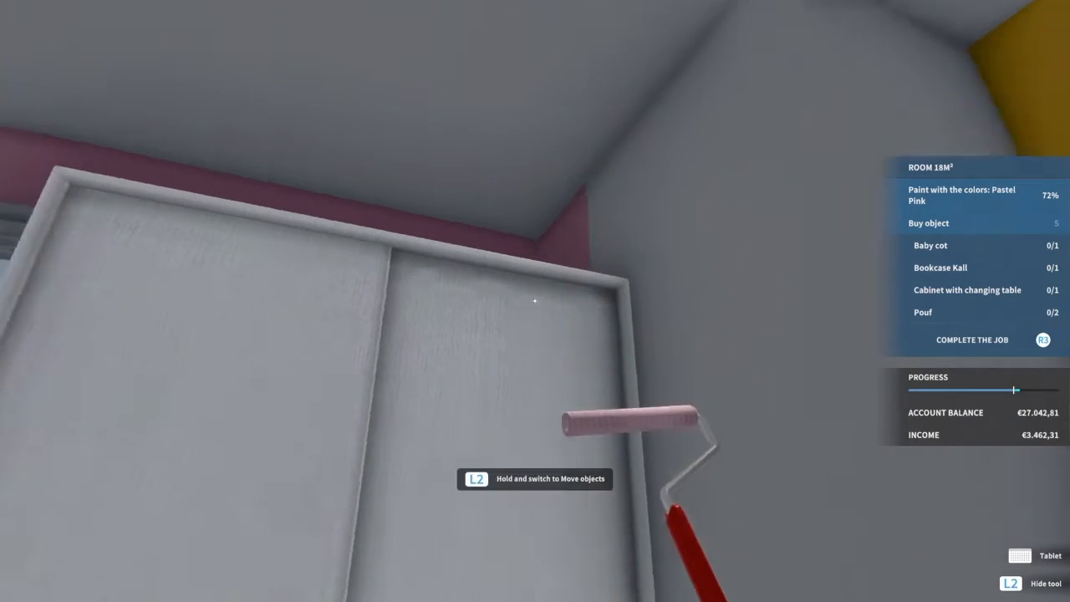
{"action": "mouse_move", "coordinate": [535, 302]}
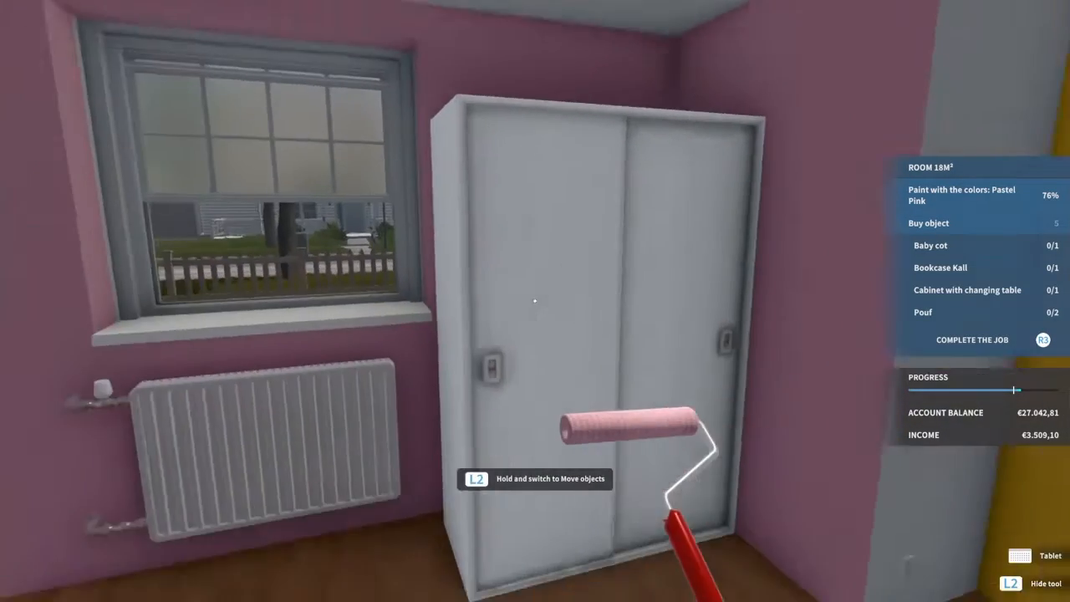
{"action": "mouse_move", "coordinate": [535, 301]}
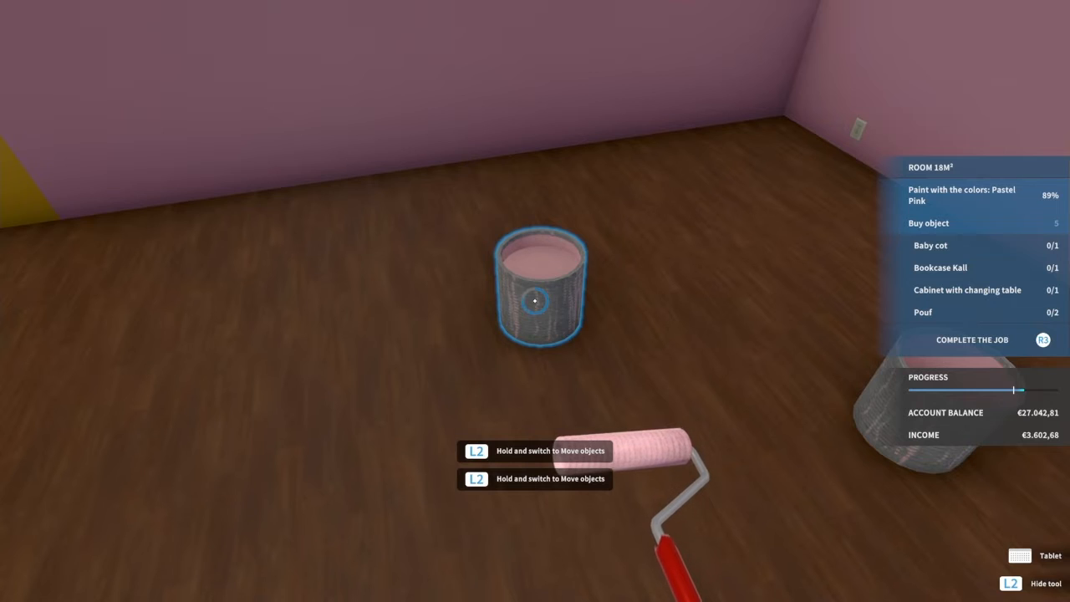
{"action": "mouse_move", "coordinate": [535, 301]}
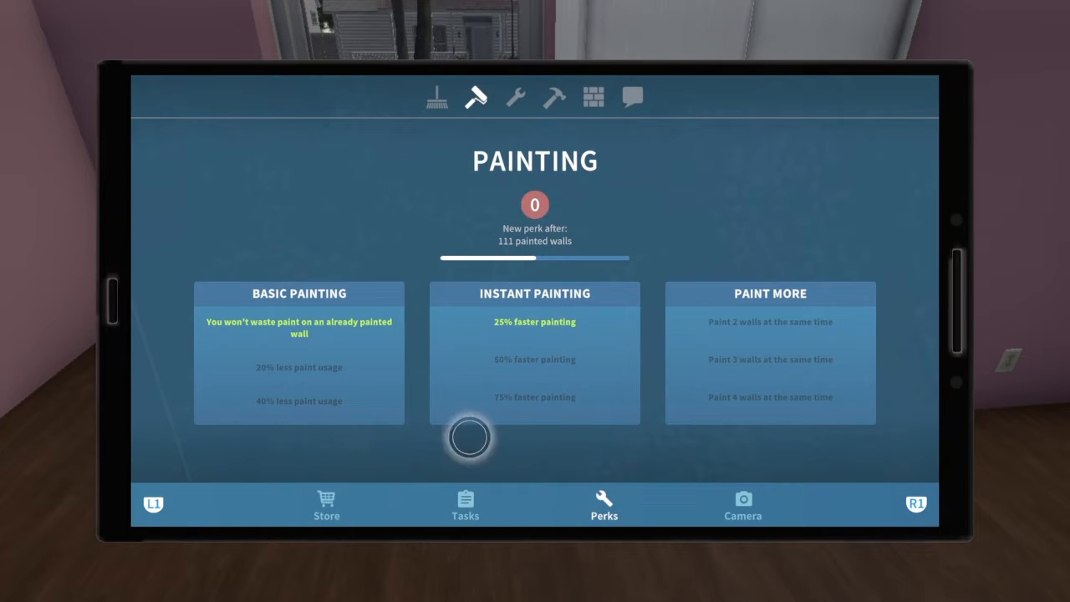
- Buy the Bookcase Kall, changing-table cabinet and purple Lilly pouf from the task list
{"action": "left_click", "coordinate": [465, 505]}
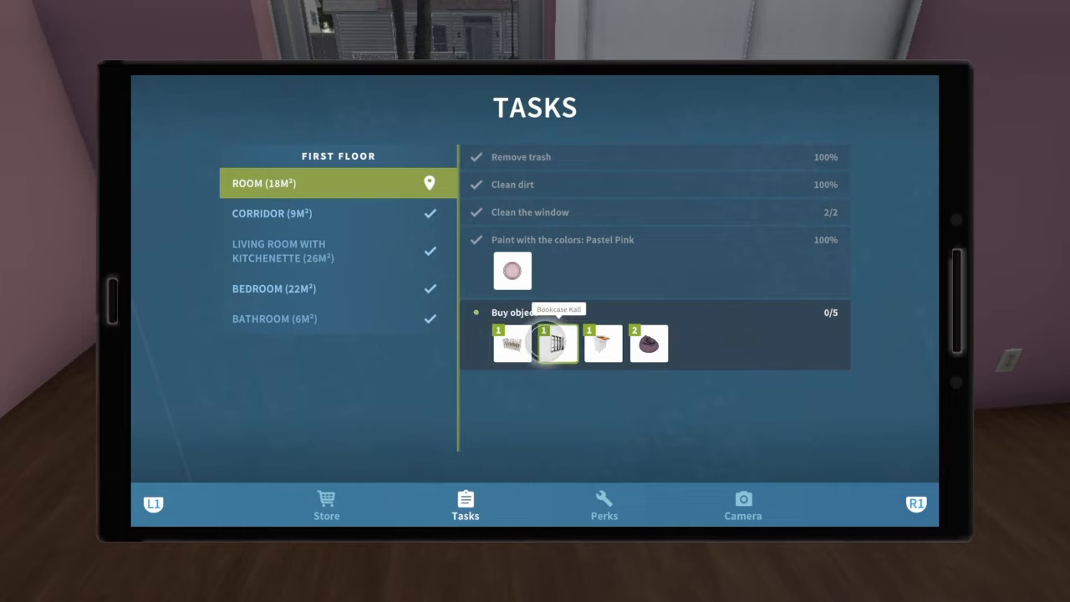
{"action": "left_click", "coordinate": [559, 343]}
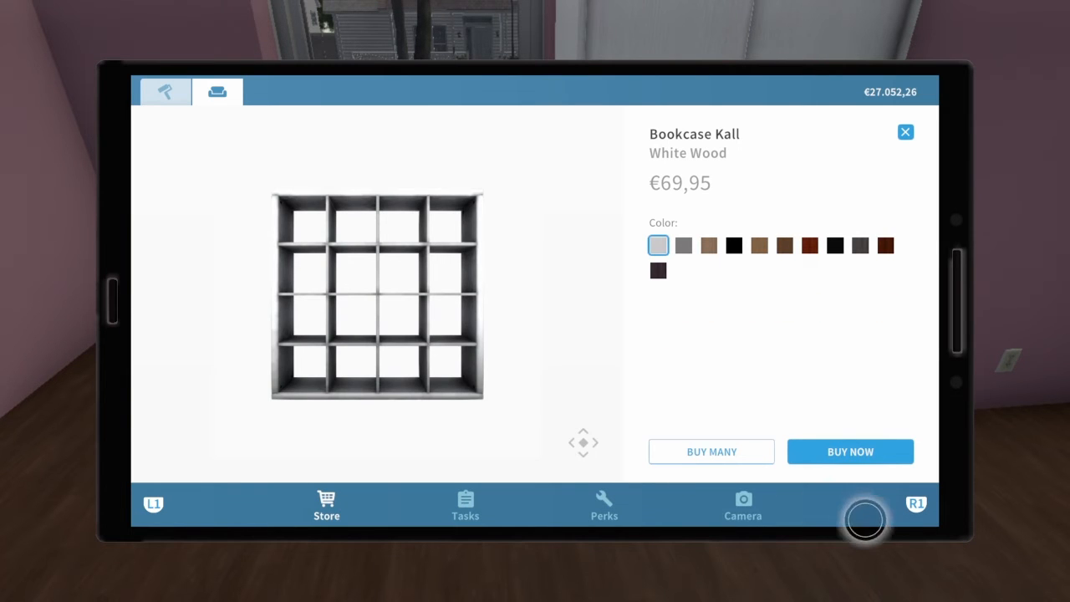
{"action": "left_click", "coordinate": [850, 451]}
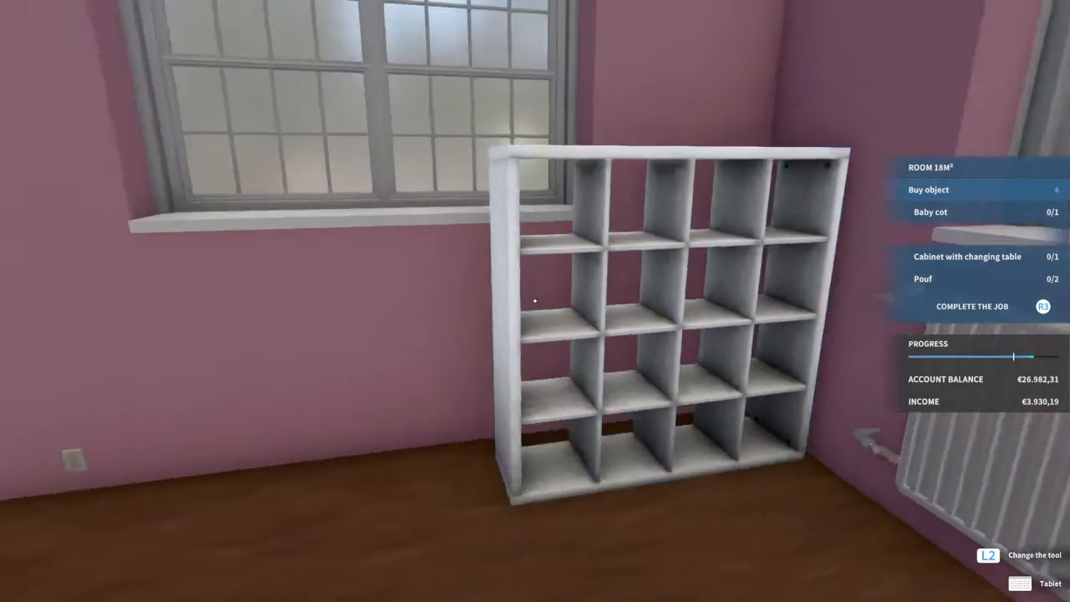
{"action": "left_click", "coordinate": [1027, 584]}
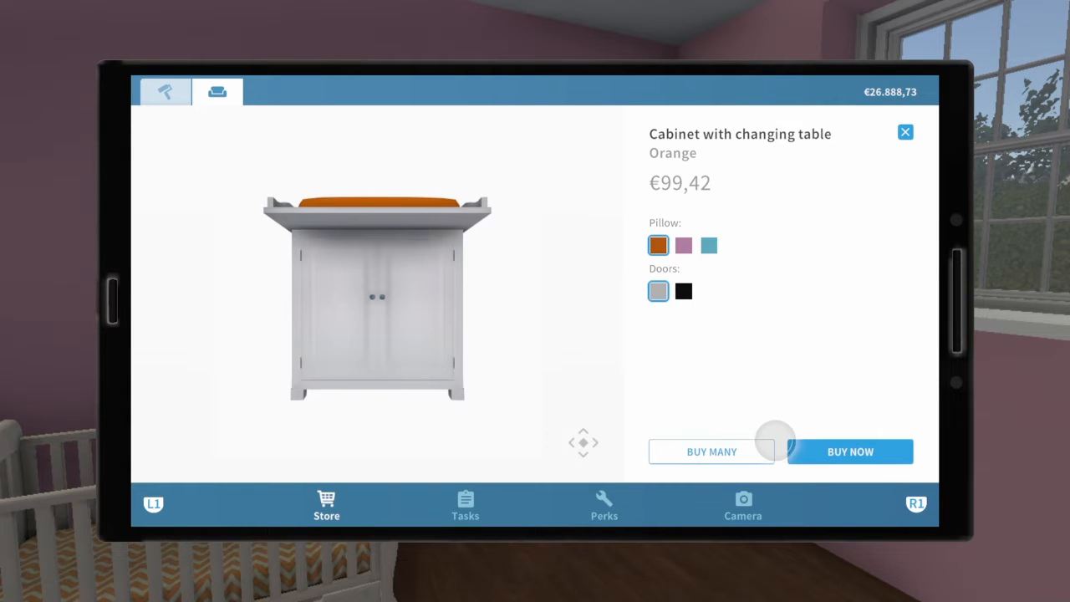
{"action": "left_click", "coordinate": [849, 452]}
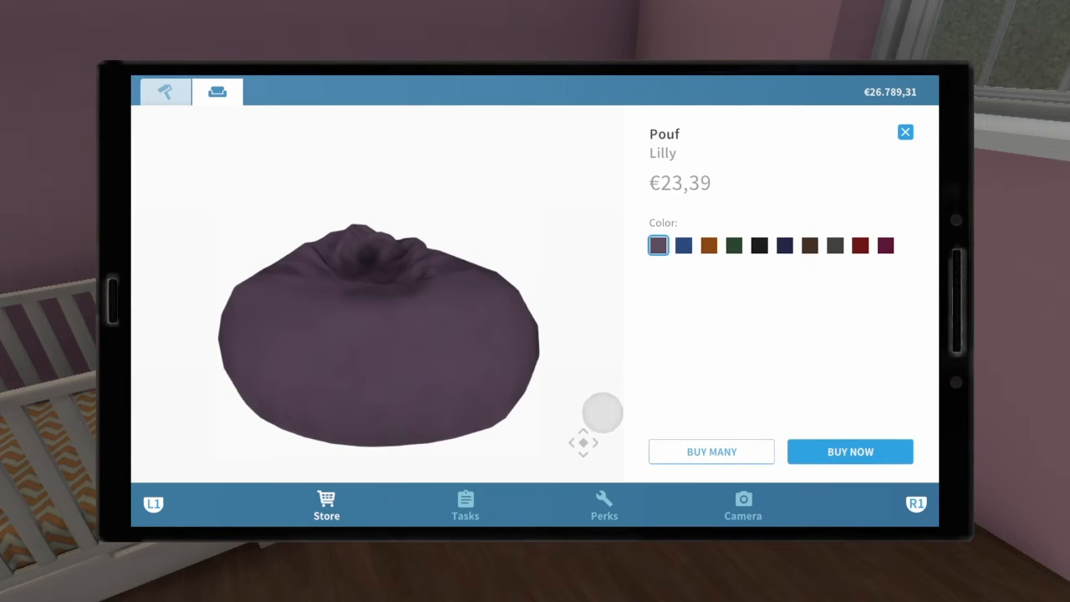
{"action": "left_click", "coordinate": [850, 452]}
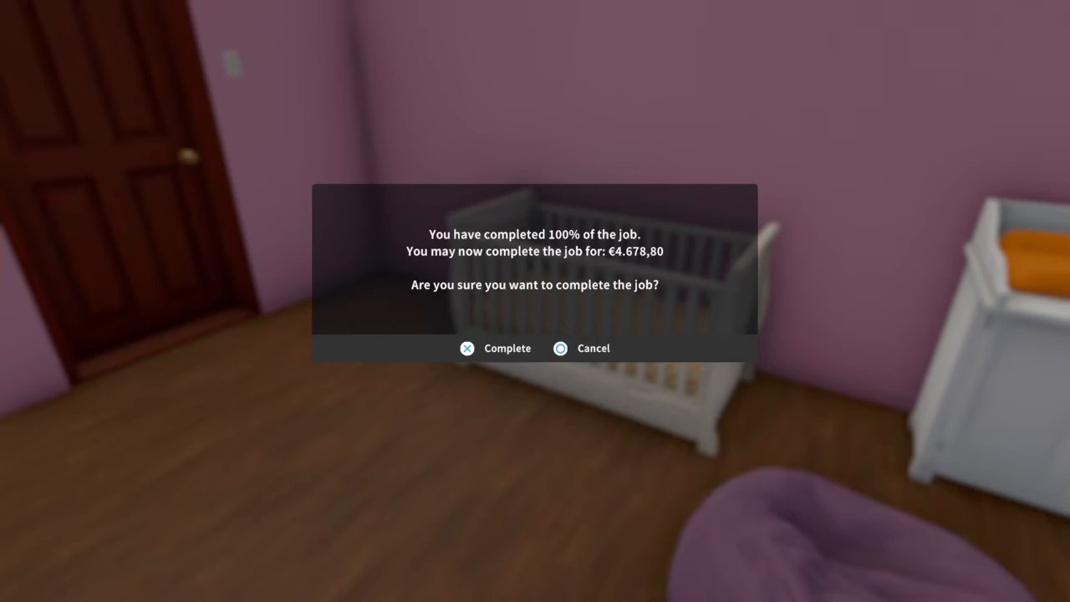
- Dismiss the first prompt, reopen Complete the Job and confirm to collect the €4.678,80 payment
{"action": "left_click", "coordinate": [468, 349]}
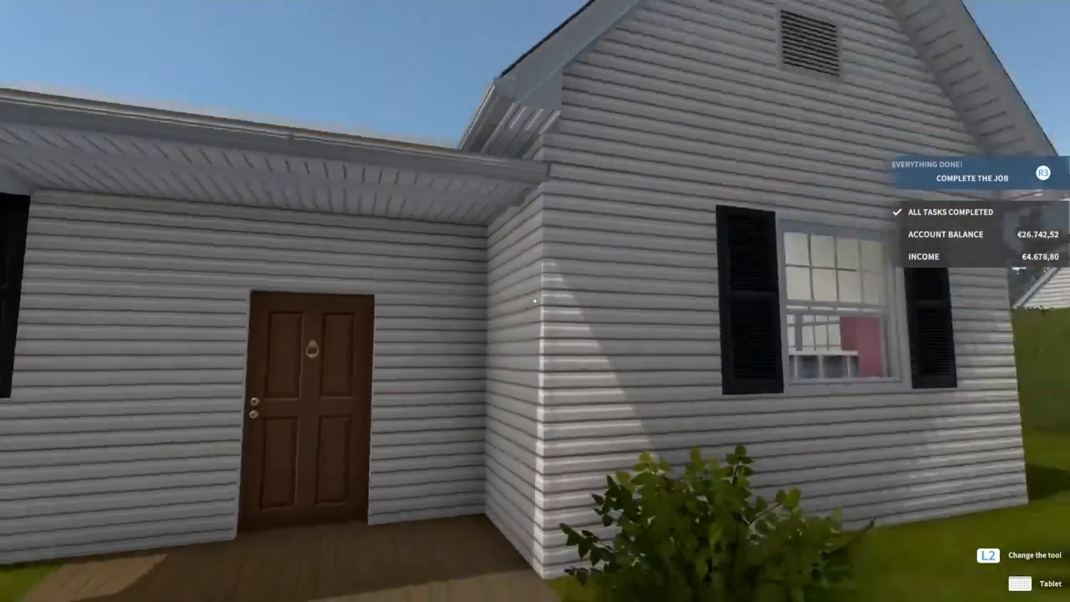
{"action": "mouse_move", "coordinate": [535, 301]}
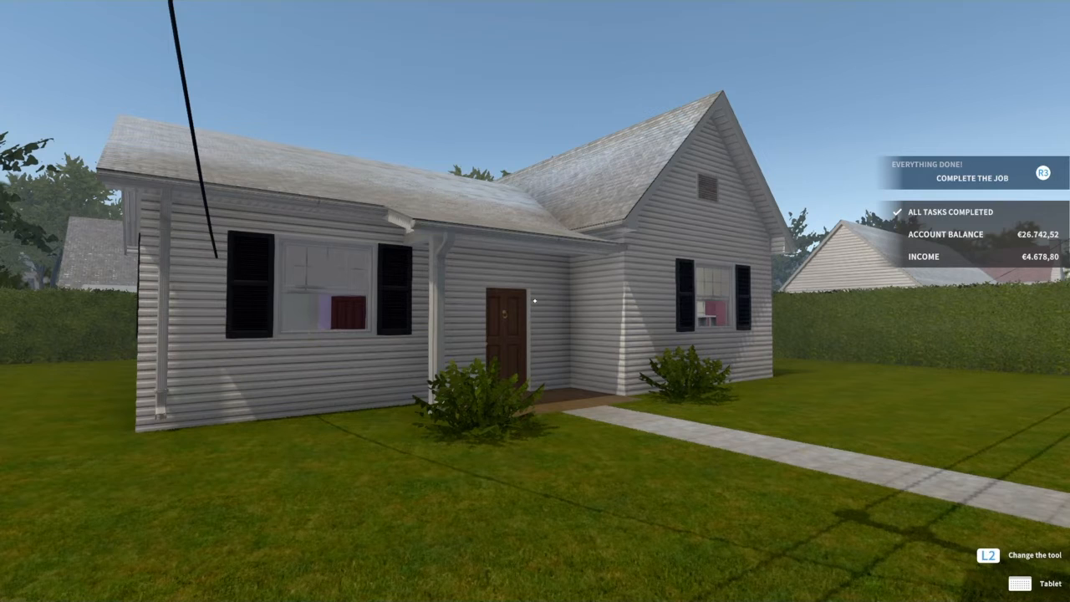
{"action": "left_click", "coordinate": [970, 177]}
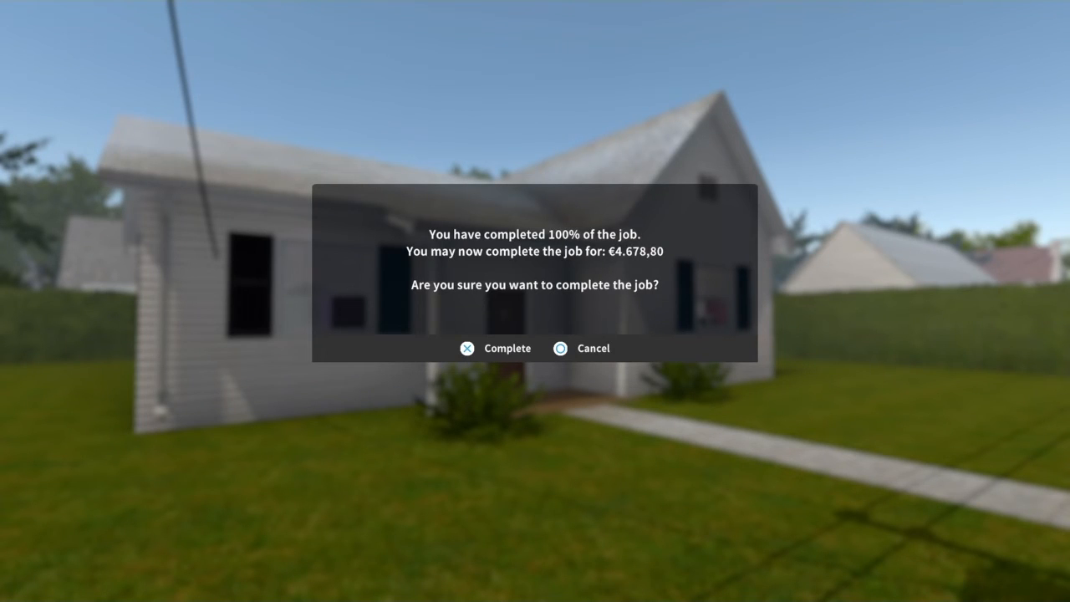
{"action": "left_click", "coordinate": [467, 350]}
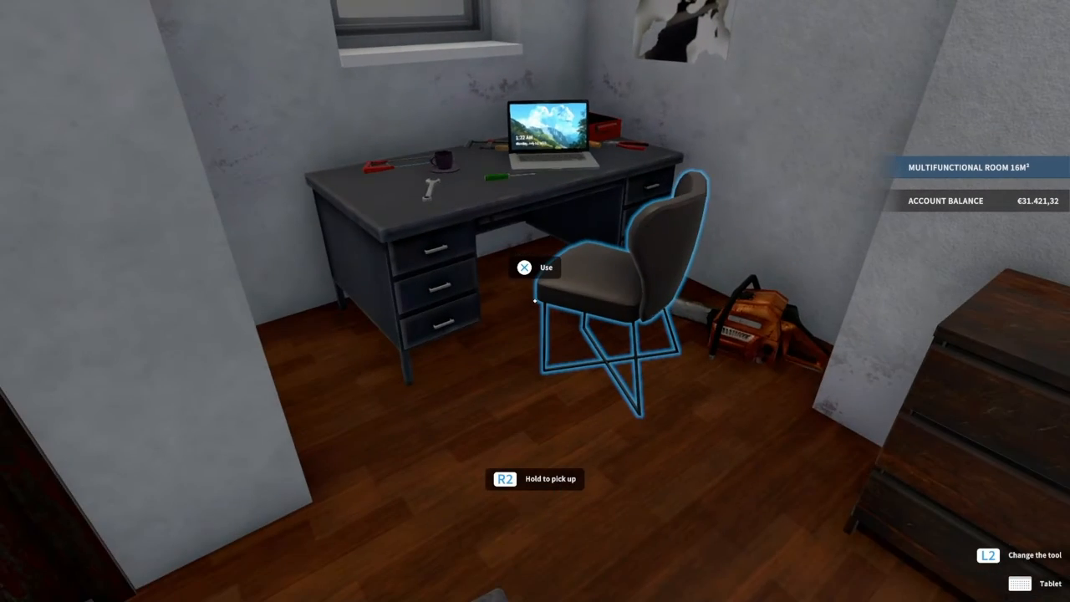
{"action": "mouse_move", "coordinate": [535, 301]}
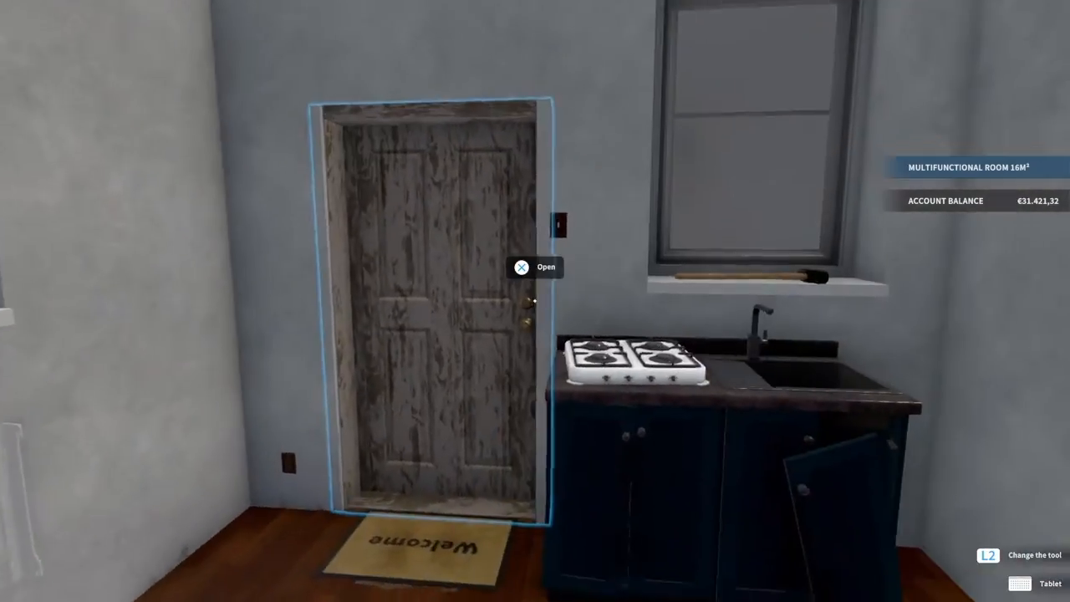
- Walk past the desk and open the front door to step outside onto the home plot
{"action": "left_click", "coordinate": [522, 267]}
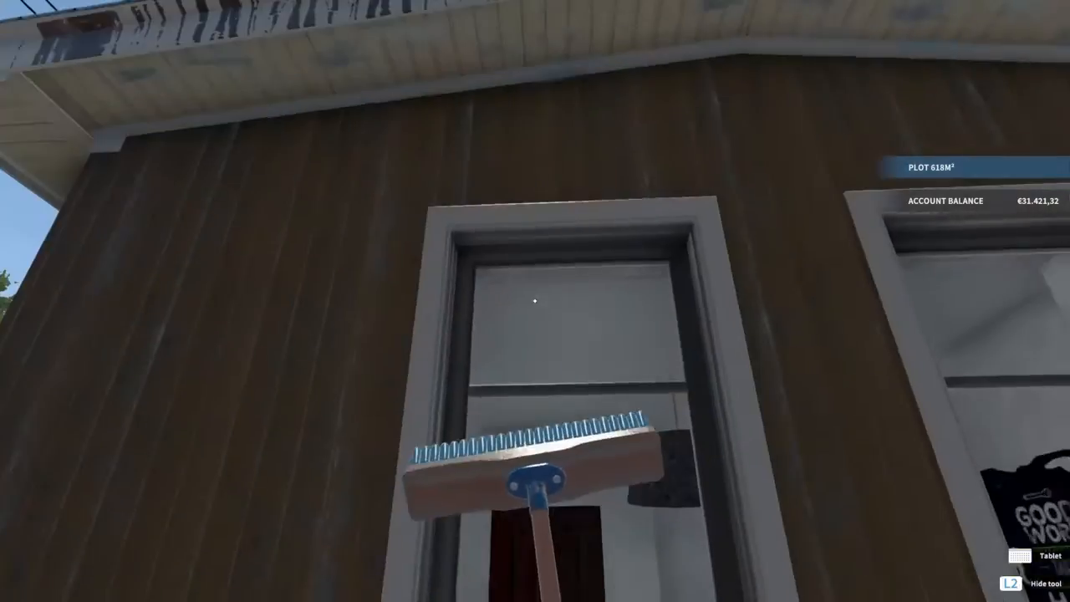
{"action": "mouse_move", "coordinate": [535, 301]}
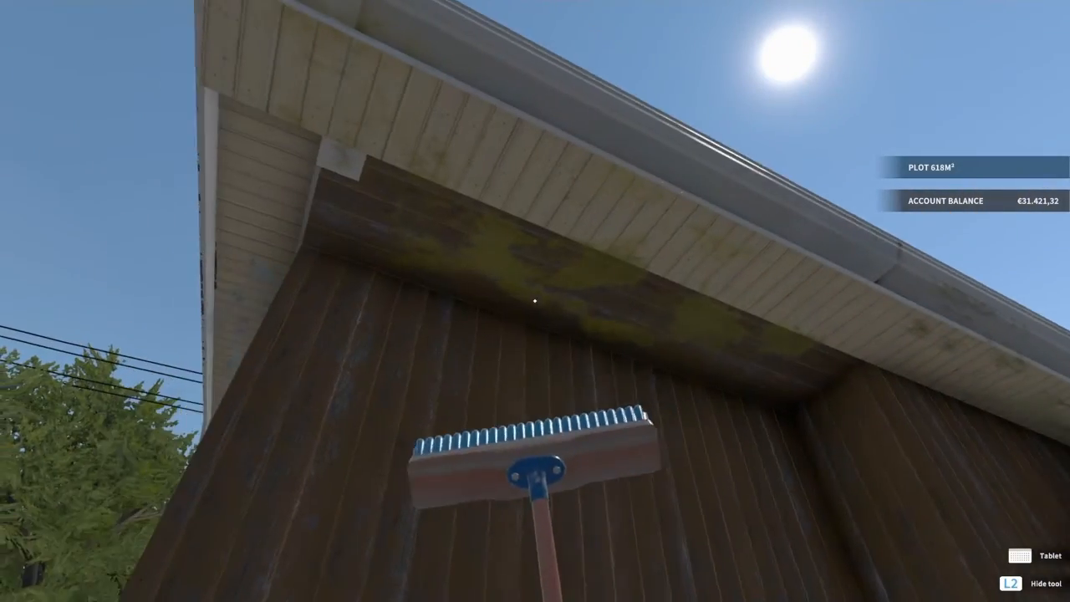
{"action": "mouse_move", "coordinate": [535, 301]}
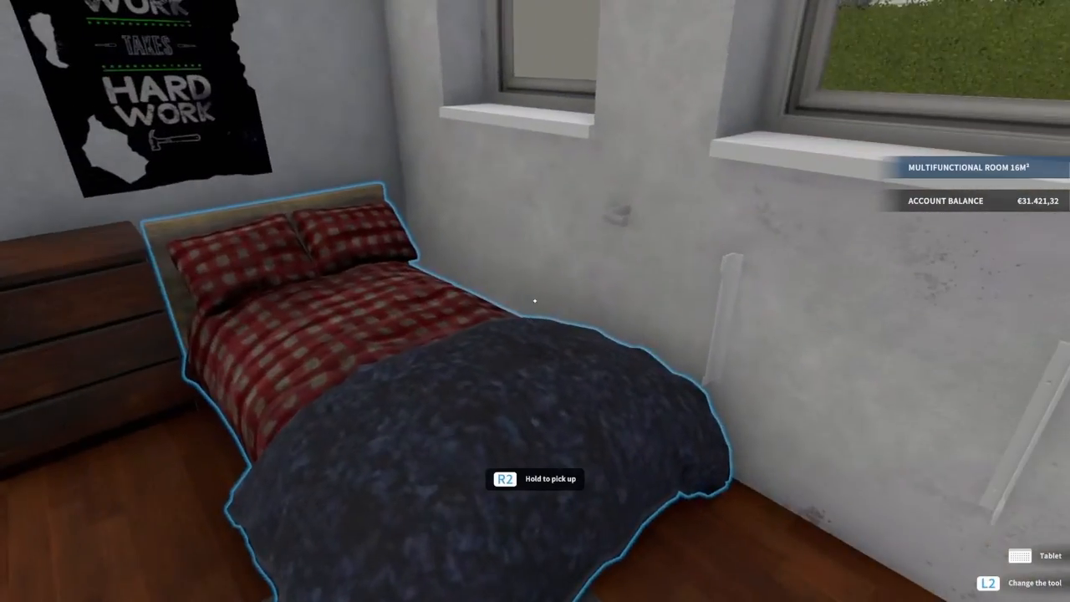
{"action": "mouse_move", "coordinate": [536, 301]}
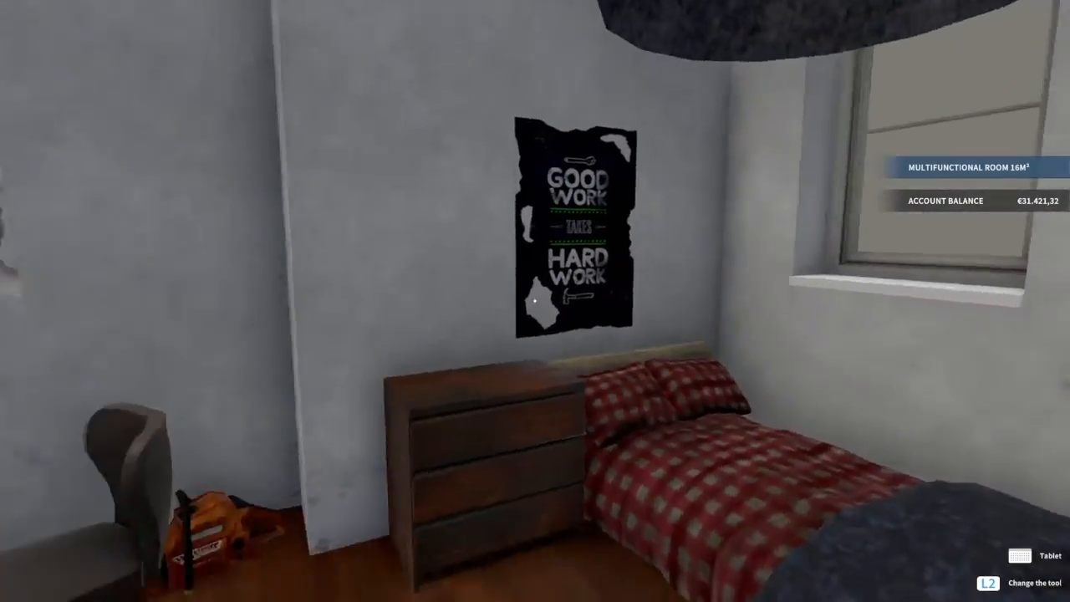
{"action": "mouse_move", "coordinate": [536, 301]}
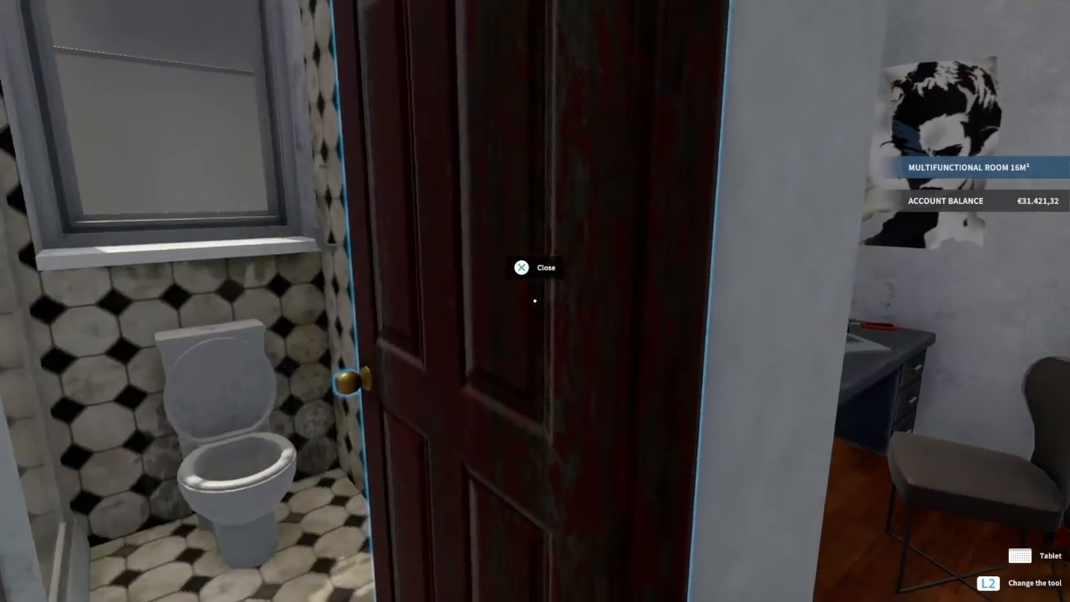
{"action": "mouse_move", "coordinate": [535, 301]}
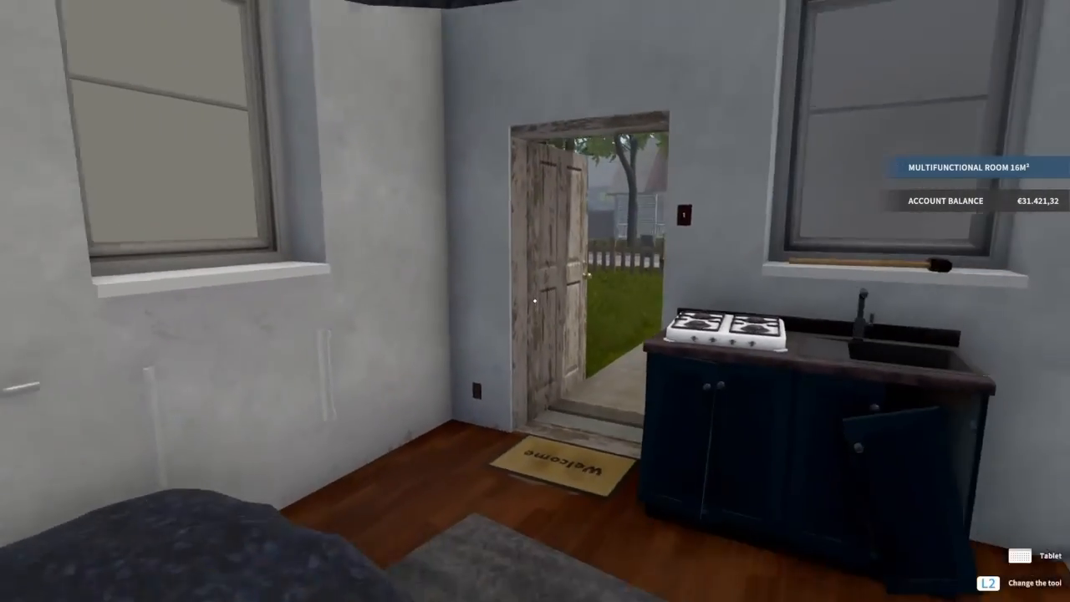